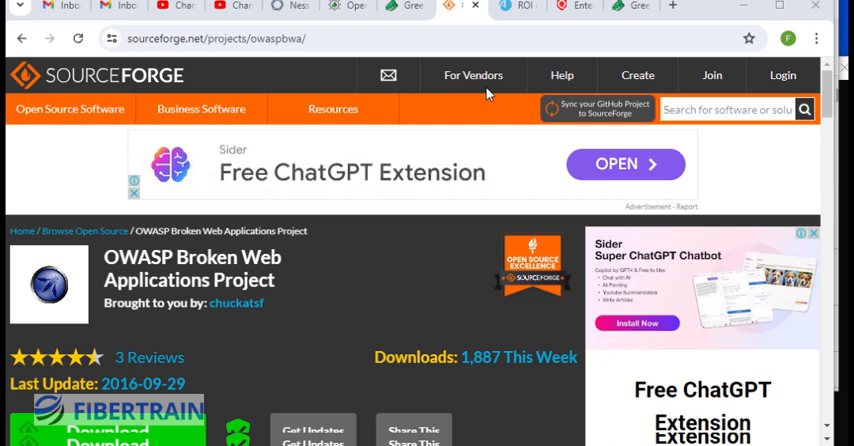
mouse_move(472, 76)
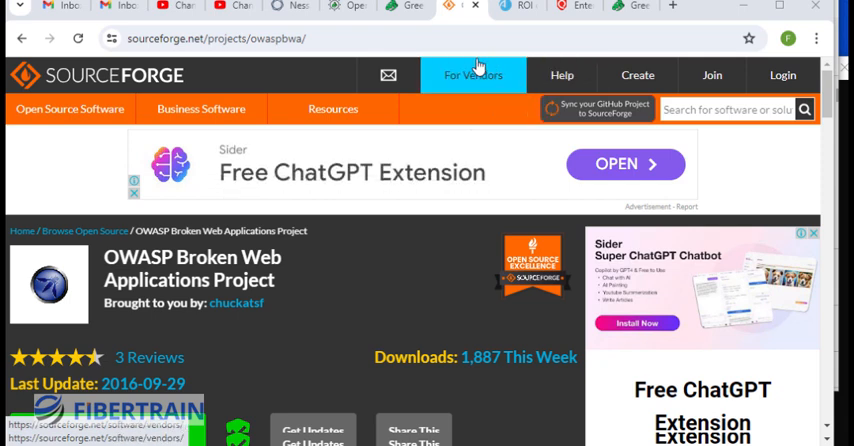
mouse_move(424, 56)
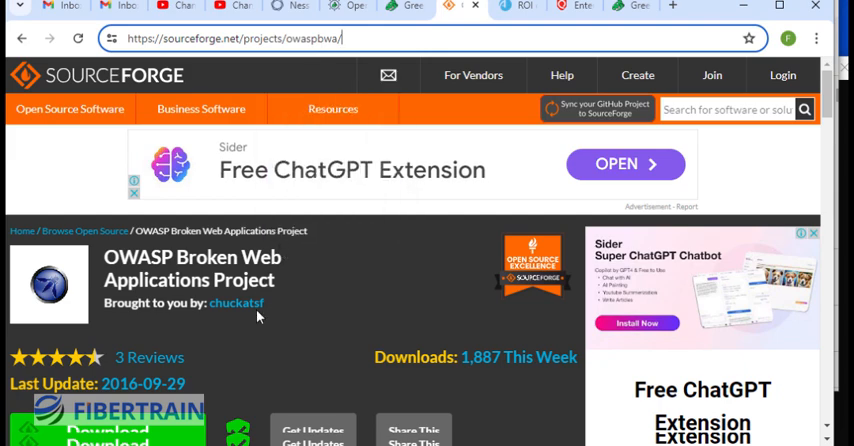
Step: Browse the project's Files listing into the 1.2 folder showing the OVA, readme, zip and 7z downloads
scroll("down", 3)
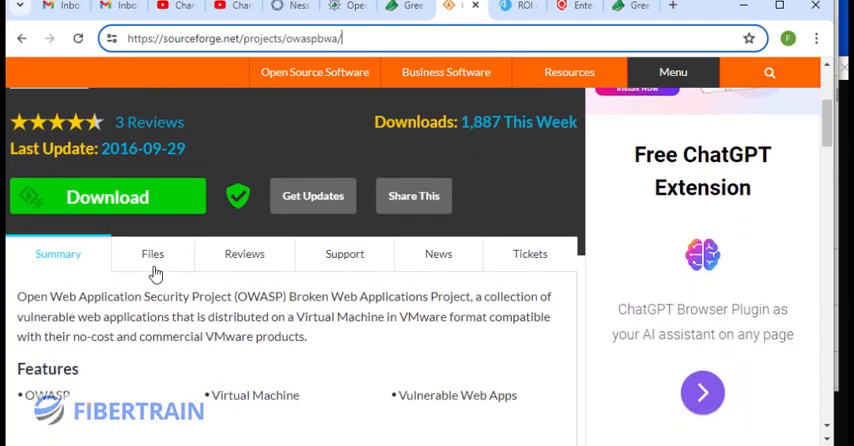
left_click(152, 252)
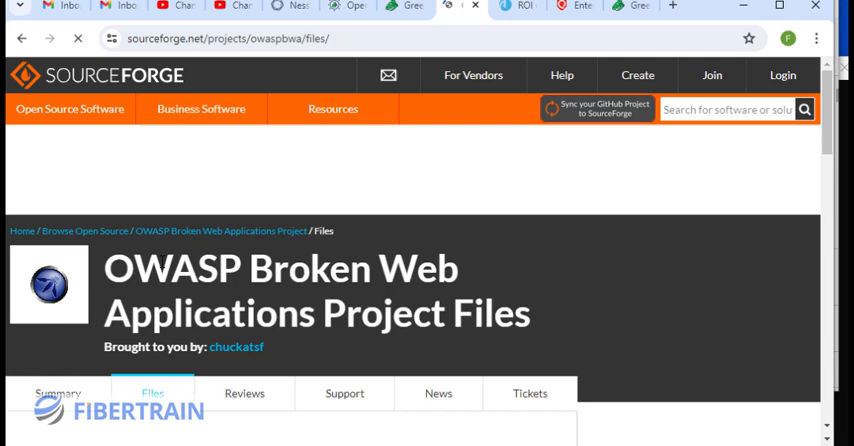
scroll("down", 3)
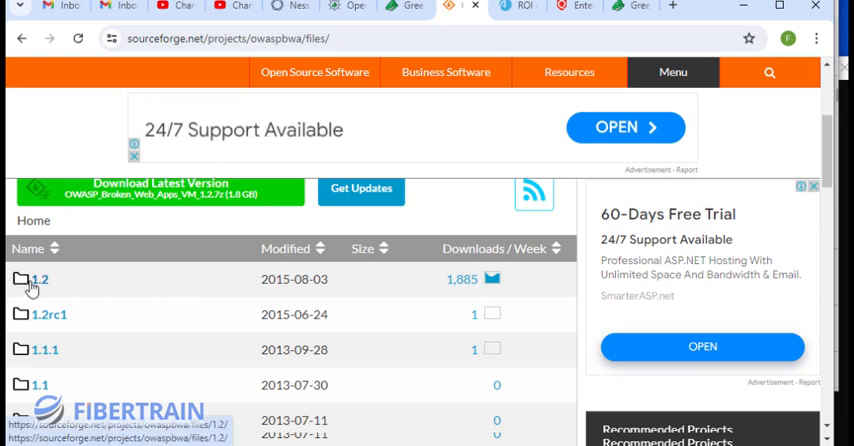
left_click(40, 280)
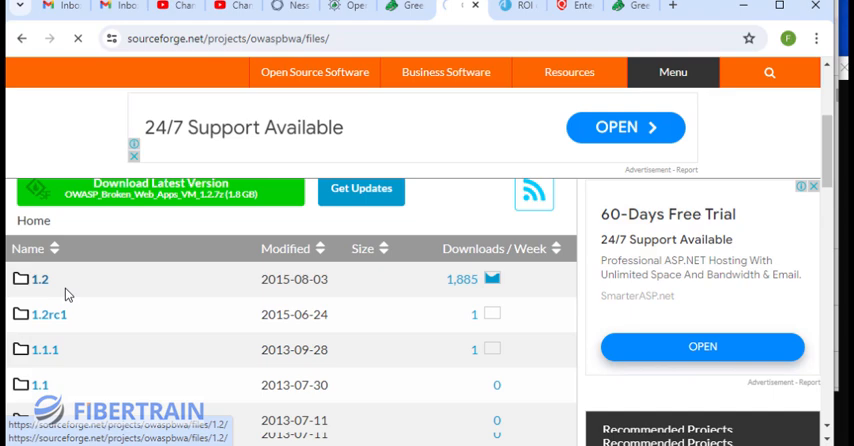
left_click(40, 280)
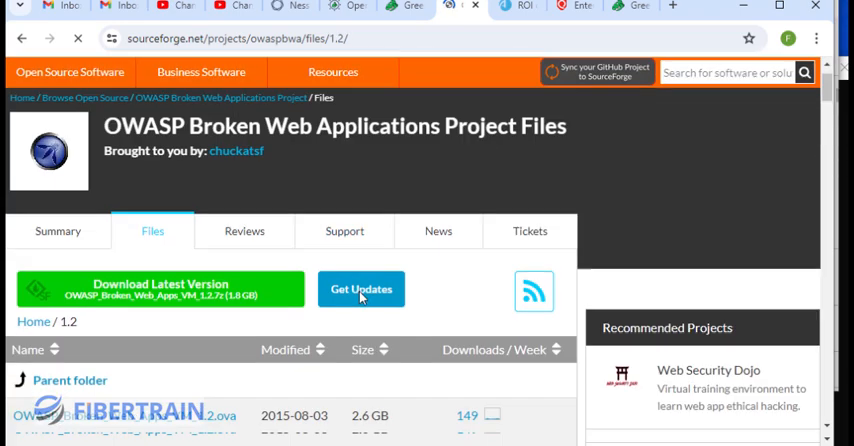
scroll("down", 3)
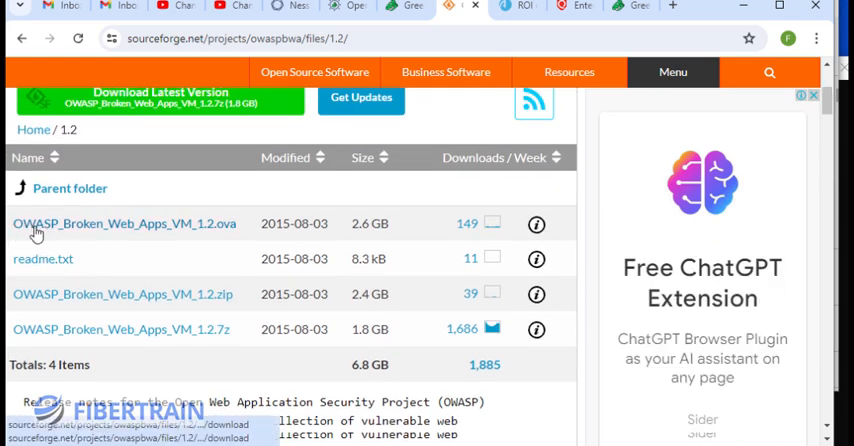
mouse_move(170, 224)
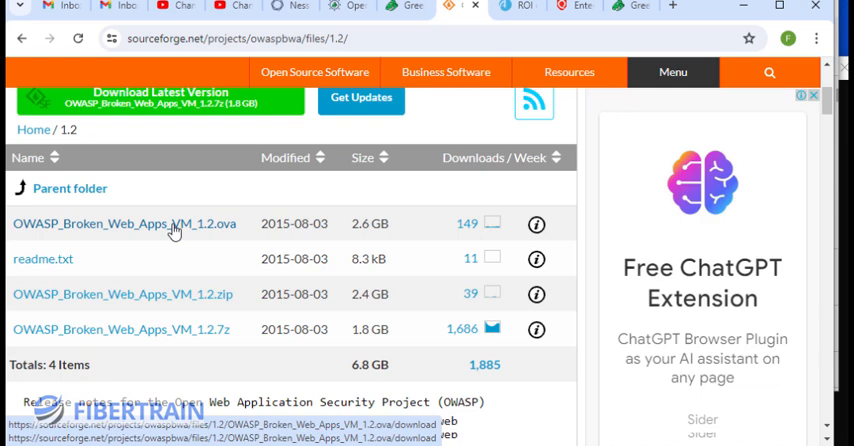
mouse_move(200, 230)
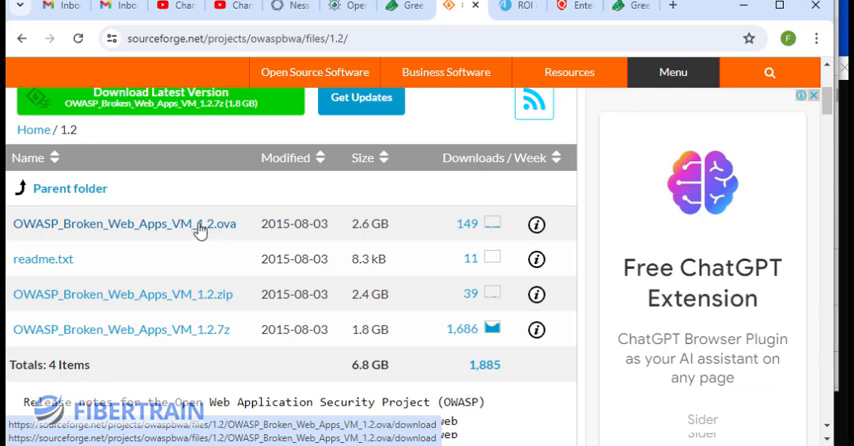
mouse_move(252, 196)
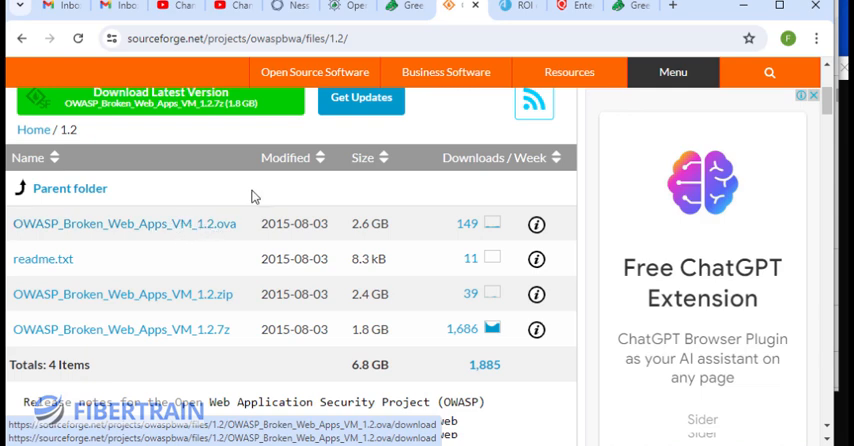
mouse_move(474, 334)
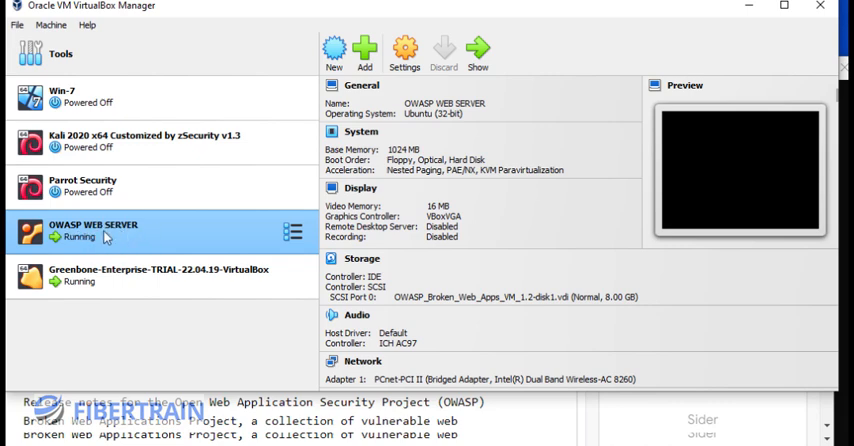
mouse_move(140, 234)
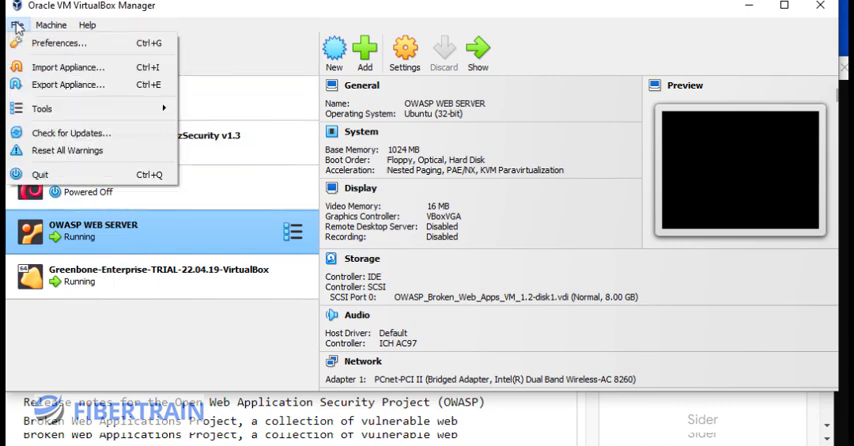
mouse_move(68, 68)
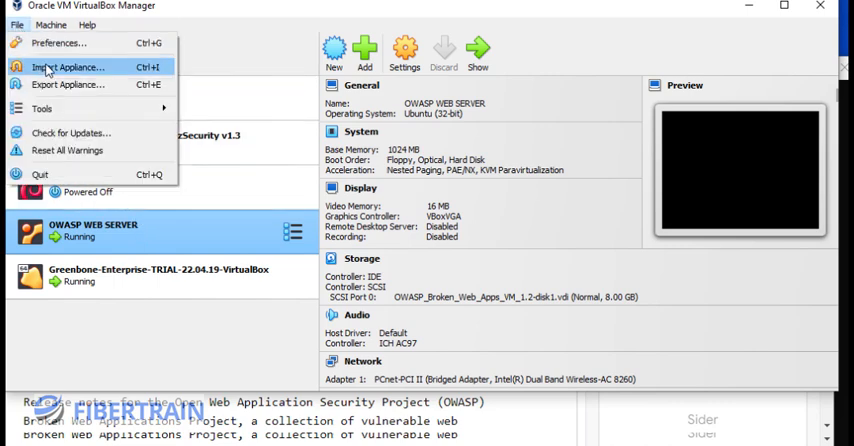
left_click(68, 68)
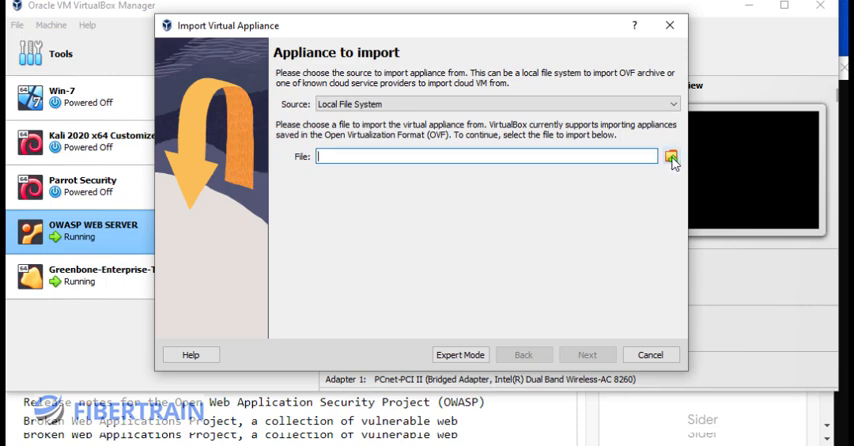
mouse_move(672, 158)
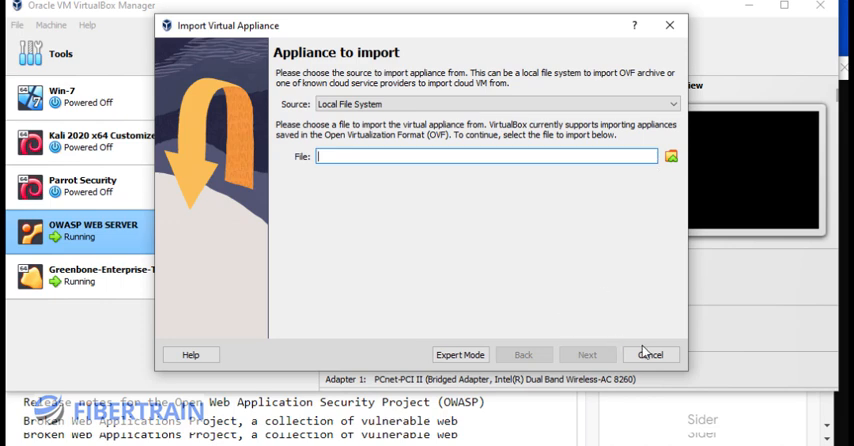
left_click(650, 354)
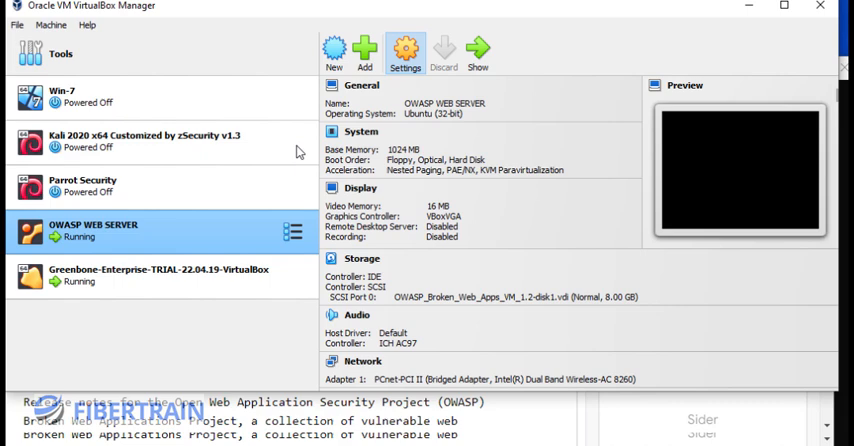
left_click(404, 50)
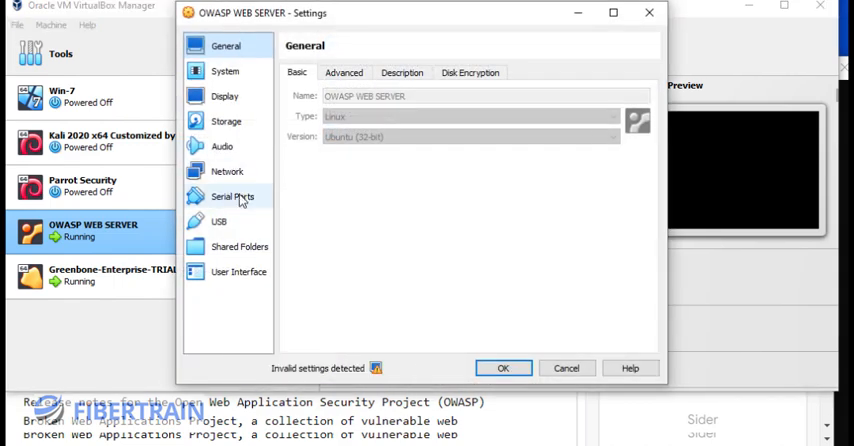
left_click(226, 172)
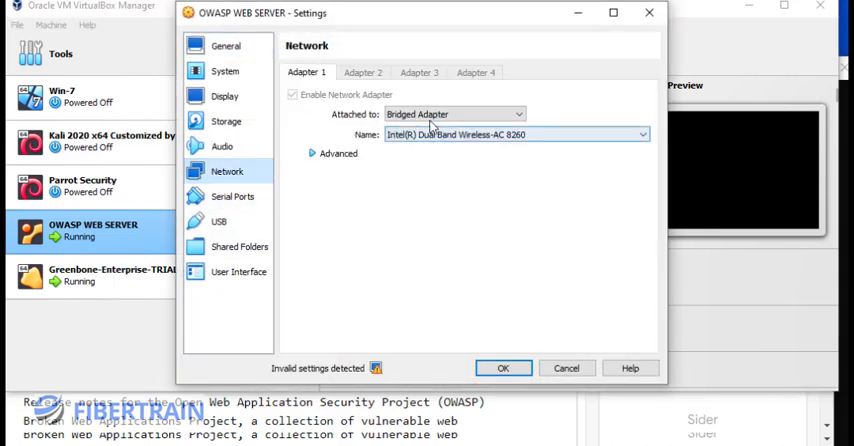
left_click(504, 368)
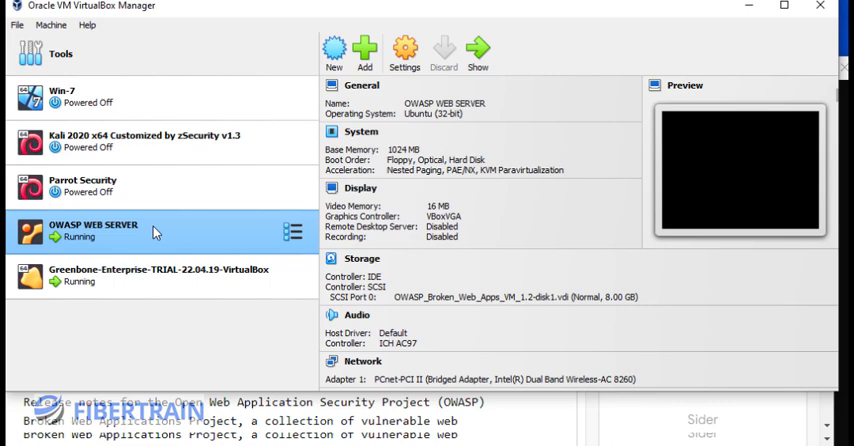
Step: Log into the OWASP WEB SERVER console as root and run ifconfig, showing eth0 at 192.168.0.152
double_click(92, 232)
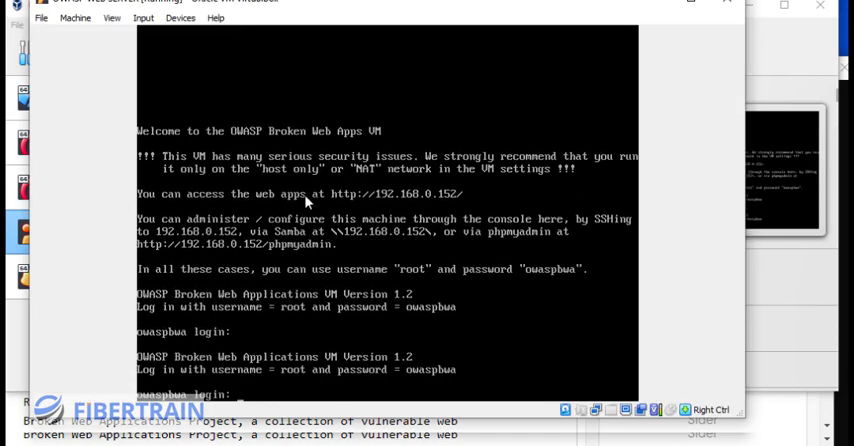
mouse_move(240, 376)
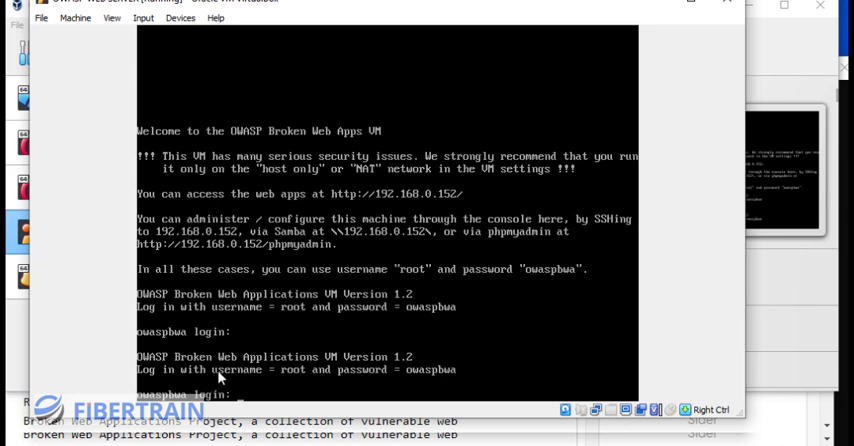
mouse_move(432, 372)
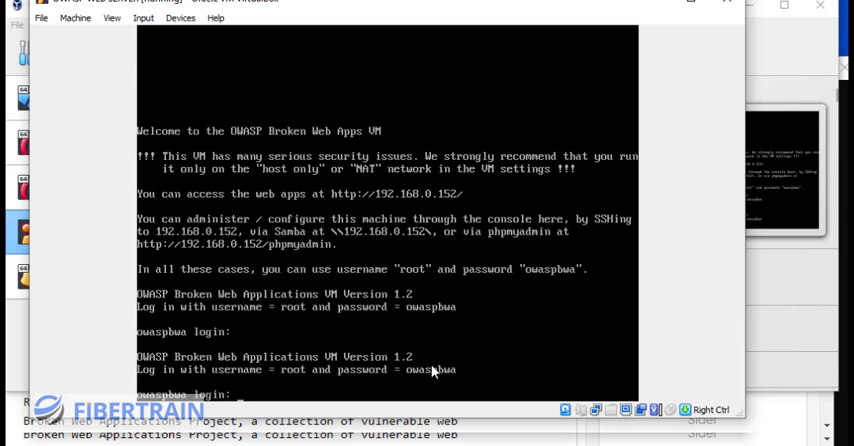
mouse_move(458, 378)
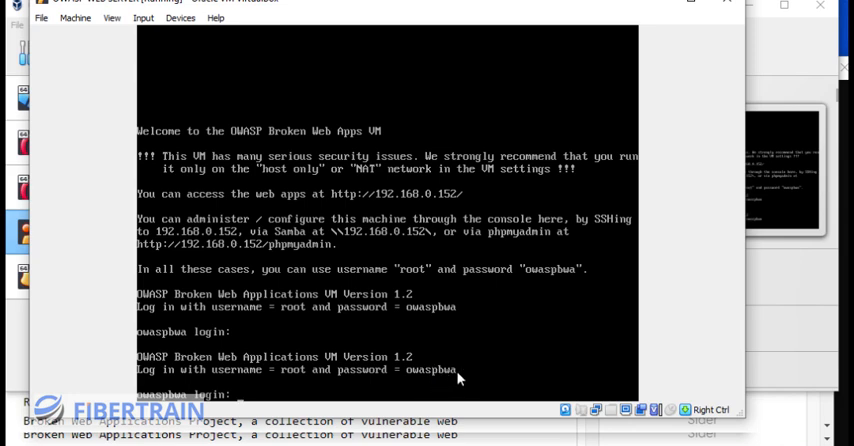
type("root")
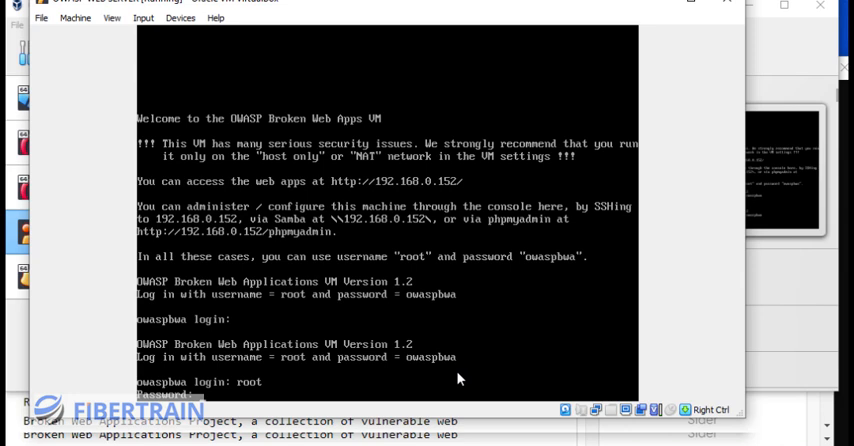
key("Return")
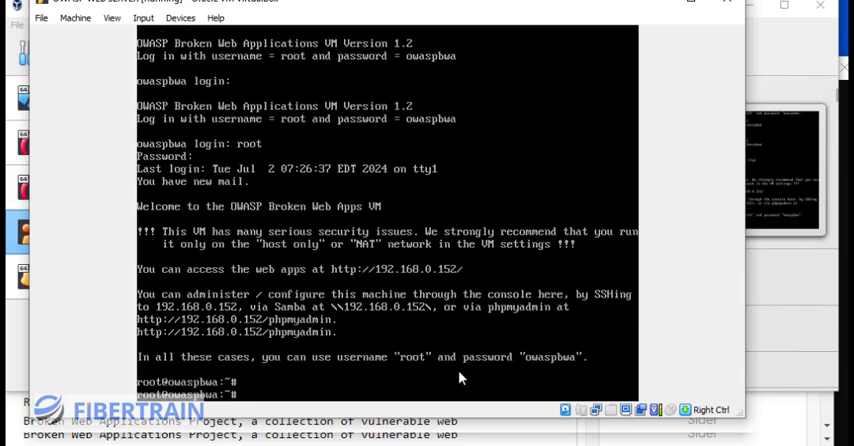
type("ifconfig")
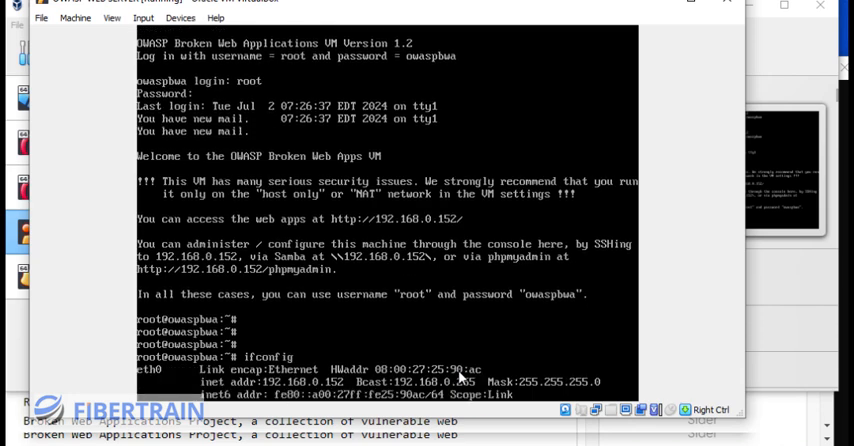
scroll("down", 3)
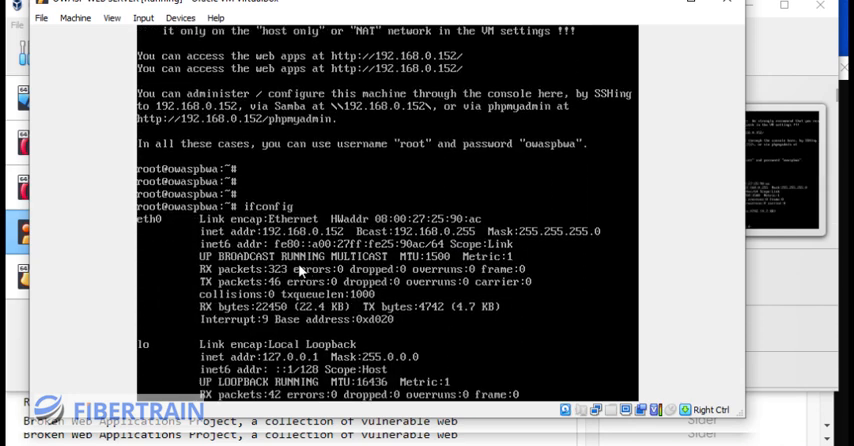
scroll("down", 3)
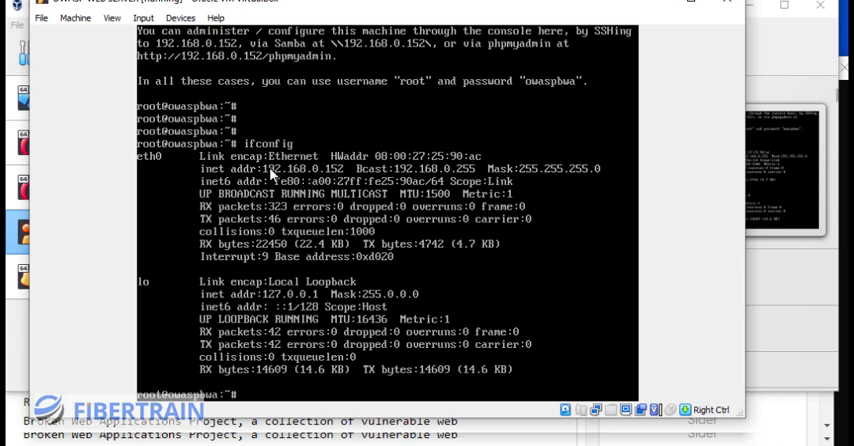
mouse_move(356, 190)
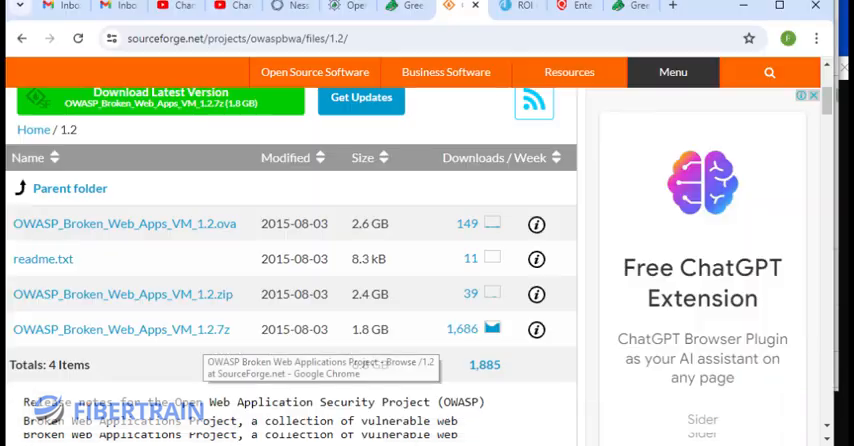
Step: Load the OWASP BWA home page at 192.168.0.152 in Chrome
left_click(230, 38)
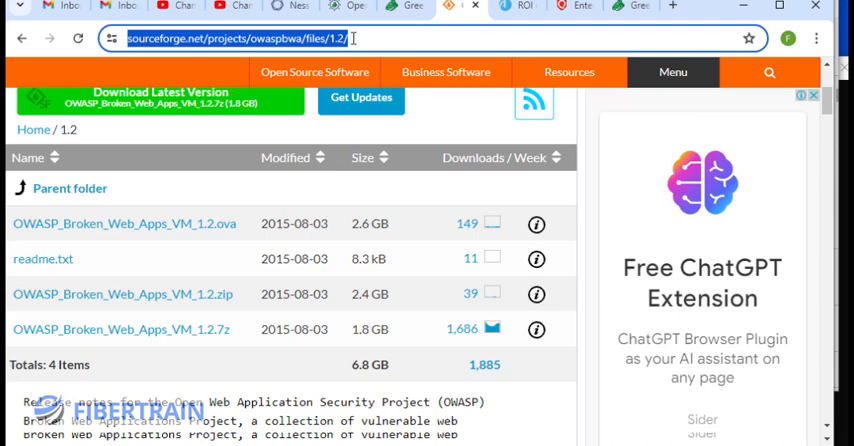
type("192.168.0.1/#/home")
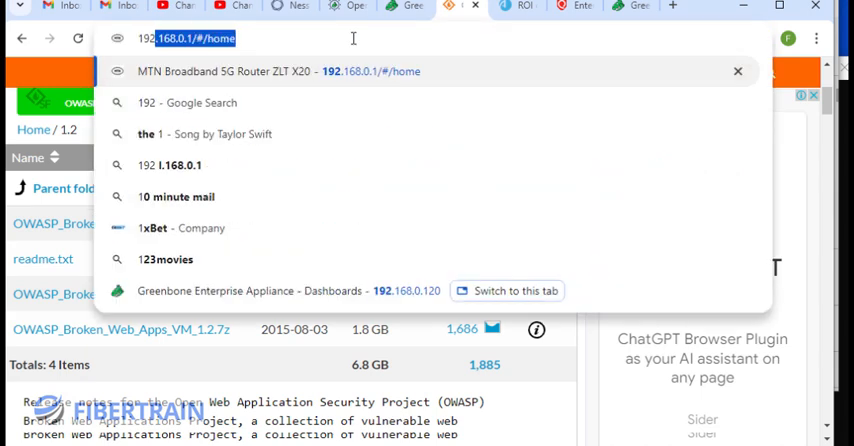
type("192.168.0.1")
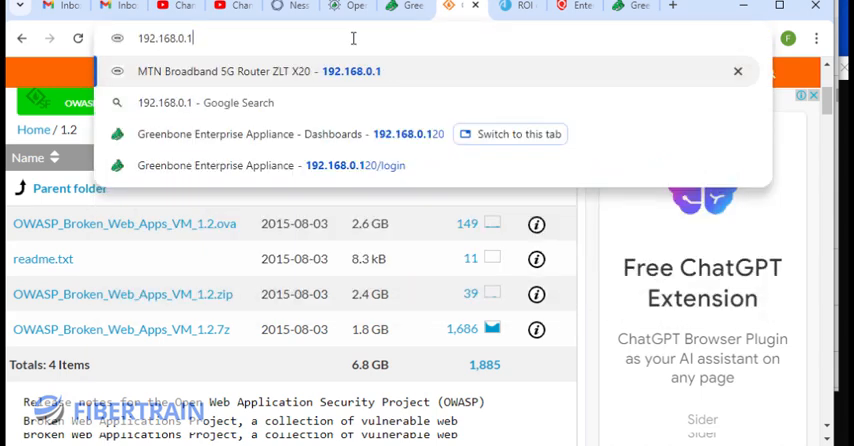
type("52")
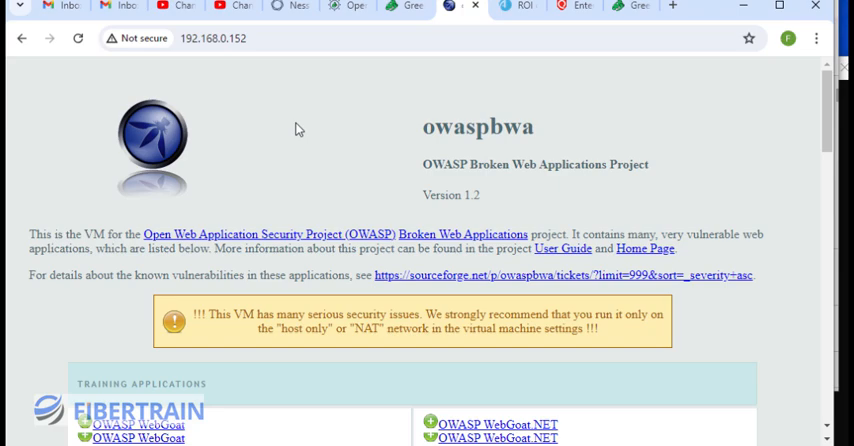
mouse_move(592, 188)
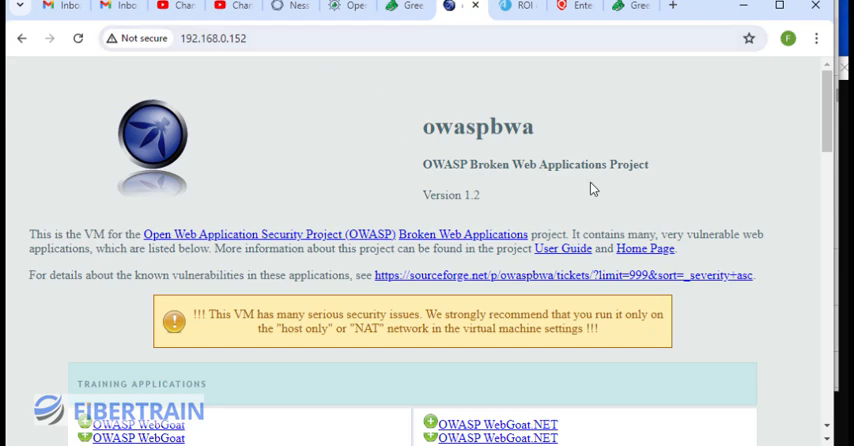
Step: Find OWASP Vicnum in the training applications list and enter its page
scroll("down", 3)
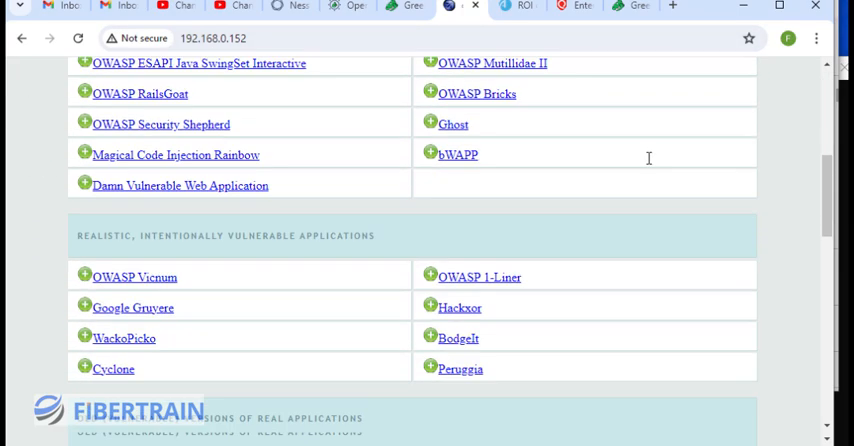
scroll("down", 3)
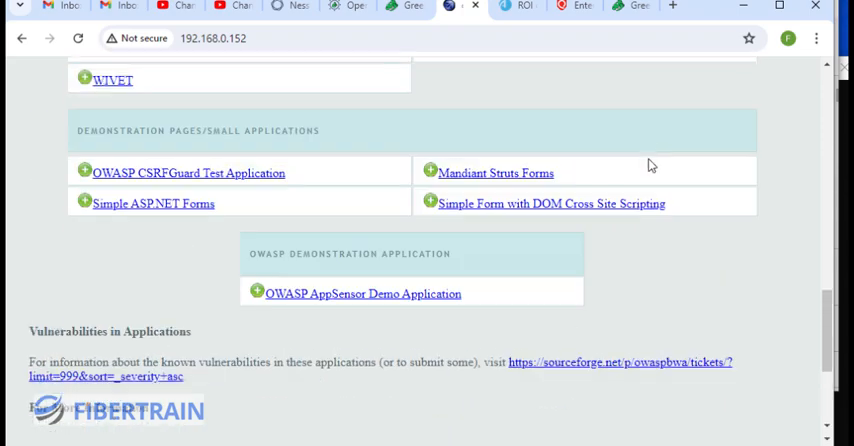
scroll("up", 3)
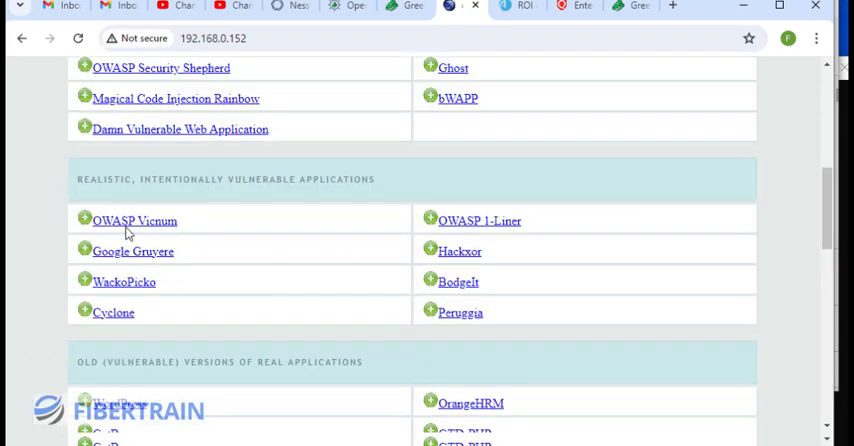
left_click(134, 220)
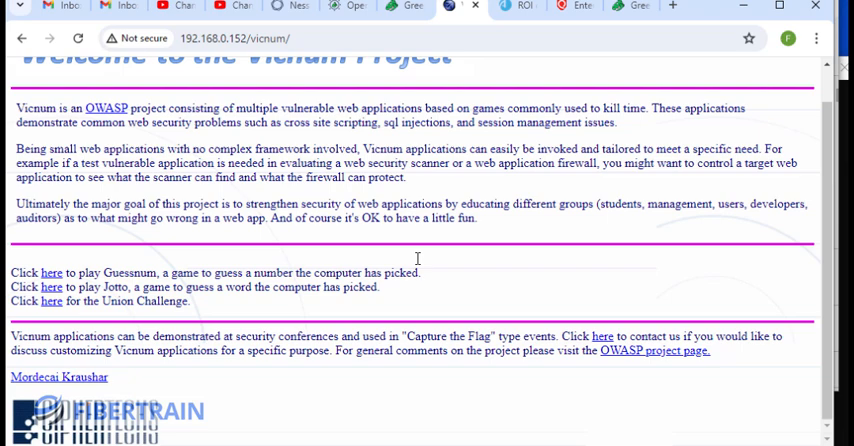
scroll("up", 3)
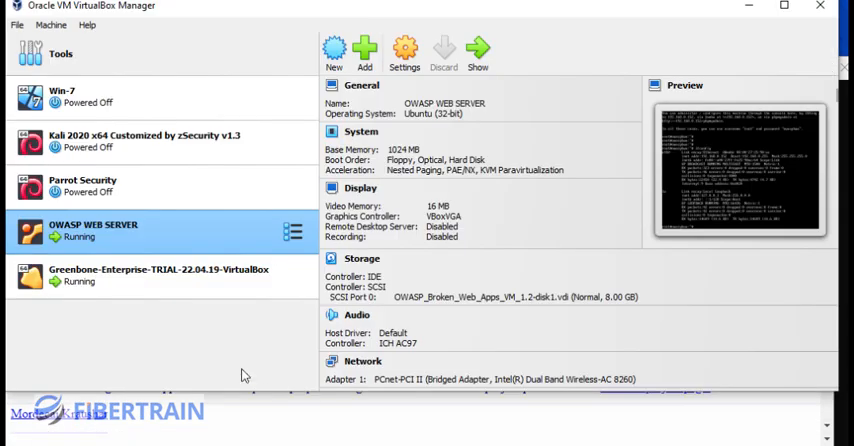
mouse_move(130, 234)
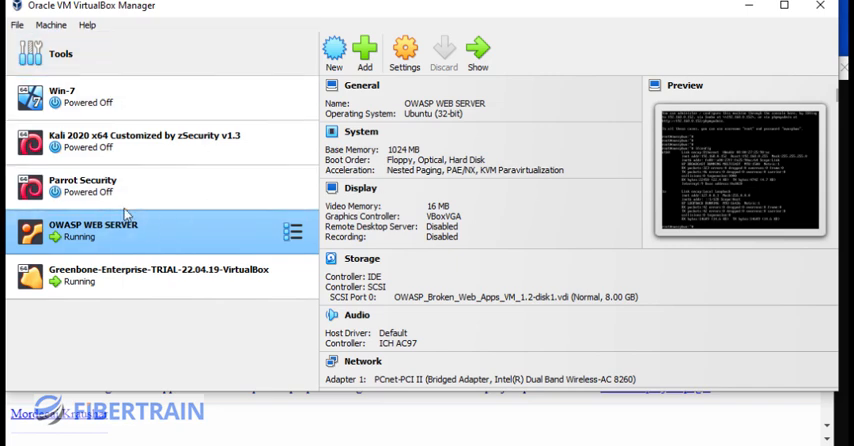
mouse_move(112, 252)
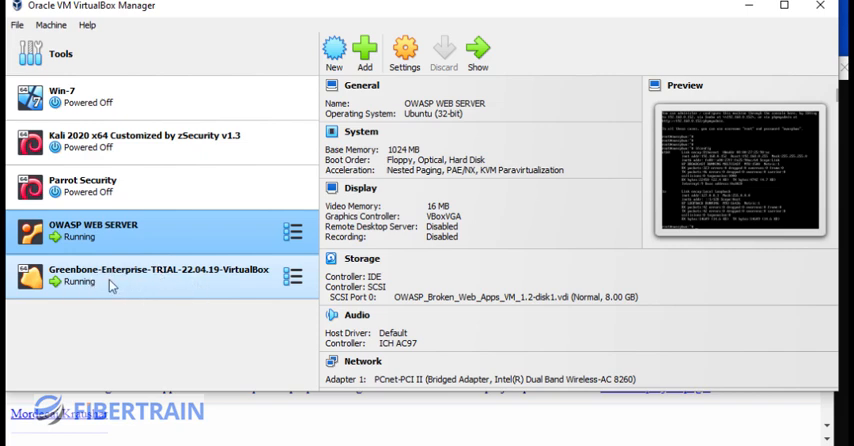
left_click(156, 276)
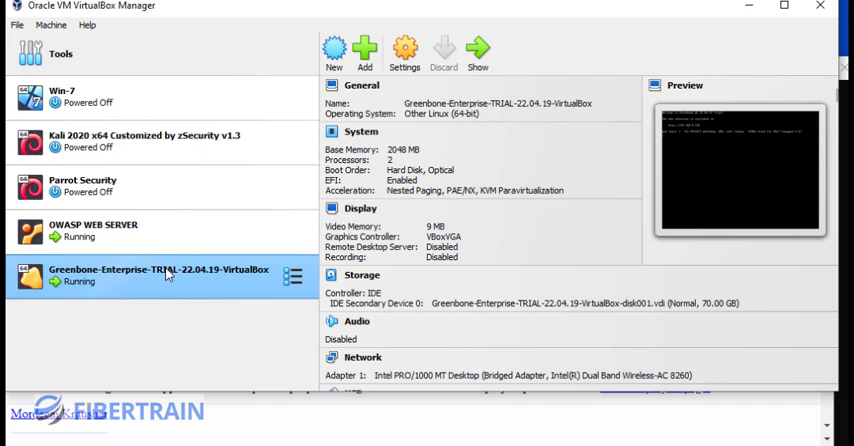
left_click(130, 232)
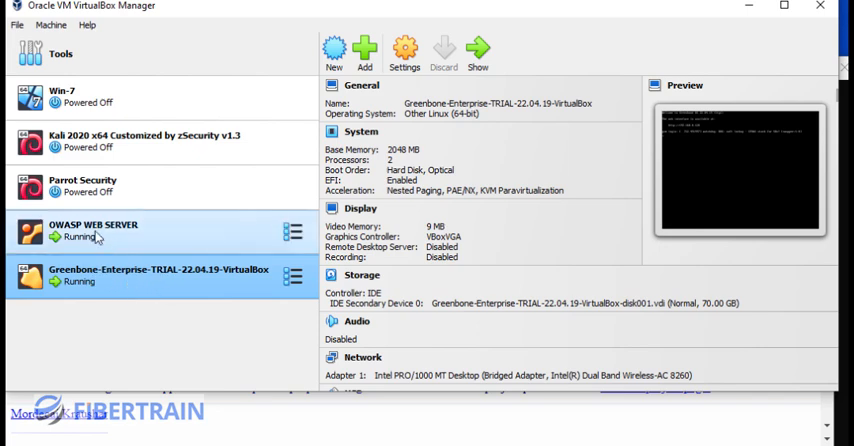
left_click(96, 230)
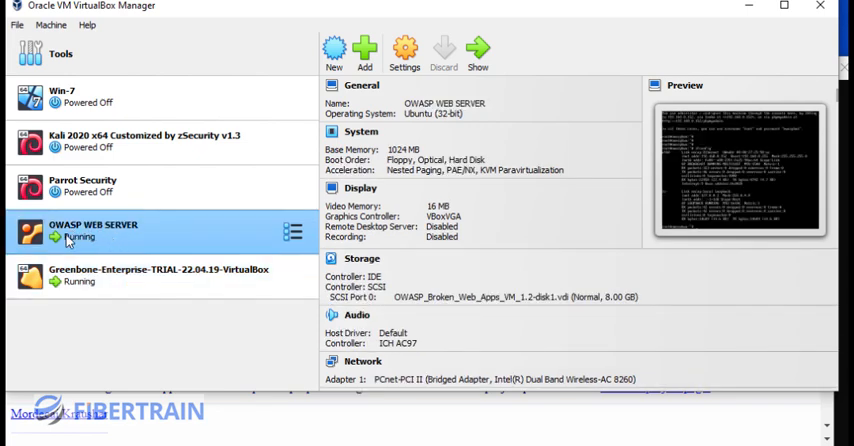
mouse_move(156, 240)
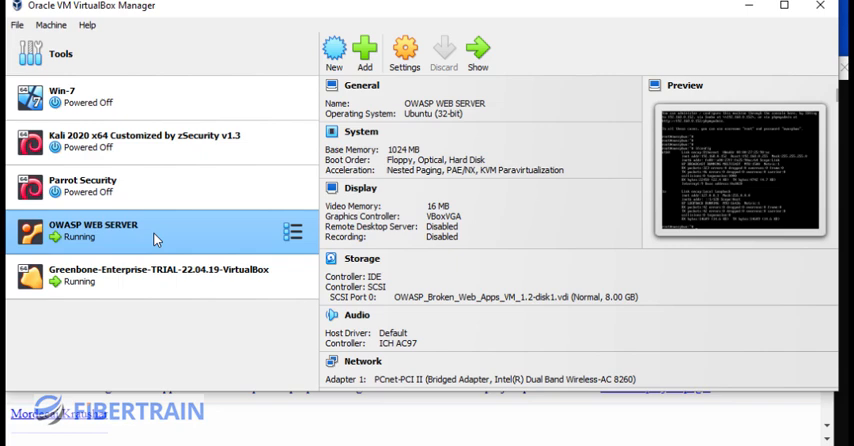
mouse_move(156, 238)
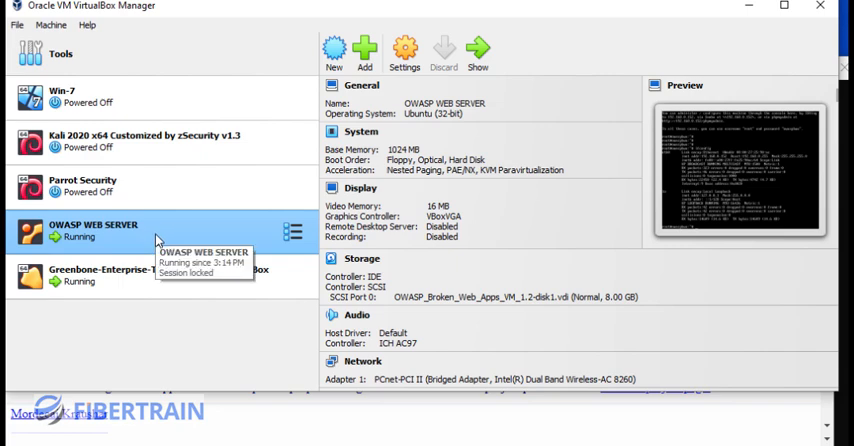
mouse_move(68, 270)
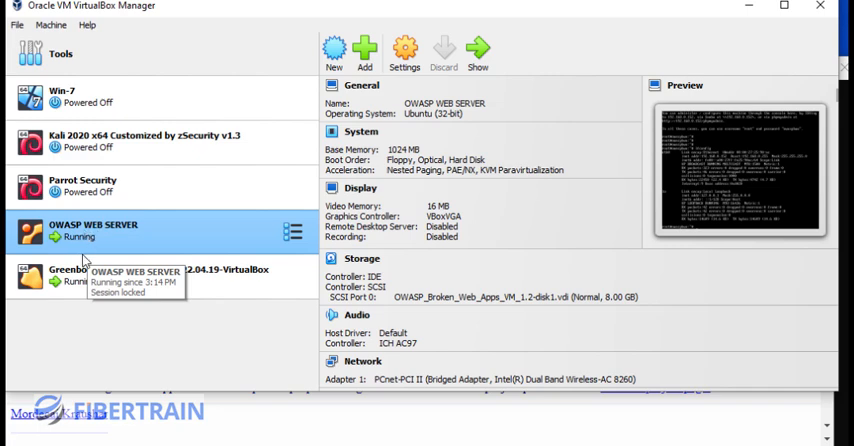
mouse_move(96, 276)
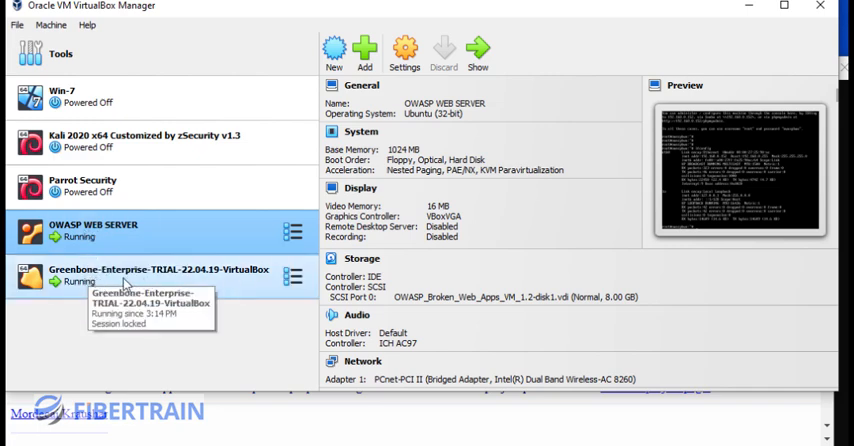
mouse_move(90, 280)
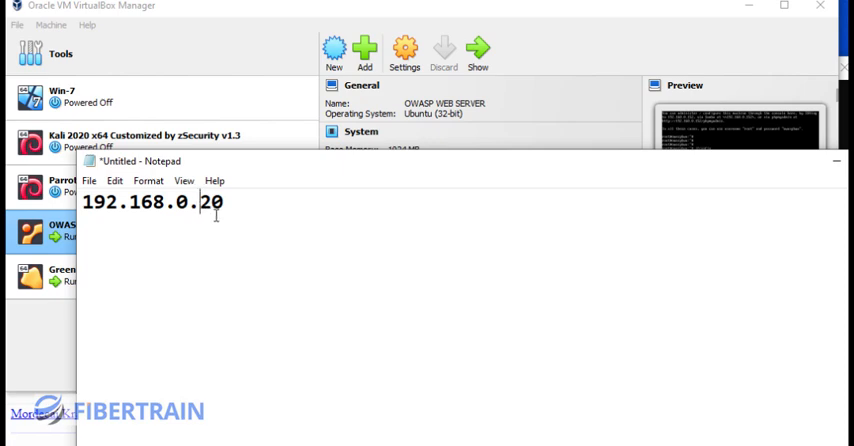
Step: Insert a 1 so the noted address reads 192.168.0.120
type("1")
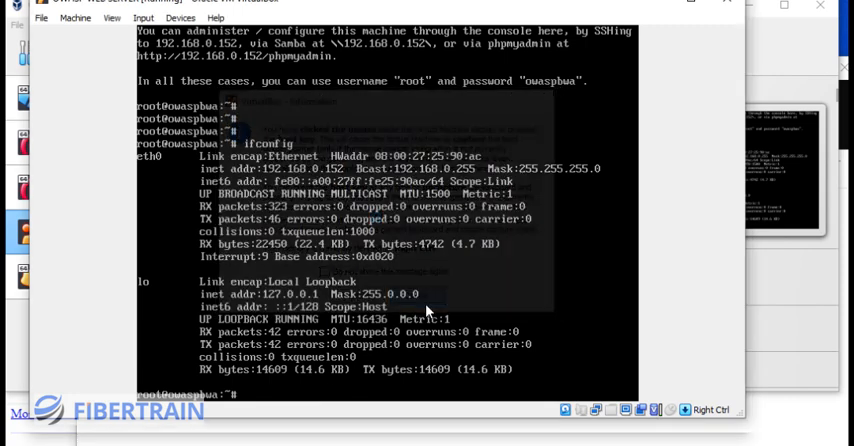
Step: Run ping 192.168.0.120 from the VM terminal to check the Greenbone host is reachable
type("pin")
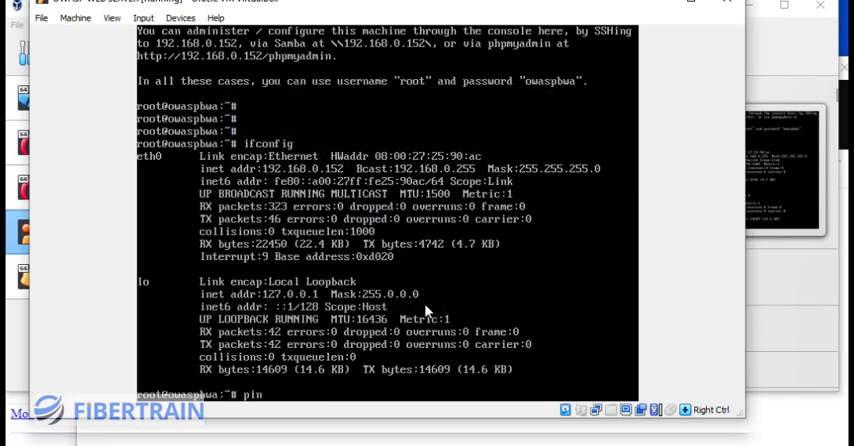
type("g 1")
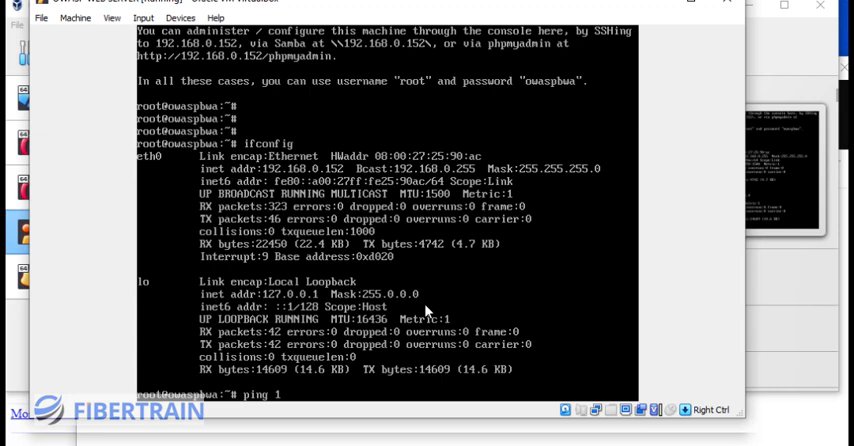
type("92.")
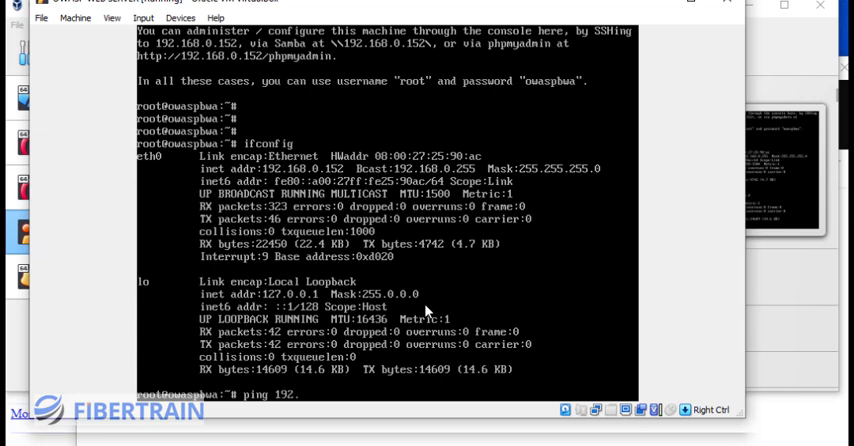
type("168.")
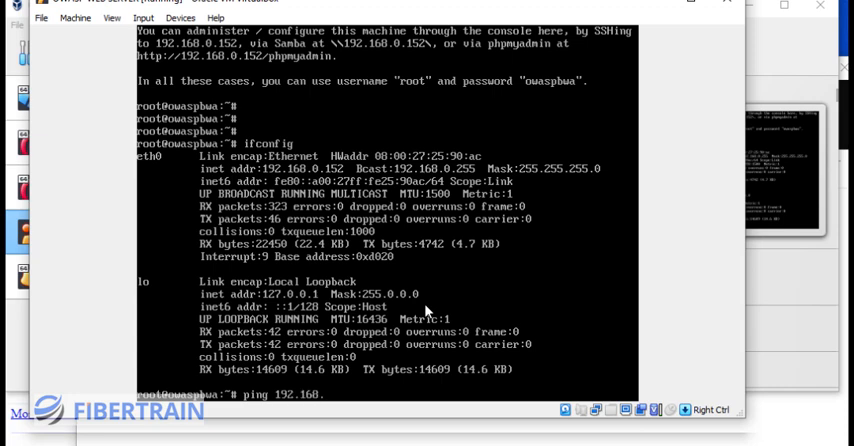
type("120")
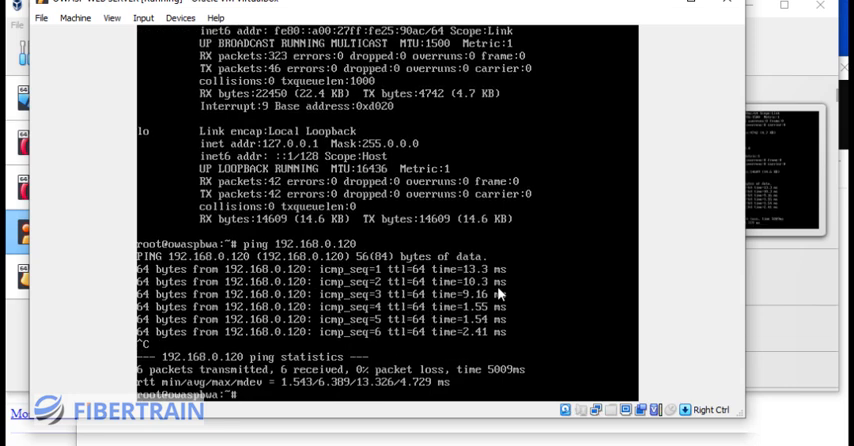
mouse_move(716, 254)
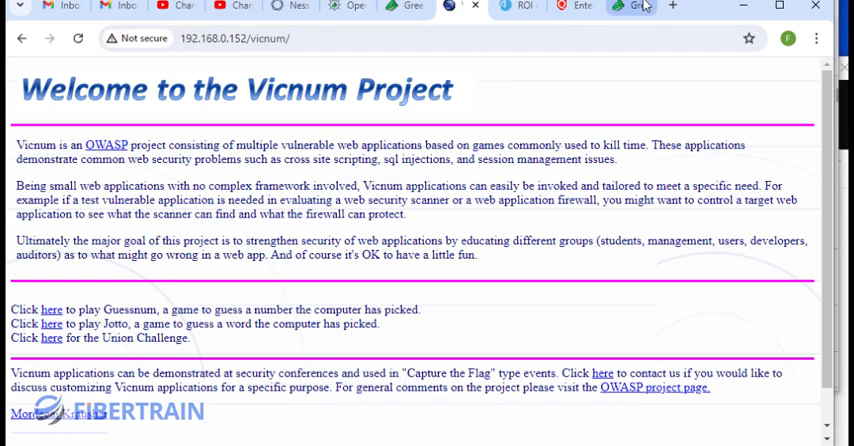
Step: Reload the Greenbone page at 192.168.0.120 and sign in as admin to reach Dashboards
left_click(632, 6)
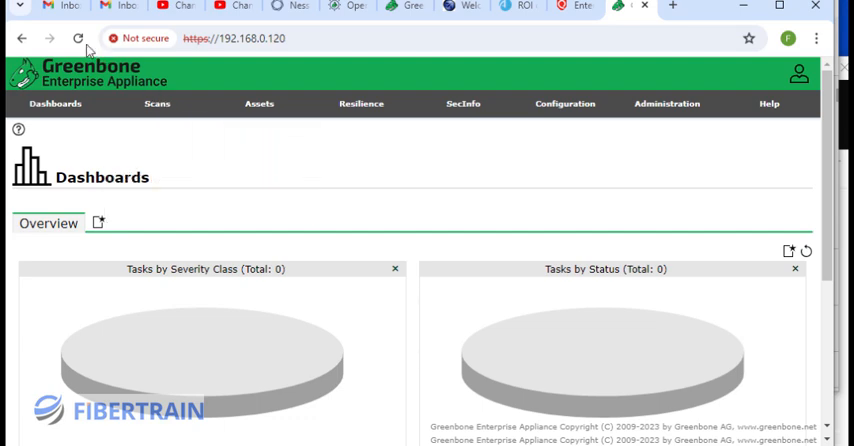
left_click(78, 38)
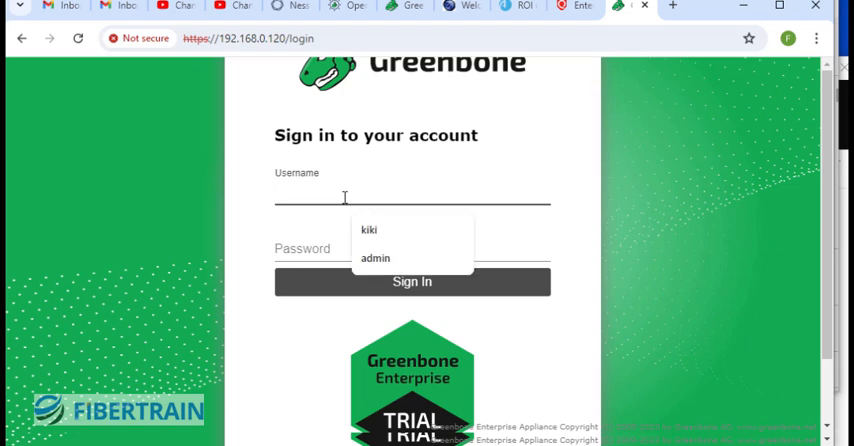
left_click(376, 258)
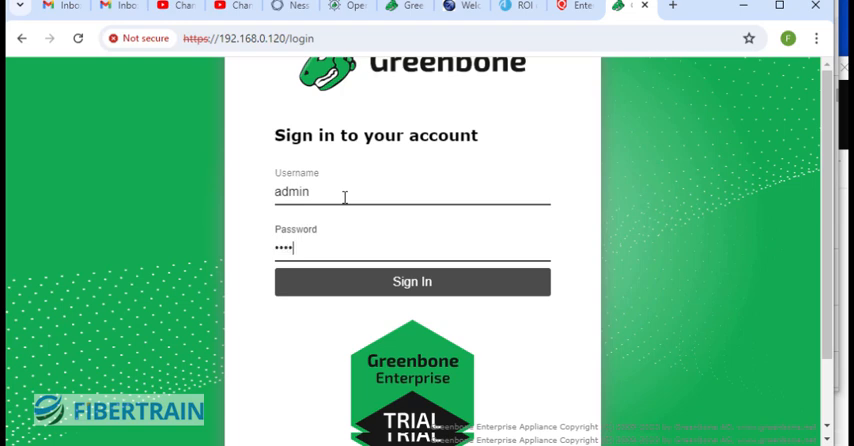
left_click(412, 280)
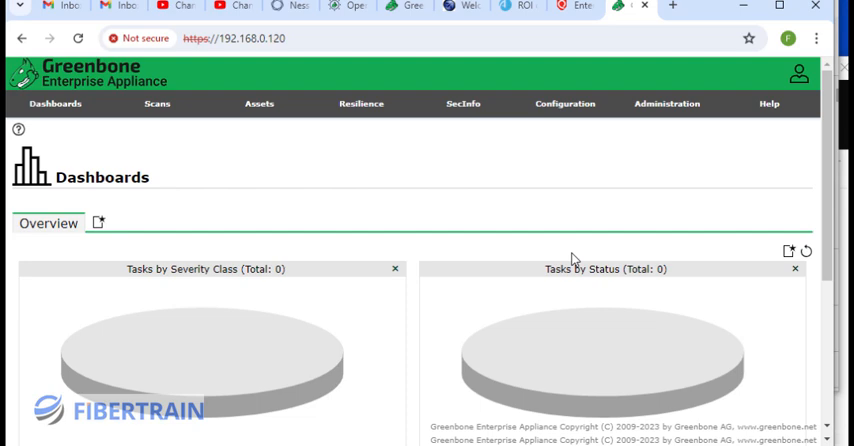
Step: Go to Configuration > Credentials, showing an empty credentials list
left_click(564, 104)
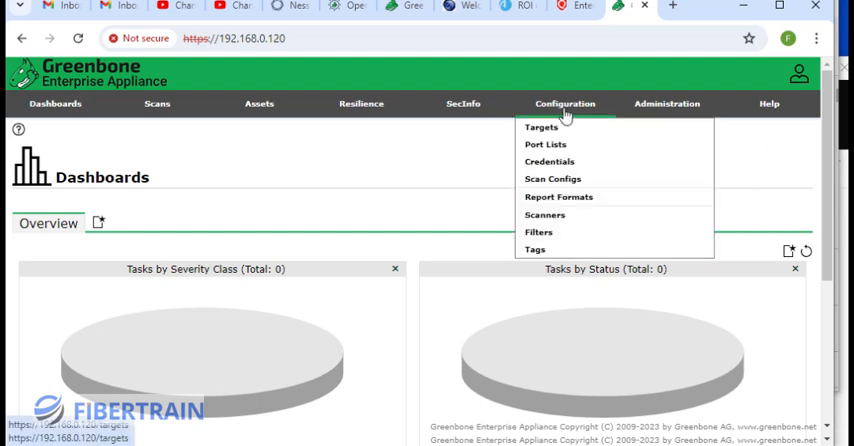
mouse_move(548, 160)
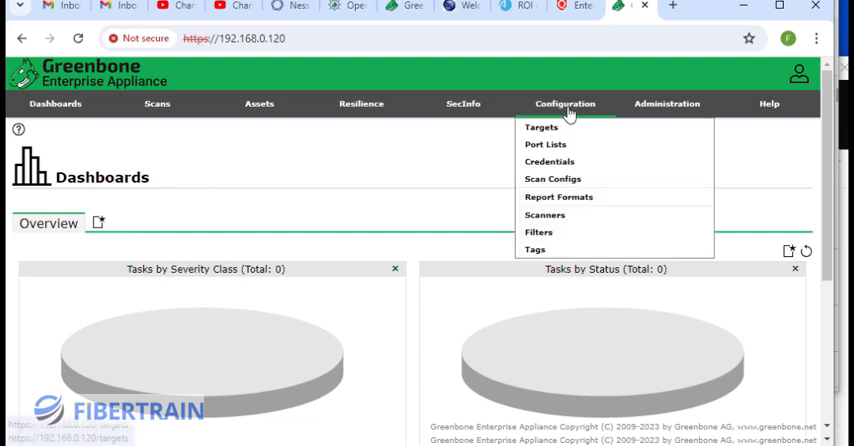
left_click(548, 160)
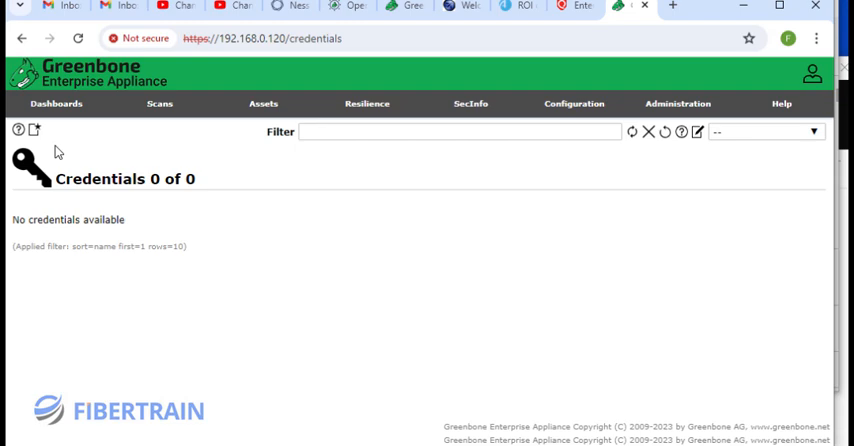
mouse_move(32, 130)
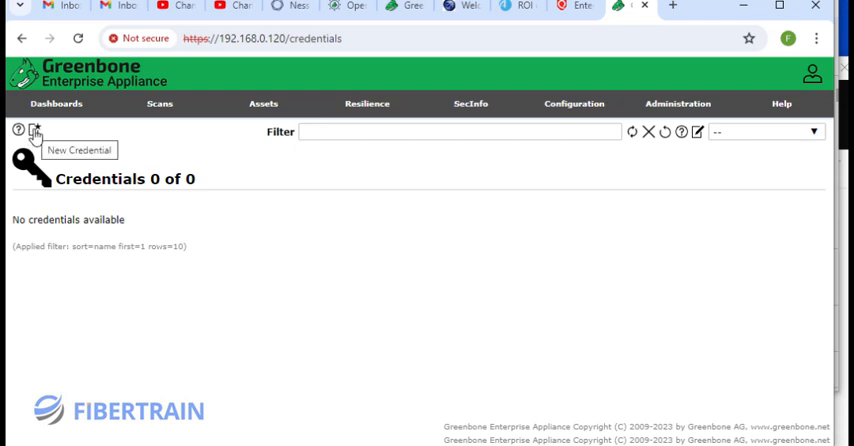
Step: Start a new Username + Password credential and name it OWASP SERVER
left_click(36, 132)
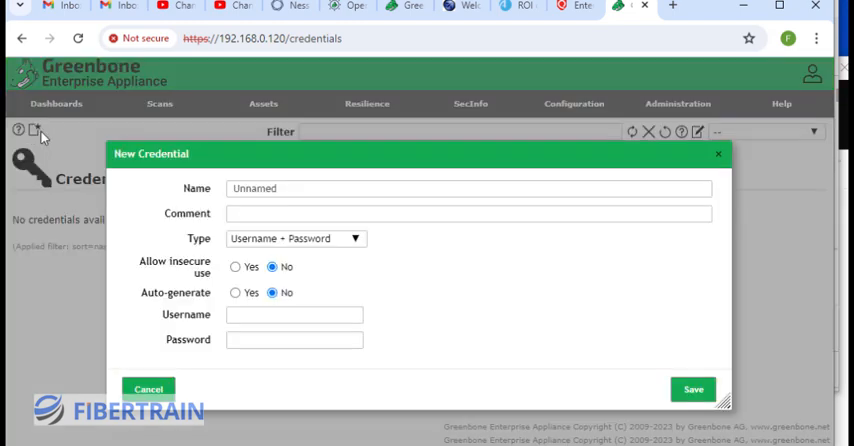
left_click(468, 188)
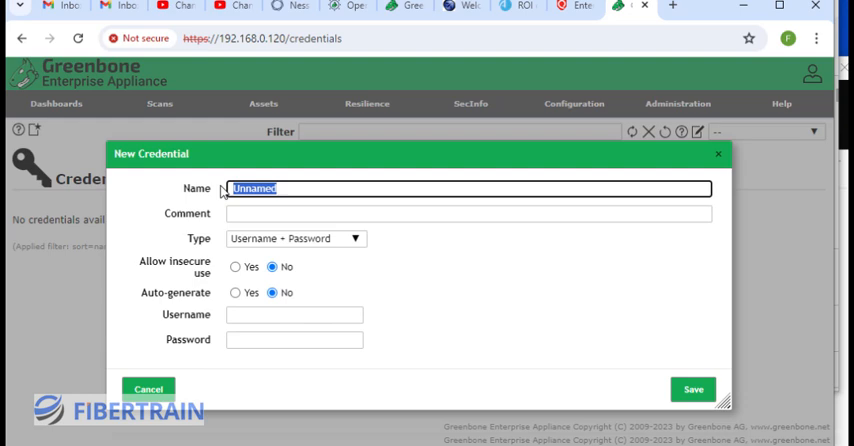
type("C")
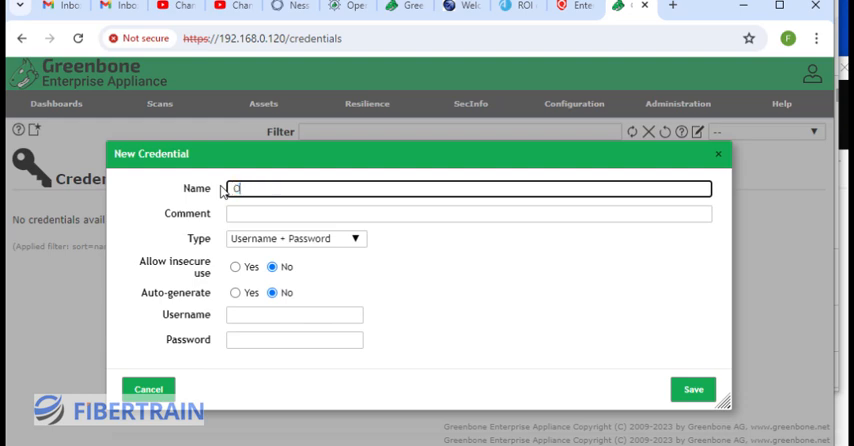
type("WAS")
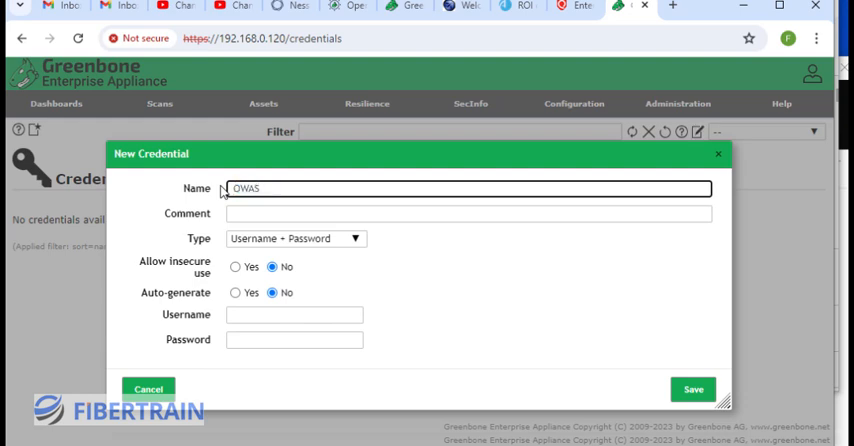
type("P SER")
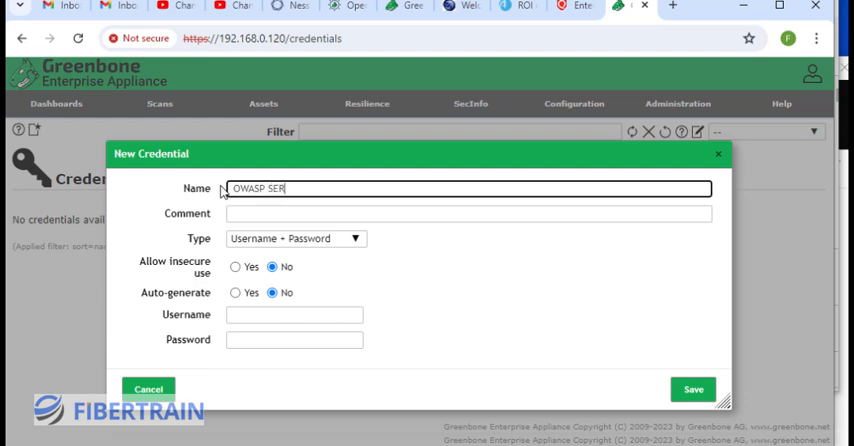
type("VER")
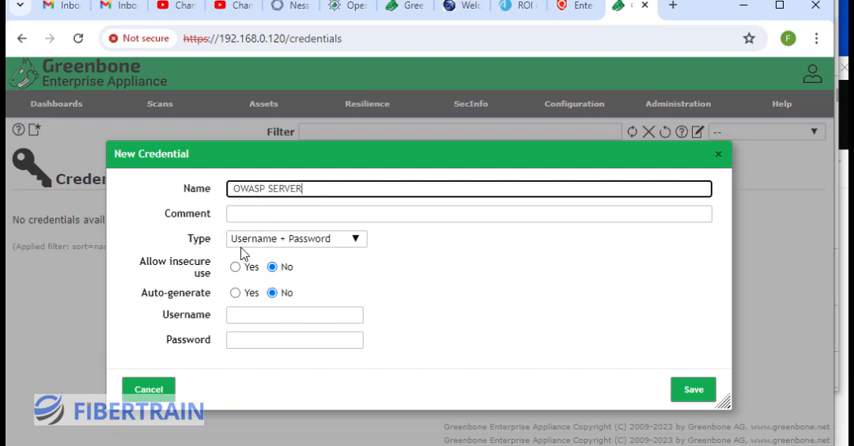
mouse_move(238, 252)
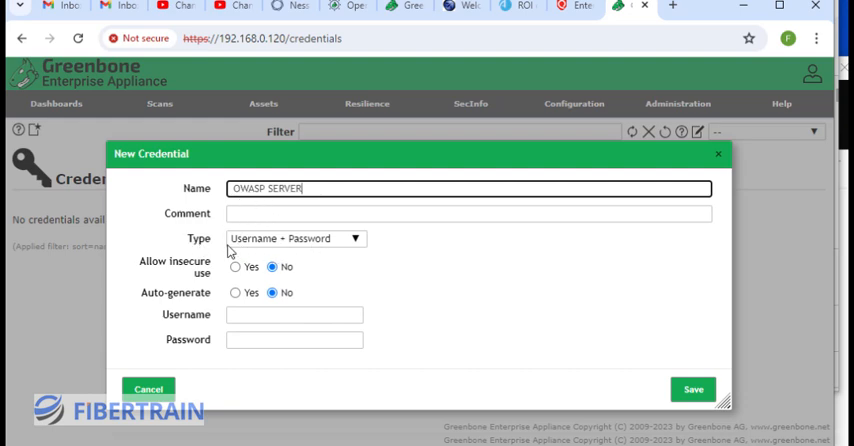
mouse_move(408, 264)
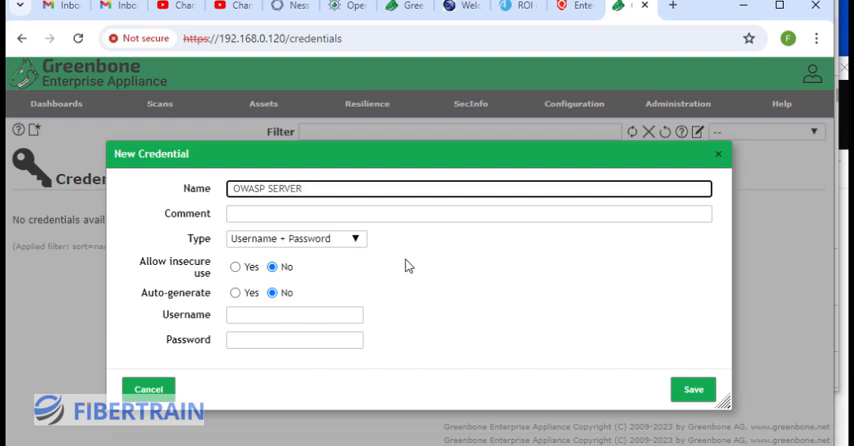
mouse_move(400, 286)
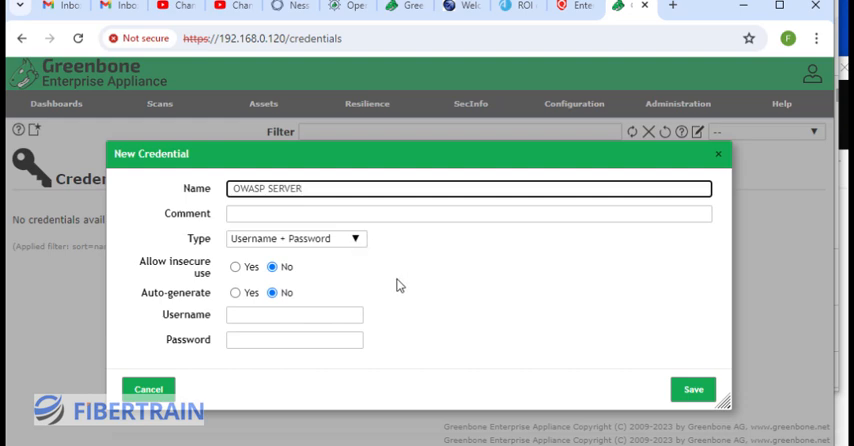
mouse_move(320, 160)
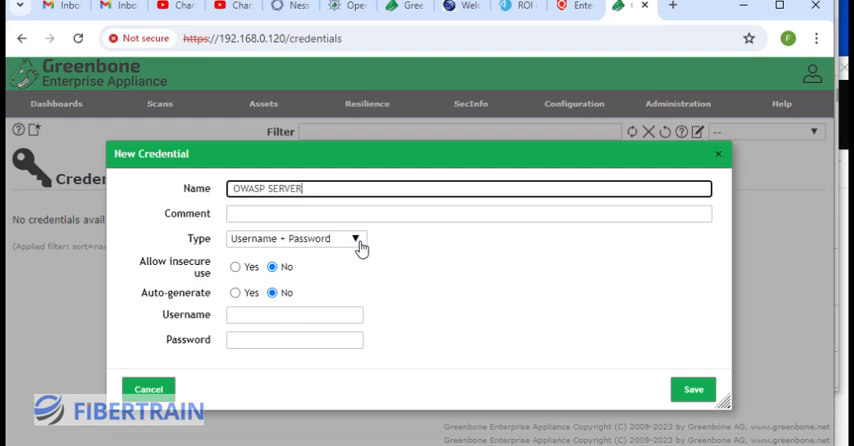
mouse_move(570, 244)
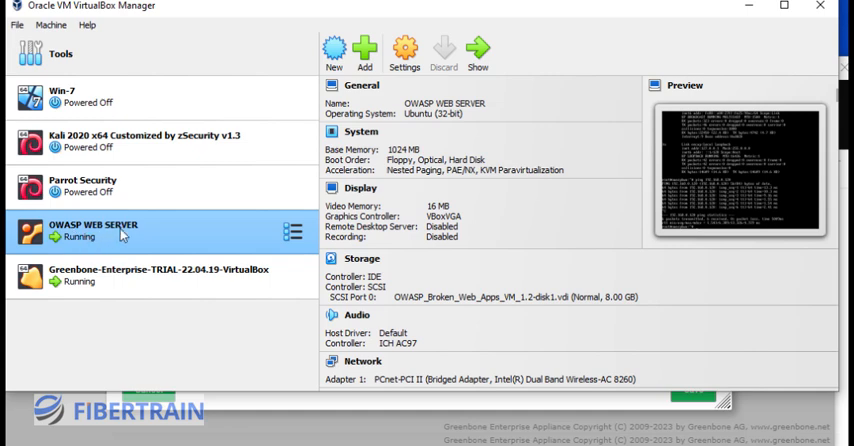
mouse_move(300, 182)
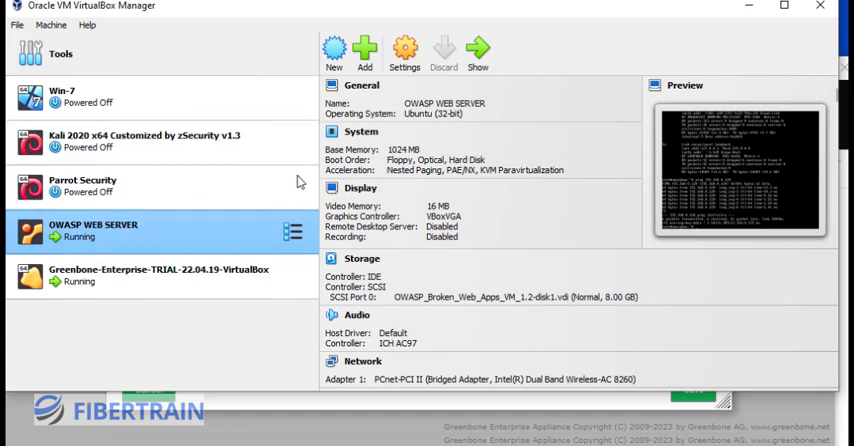
mouse_move(82, 186)
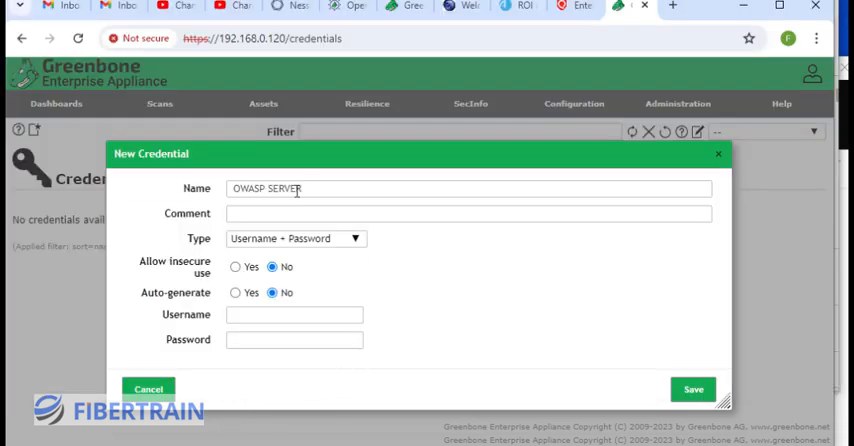
mouse_move(364, 284)
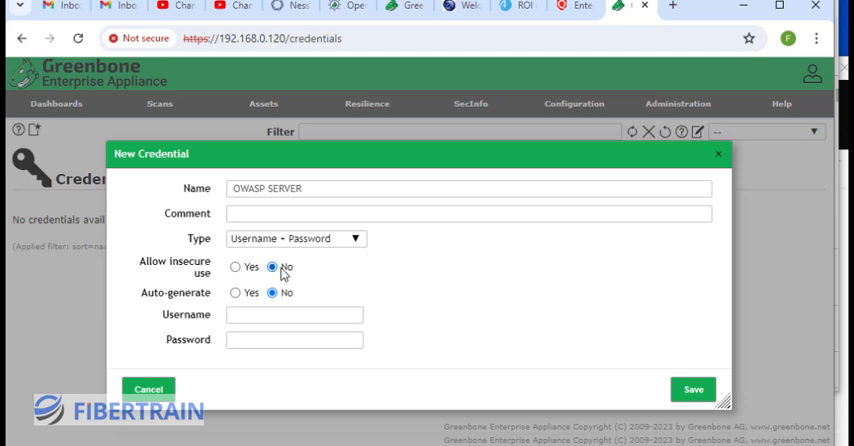
mouse_move(270, 240)
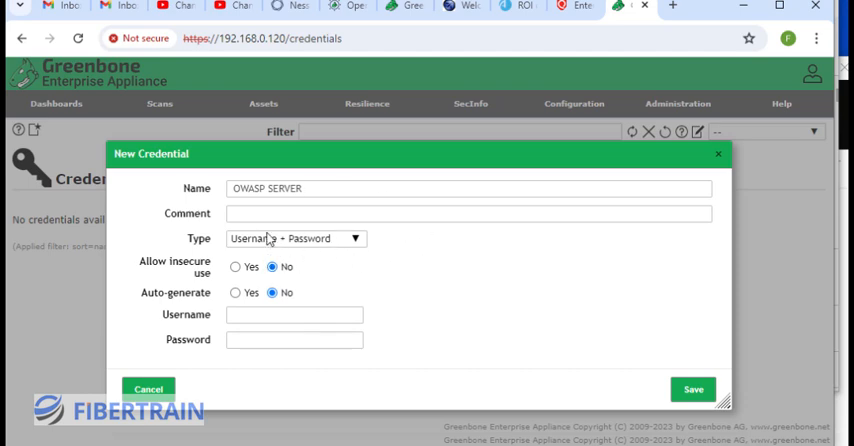
mouse_move(372, 264)
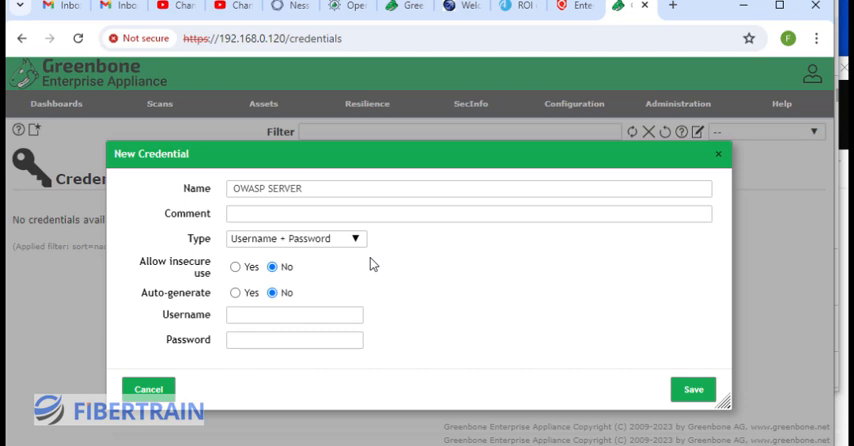
mouse_move(372, 286)
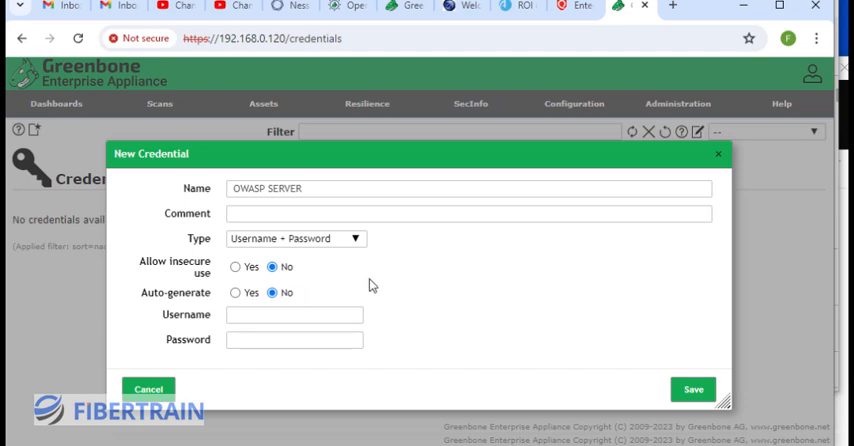
mouse_move(400, 296)
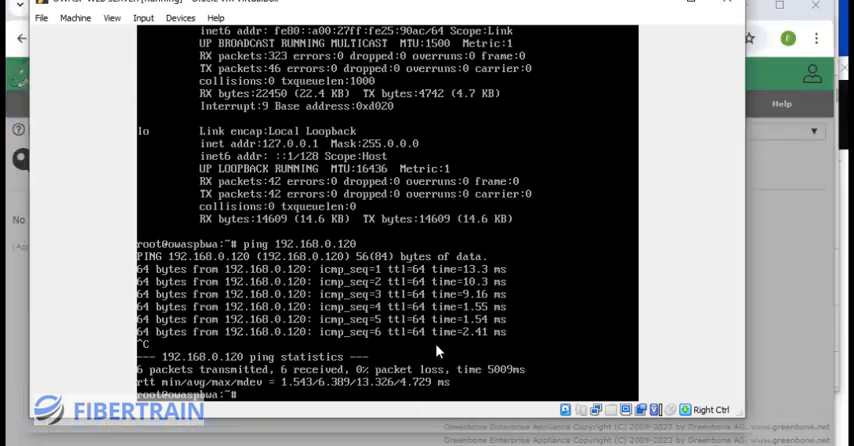
mouse_move(600, 76)
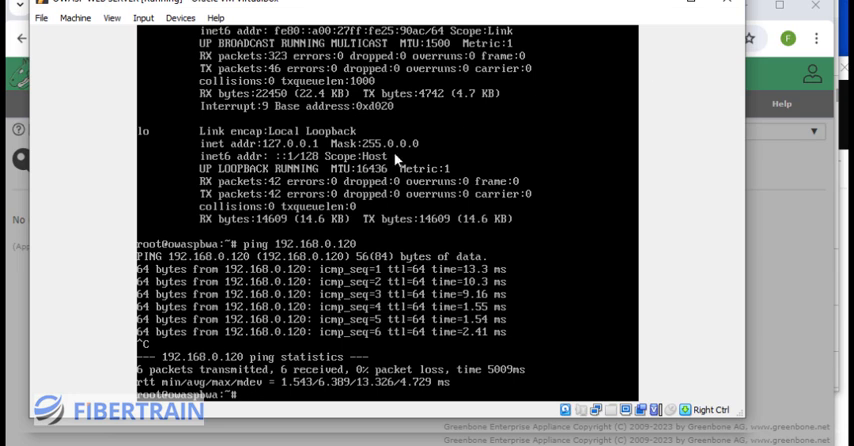
mouse_move(632, 350)
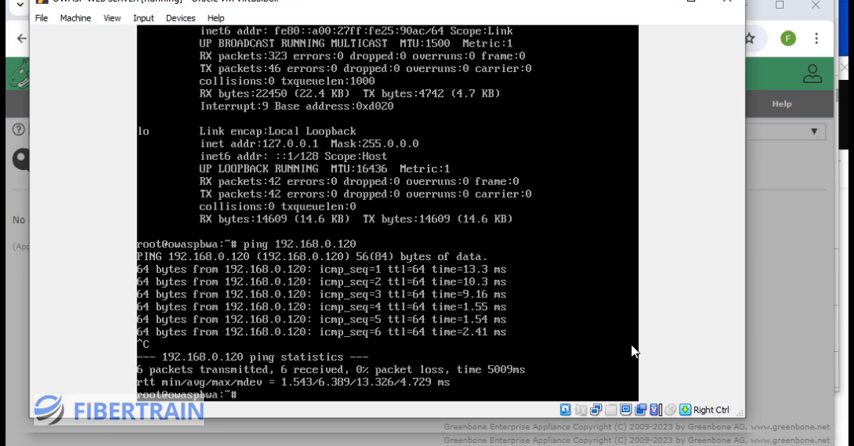
mouse_move(352, 78)
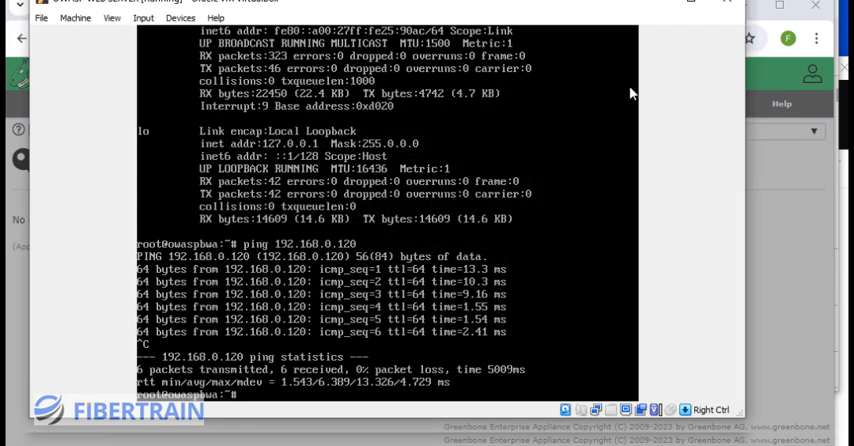
mouse_move(480, 140)
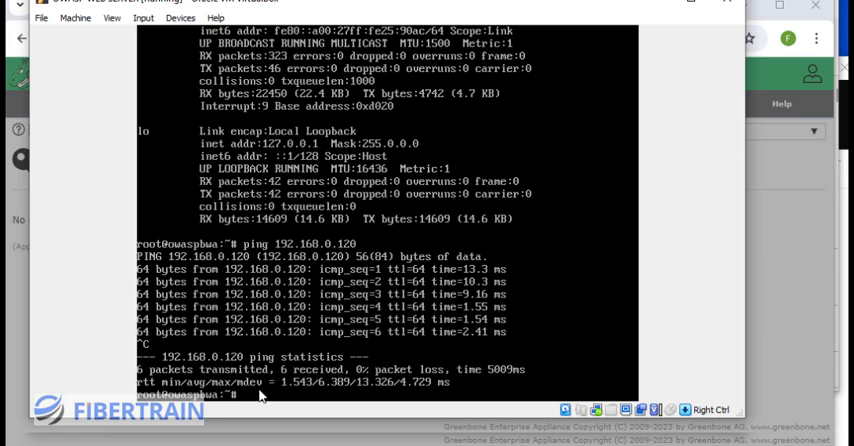
mouse_move(380, 386)
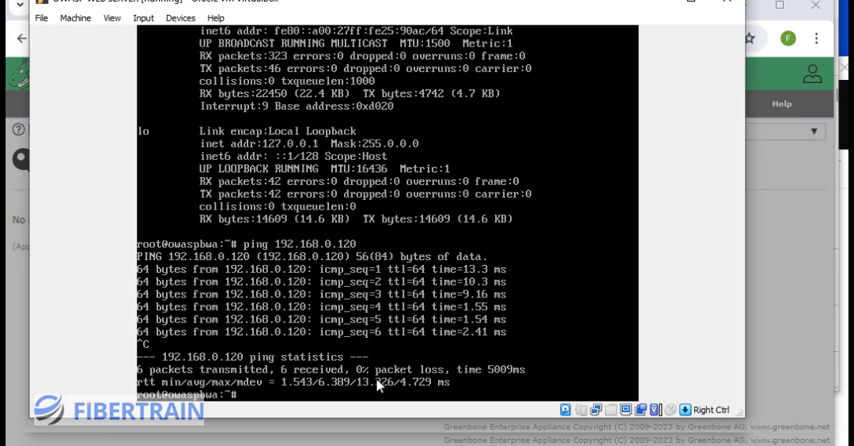
mouse_move(260, 348)
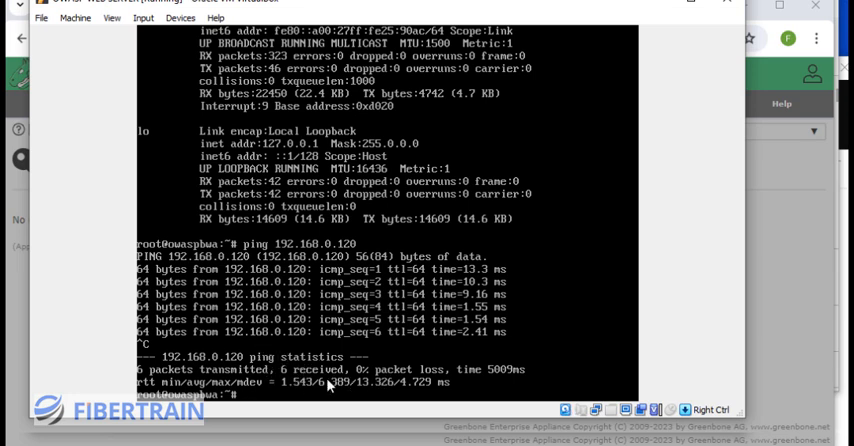
mouse_move(230, 48)
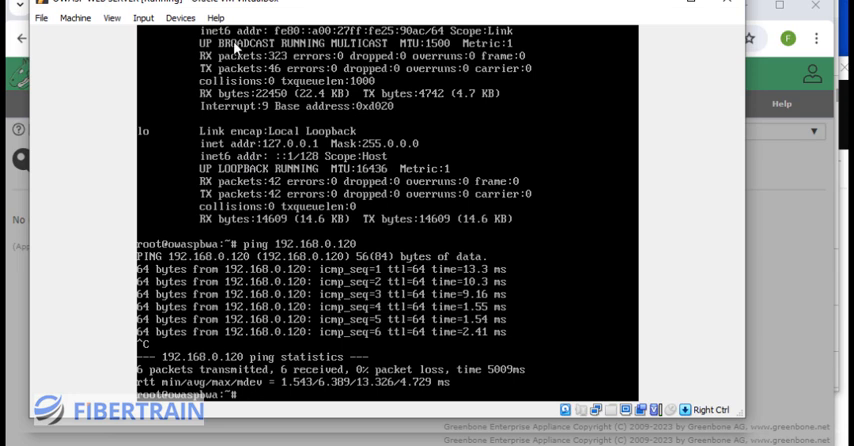
mouse_move(772, 192)
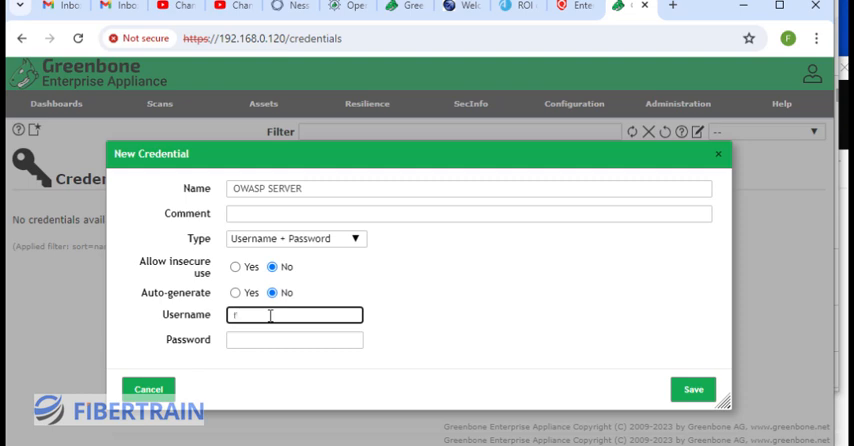
Step: Enter username root and save the OWASP SERVER credential, now listed 1 of 1
type("root")
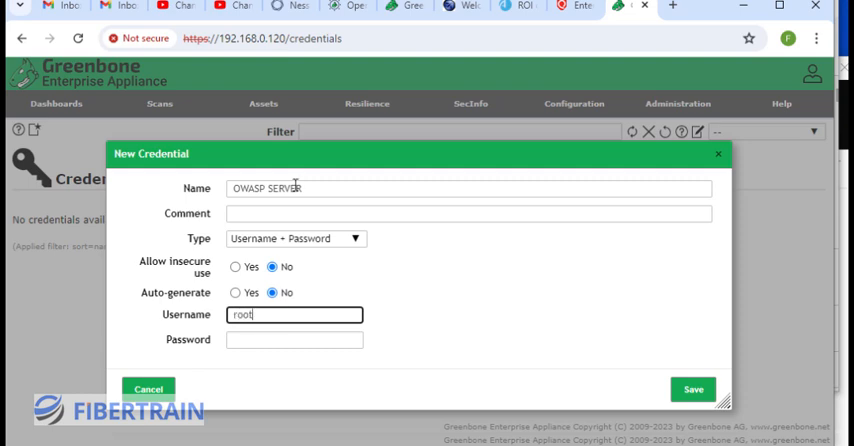
left_click(294, 340)
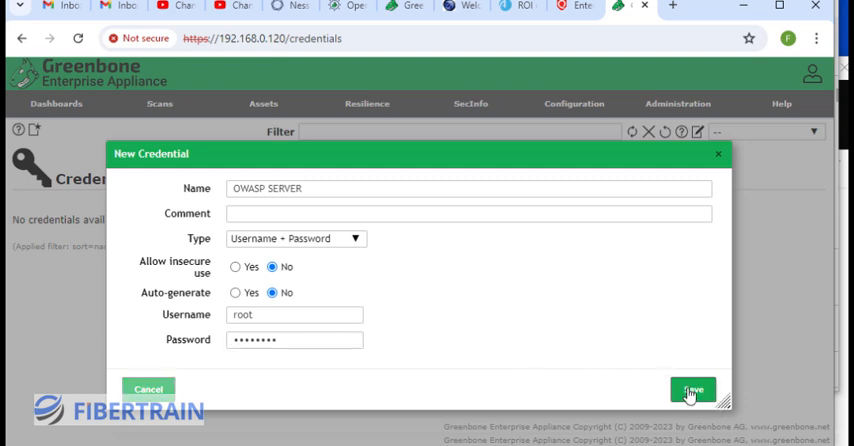
left_click(692, 388)
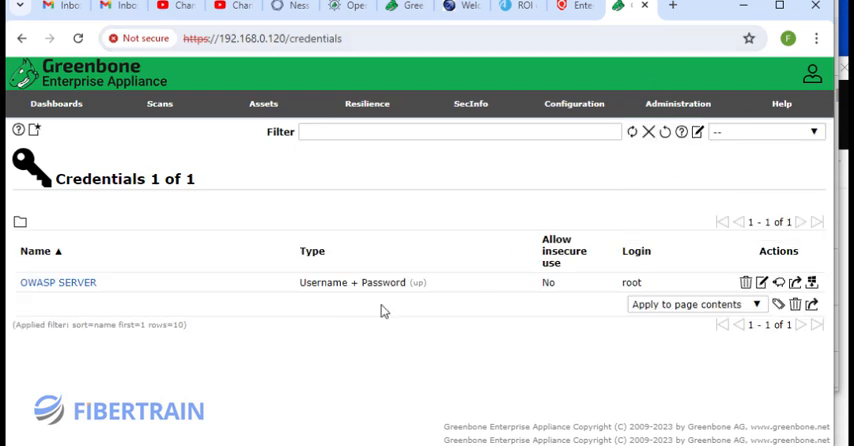
left_click(572, 104)
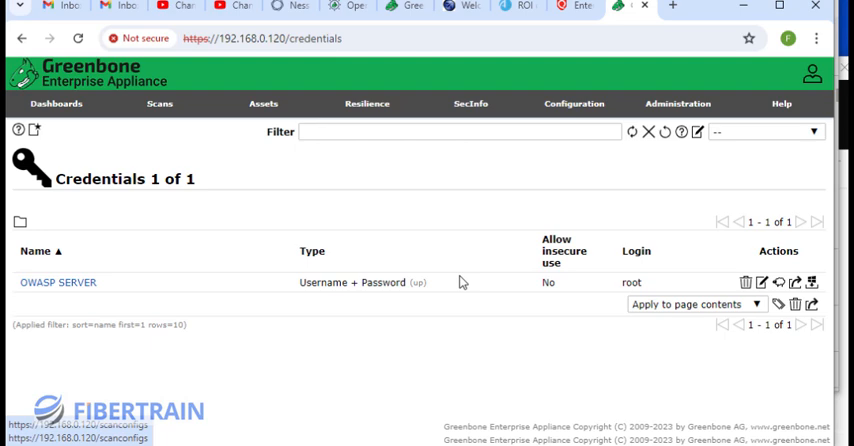
mouse_move(198, 272)
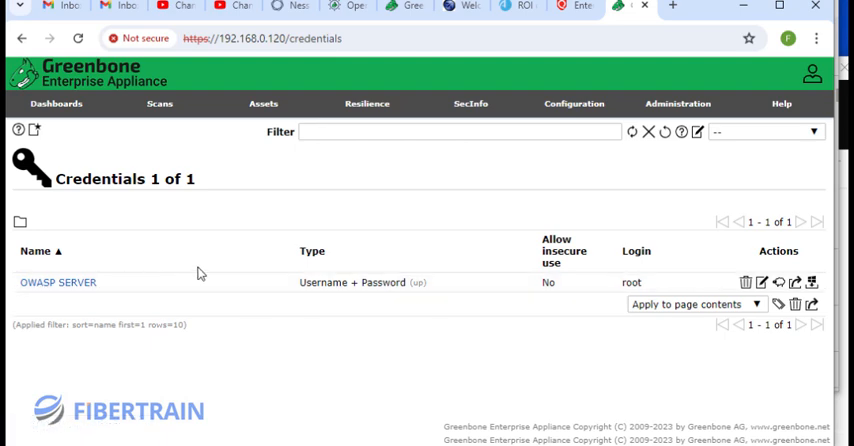
mouse_move(322, 164)
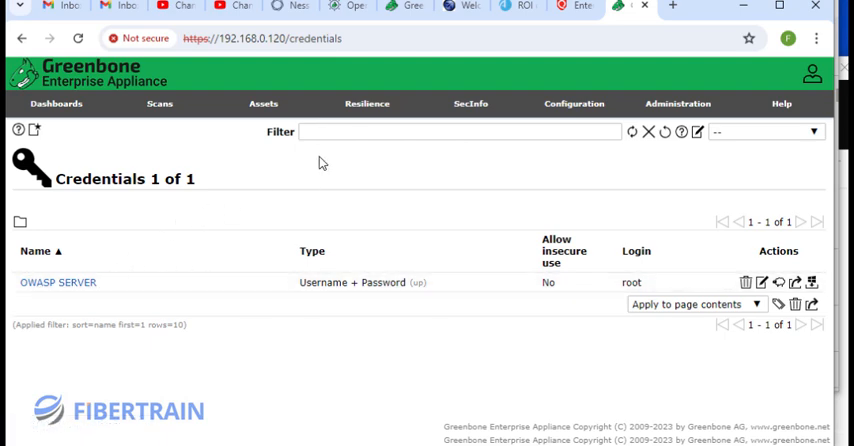
Step: Go to Assets > Hosts and start a new host entry
left_click(264, 104)
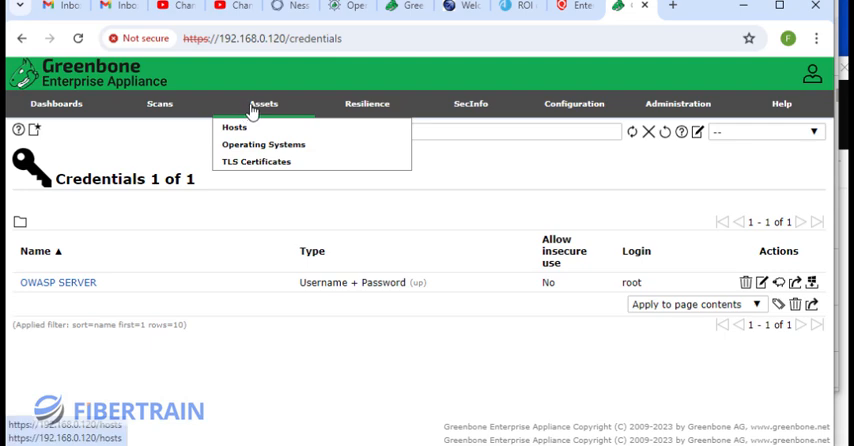
left_click(234, 128)
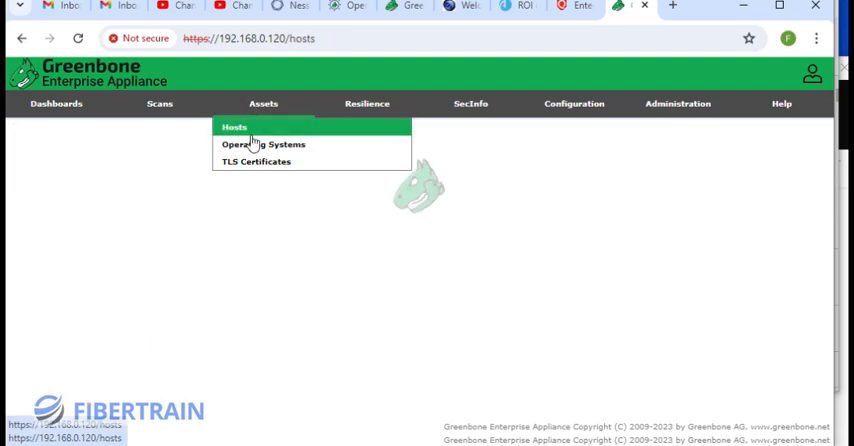
left_click(234, 128)
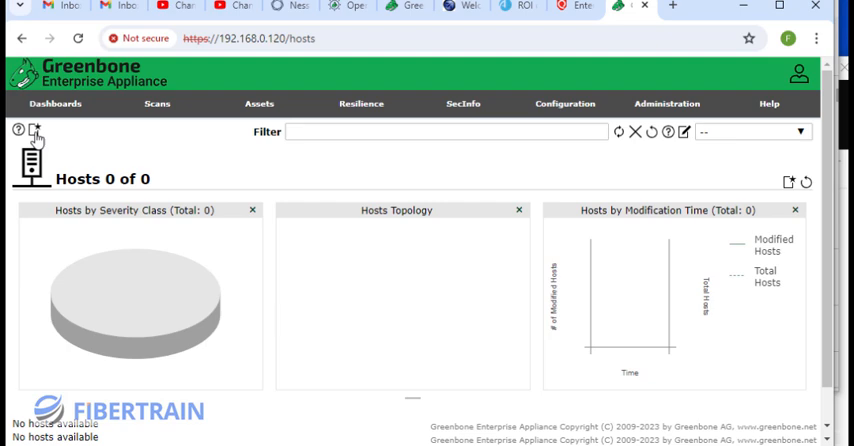
left_click(36, 132)
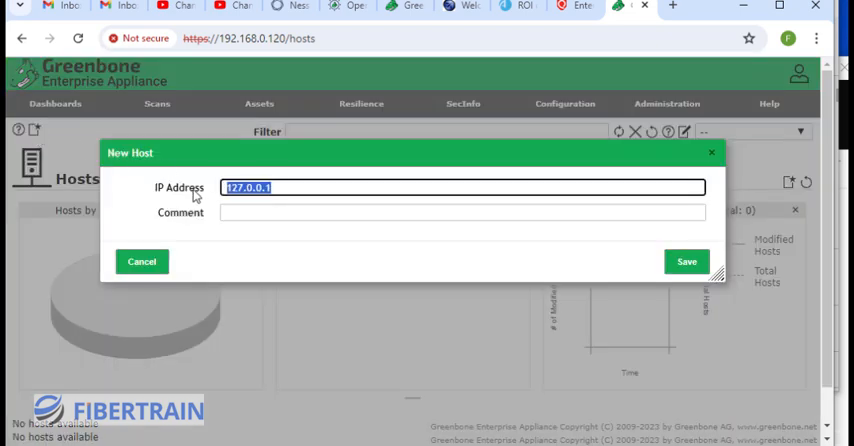
Step: Fill the new host's IP Address with 192.168.0.152
type("192.168")
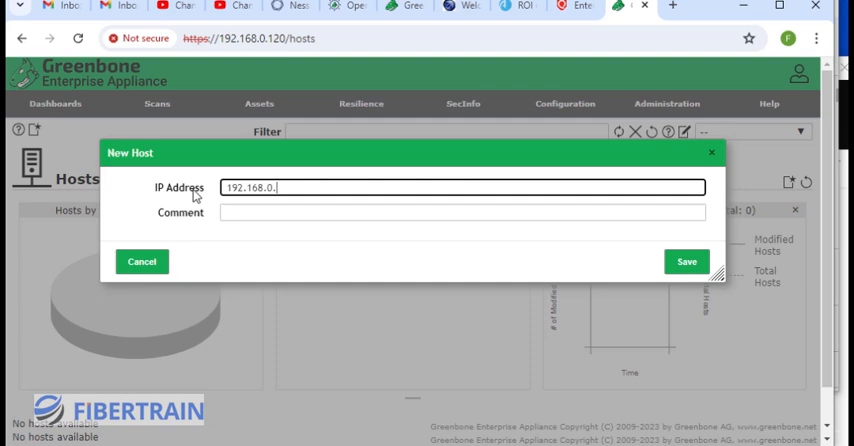
type("15")
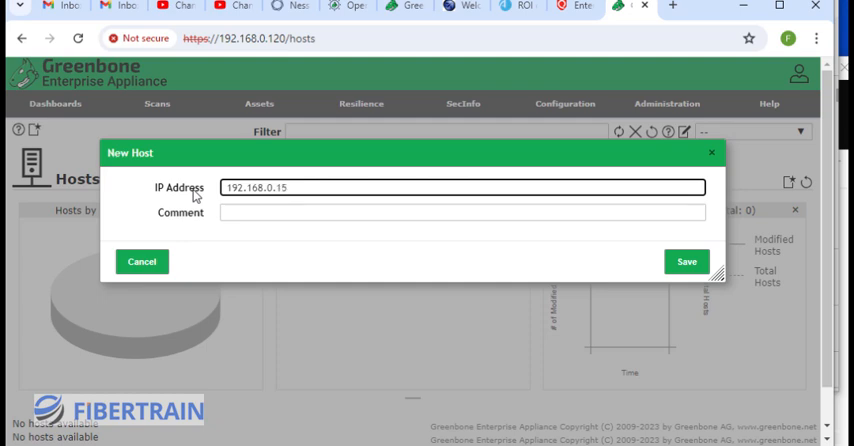
type("2")
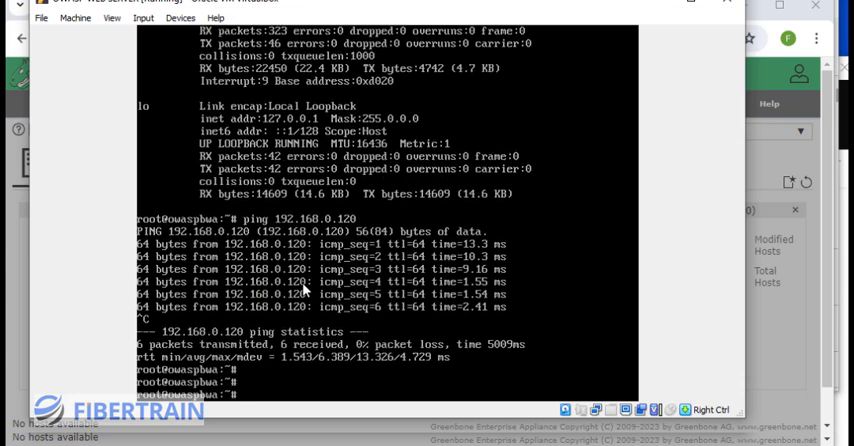
Step: Clear the OWASP BWA console and check its network address, shown as 192.168.0.152 on eth0
type("c")
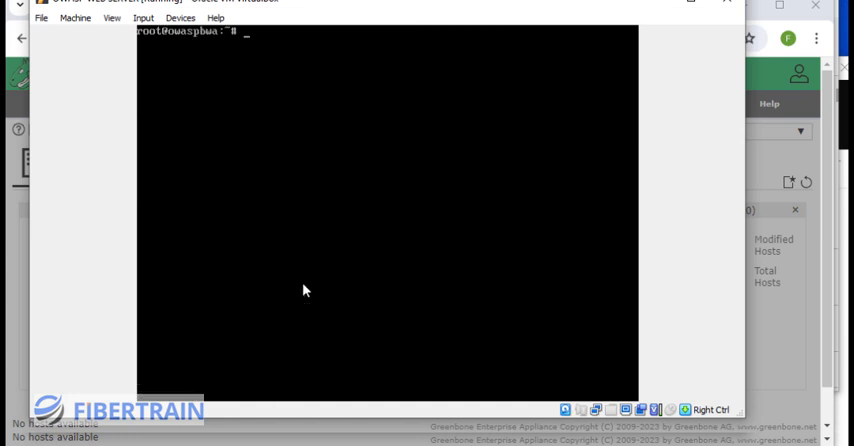
type("ping 192.168.0.120")
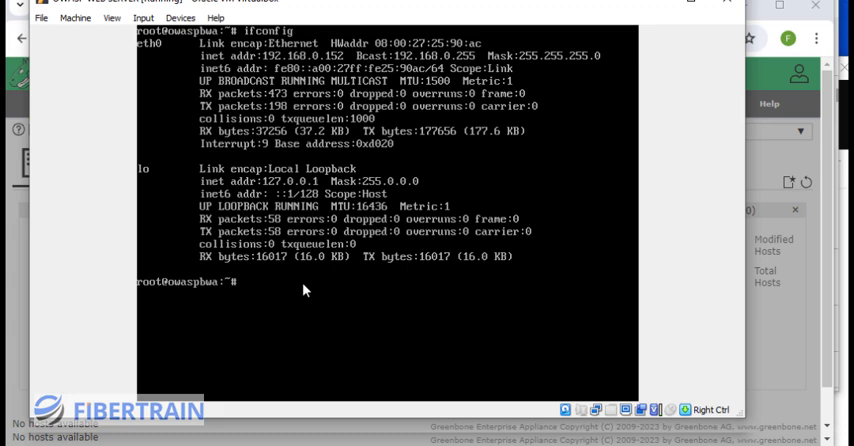
mouse_move(312, 86)
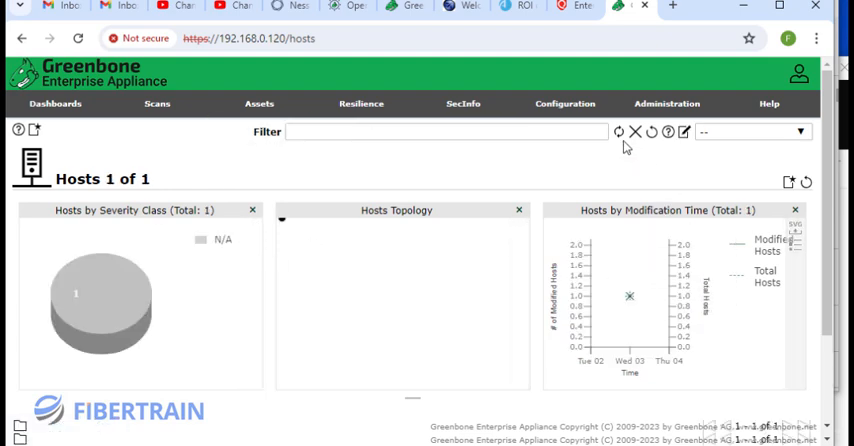
Step: Save the new host and confirm 192.168.0.152 appears in the Hosts inventory (1 of 1)
left_click(564, 104)
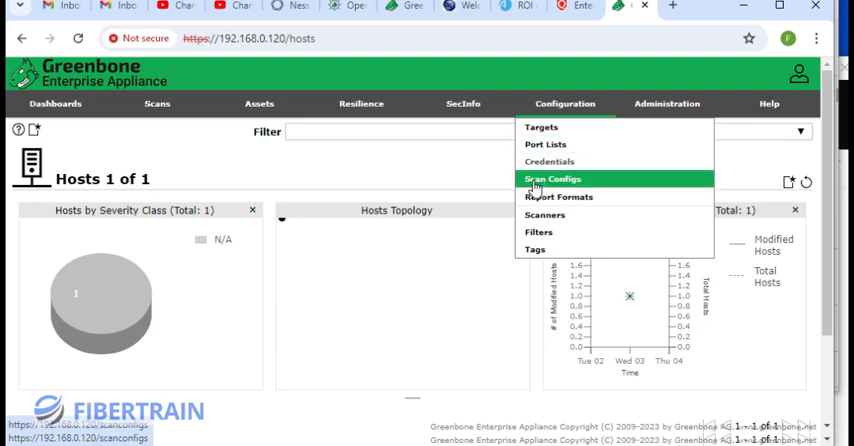
left_click(516, 184)
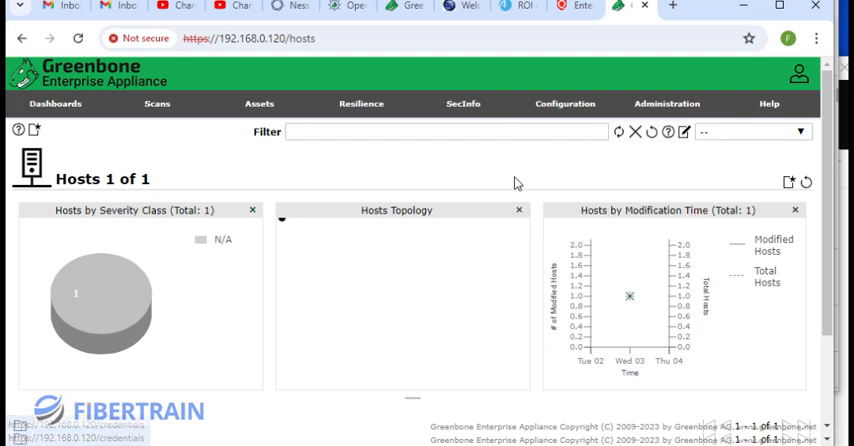
left_click(258, 104)
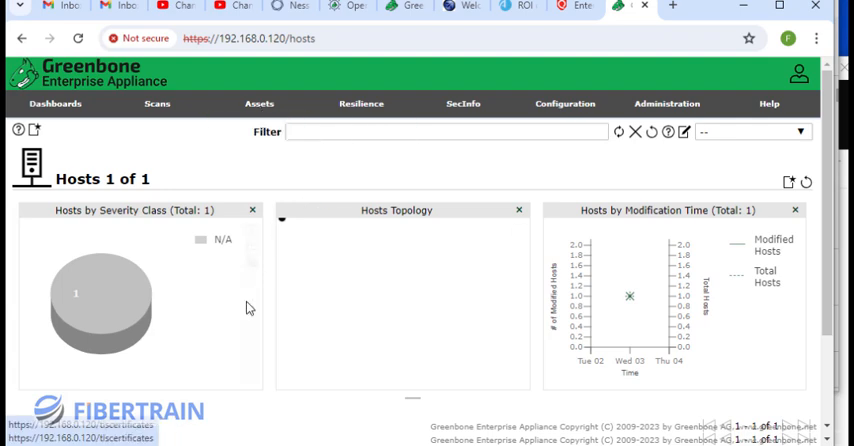
scroll("down", 3)
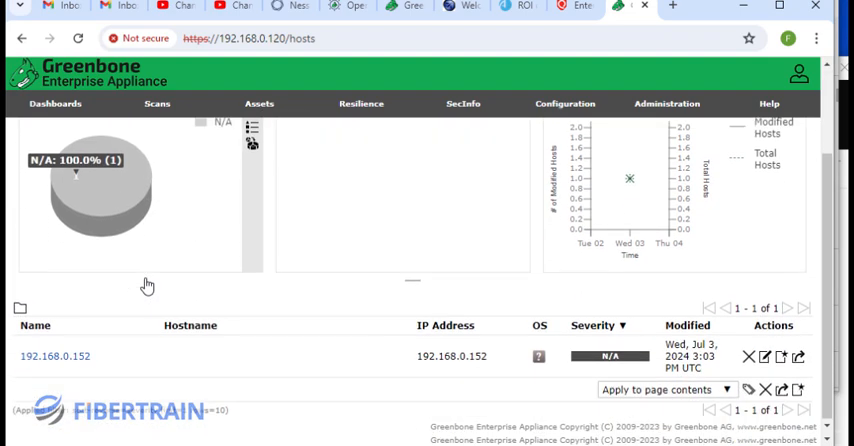
scroll("up", 3)
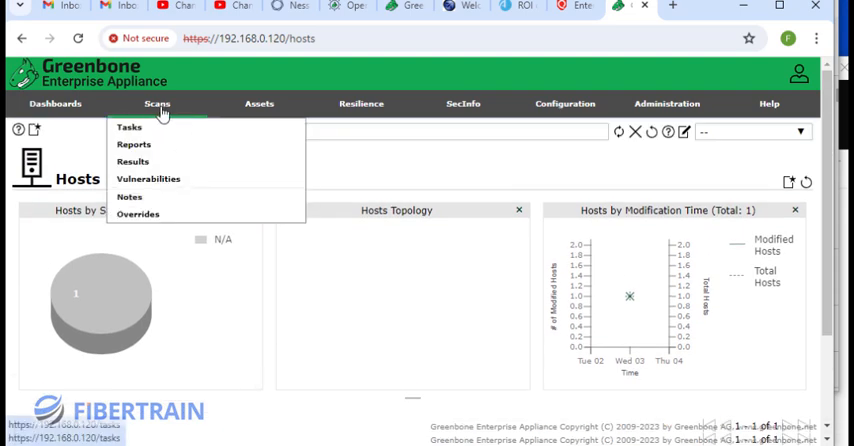
mouse_move(128, 128)
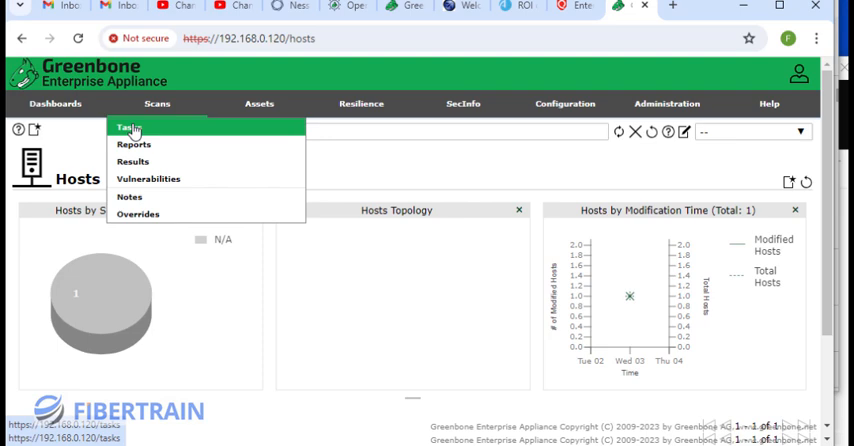
Step: Go to Scans > Tasks and begin a new scan task
left_click(128, 128)
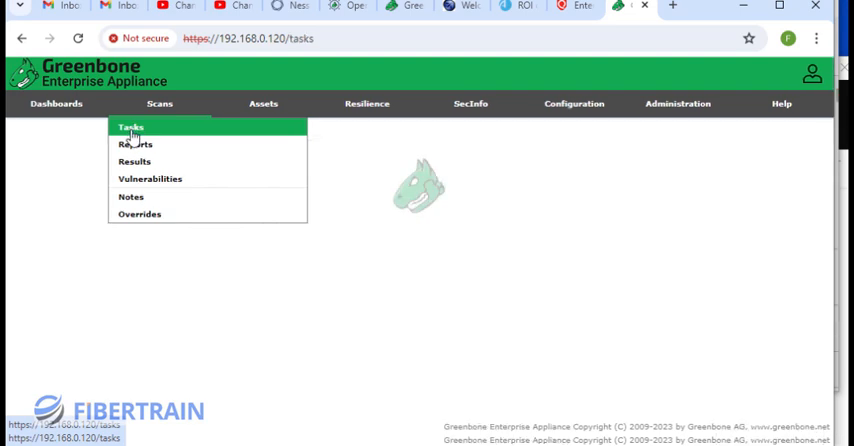
left_click(128, 128)
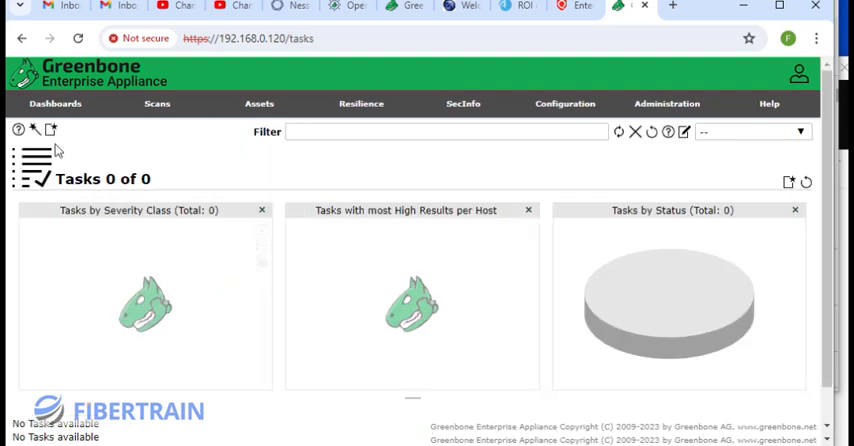
left_click(48, 132)
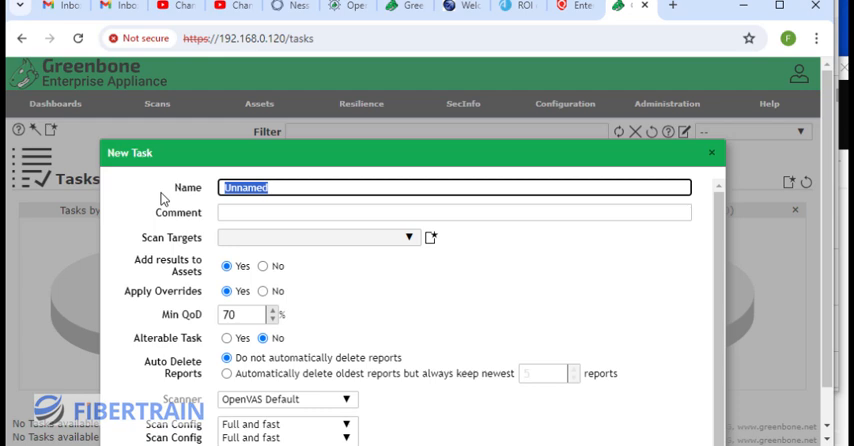
Step: Name the new task 'Scanning My Web Server'
type("Scanni")
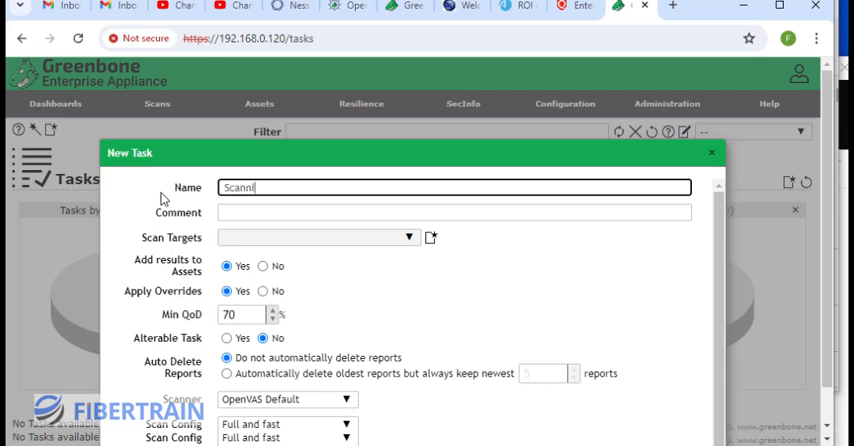
type("ng")
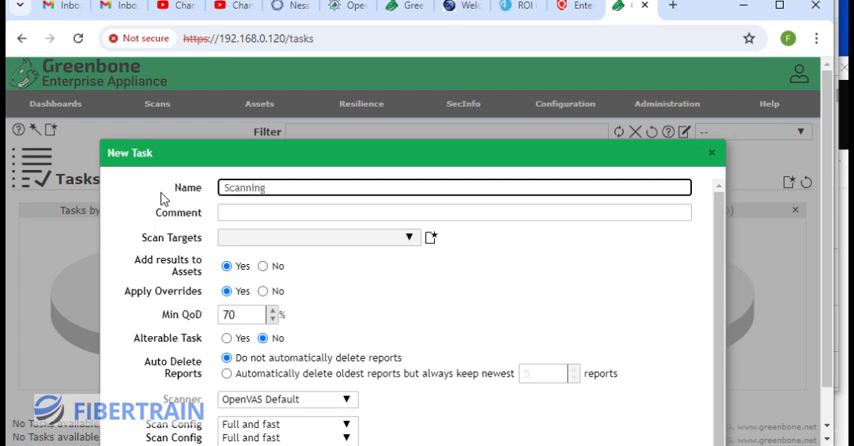
type("My We")
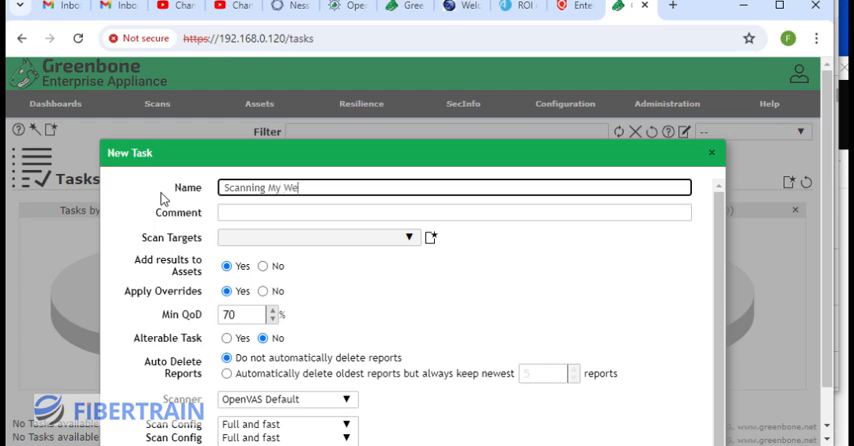
type("b Ser")
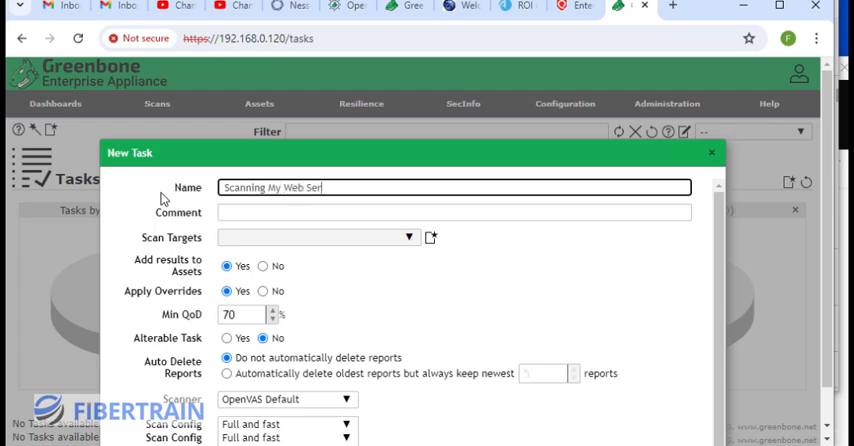
type("ver")
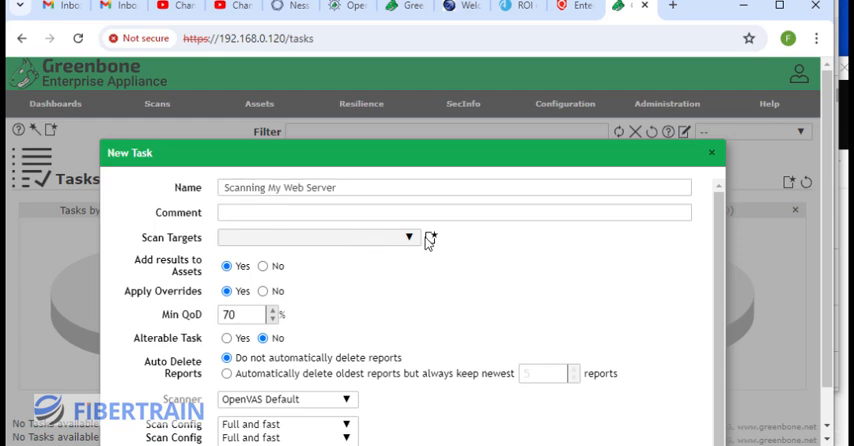
Step: Create a new scan target for the task named 'OWASP SERVER'
left_click(428, 238)
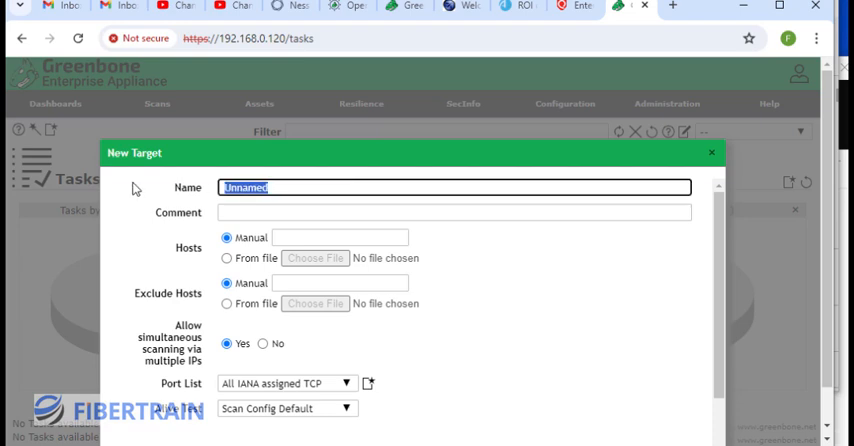
type("O")
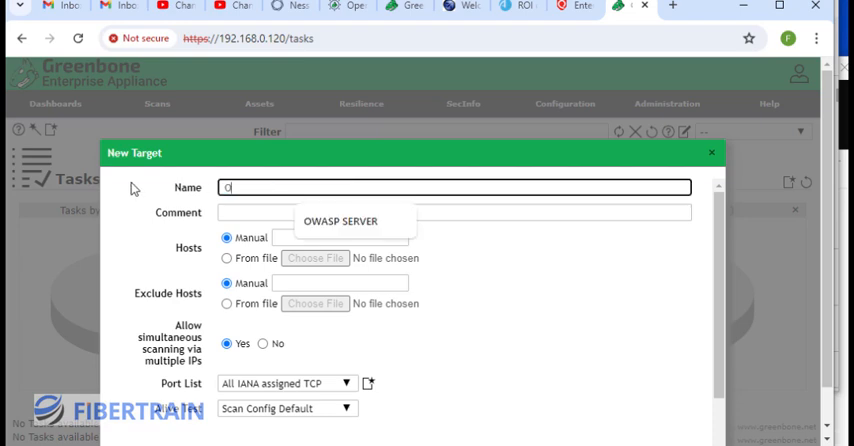
type("WASP")
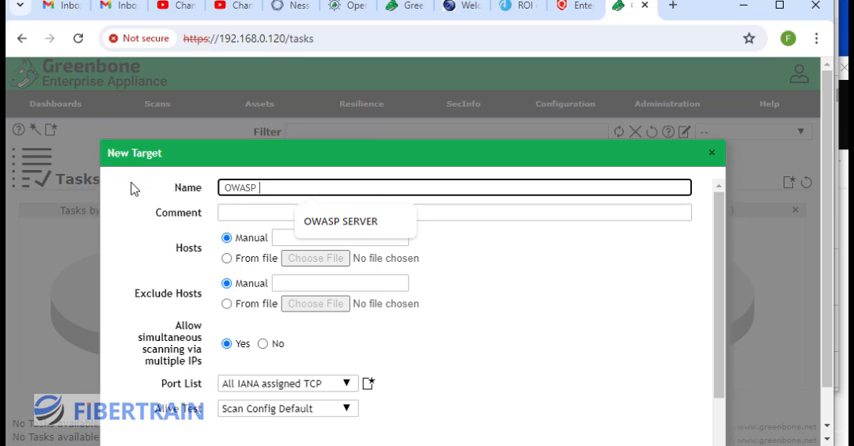
type("SERVER")
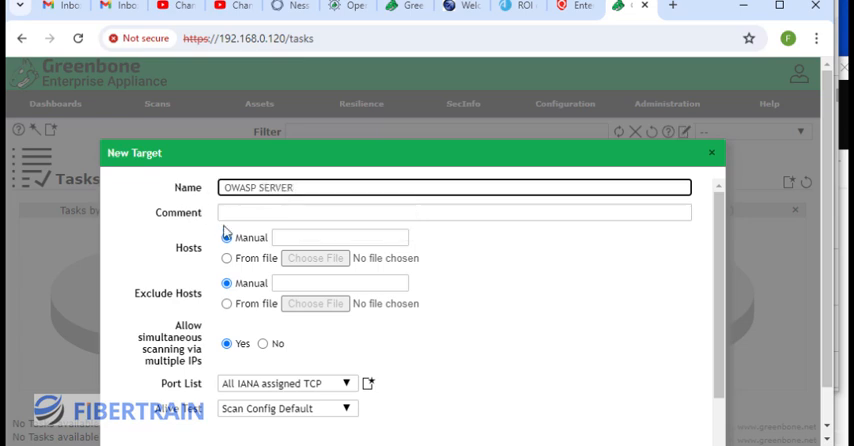
Step: Move to the manual Hosts field and bring up the Notepad notes with the server's IP address
left_click(340, 236)
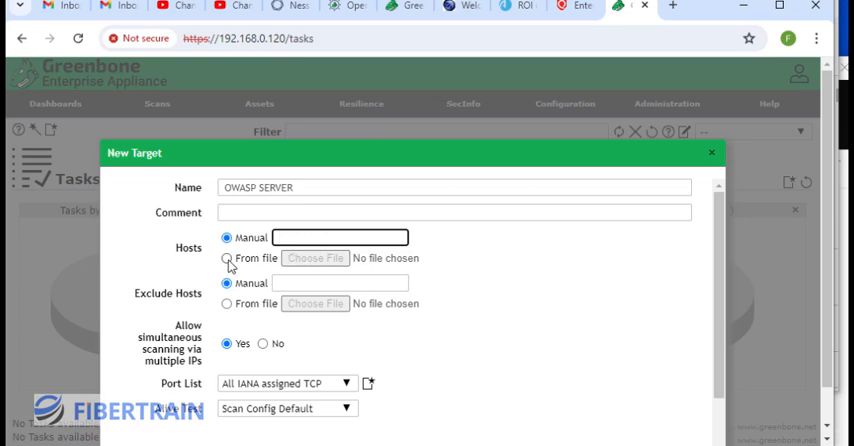
left_click(228, 258)
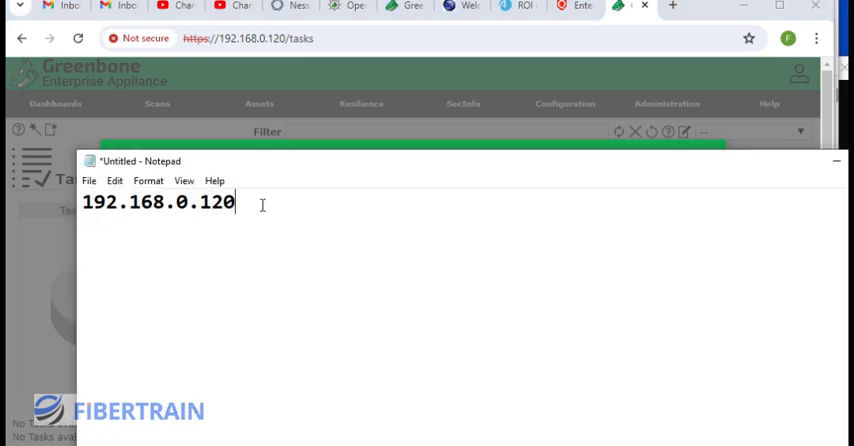
mouse_move(248, 236)
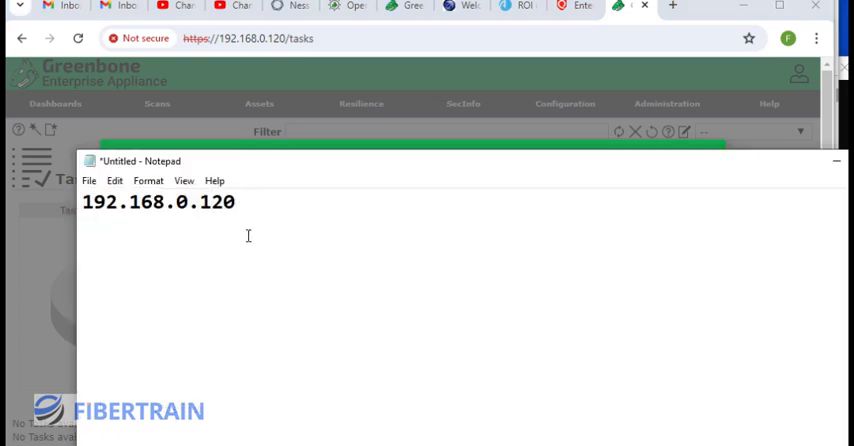
mouse_move(192, 260)
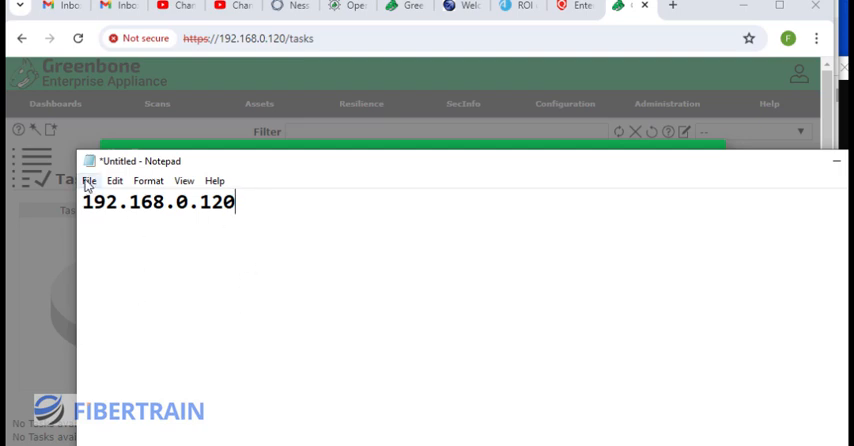
Step: Switch the target's hosts to 'From file', then cancel the file browser without choosing a file
left_click(88, 180)
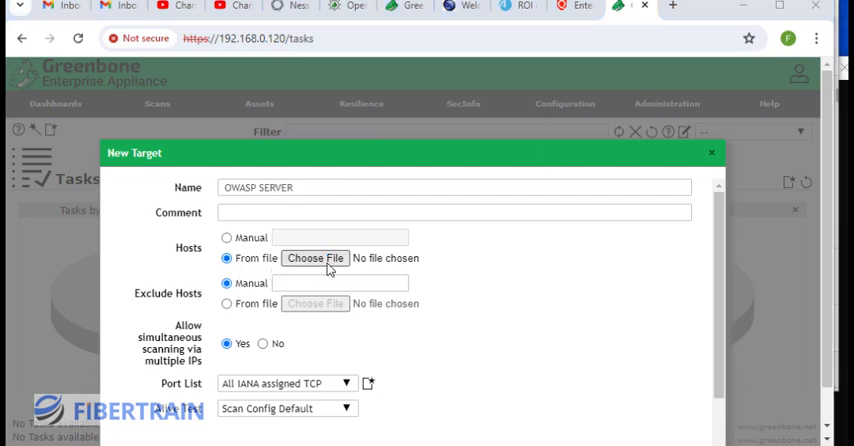
left_click(316, 258)
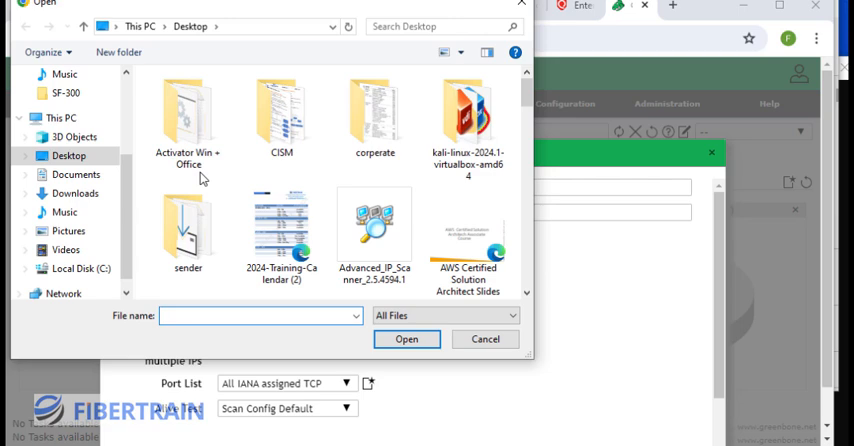
left_click(280, 116)
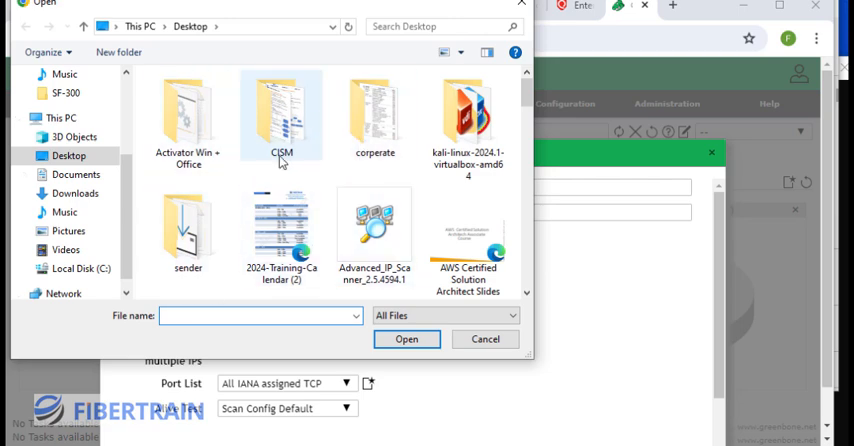
left_click(484, 340)
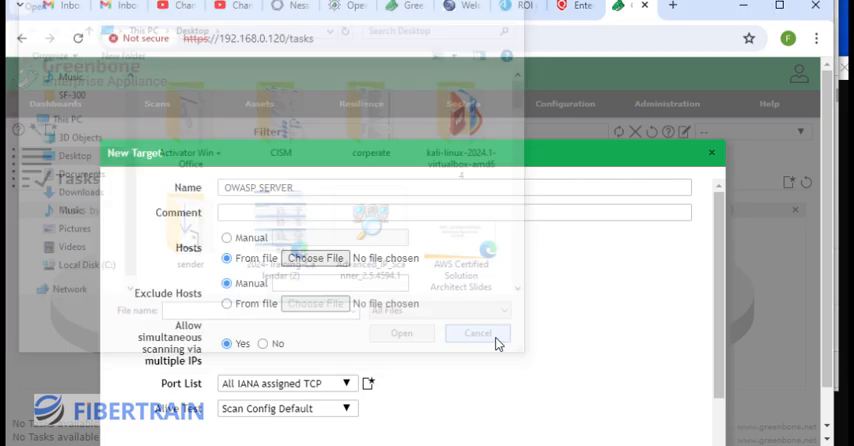
left_click(476, 332)
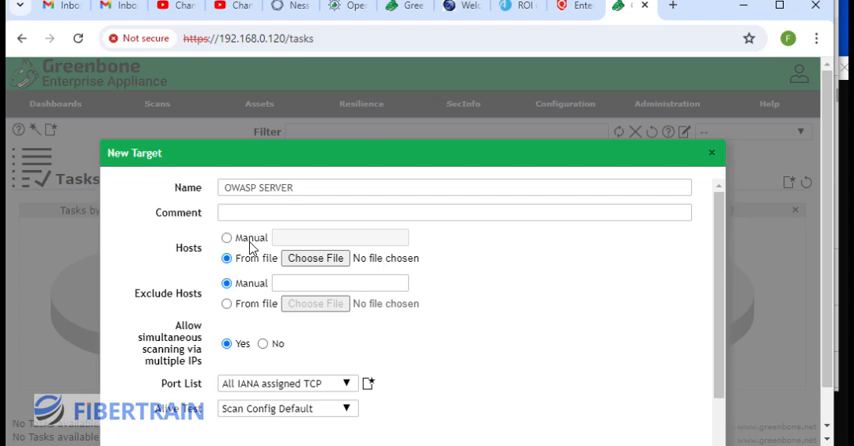
Step: Enter host 192.168.0.152 manually for the target, leaving Exclude Hosts empty
left_click(228, 238)
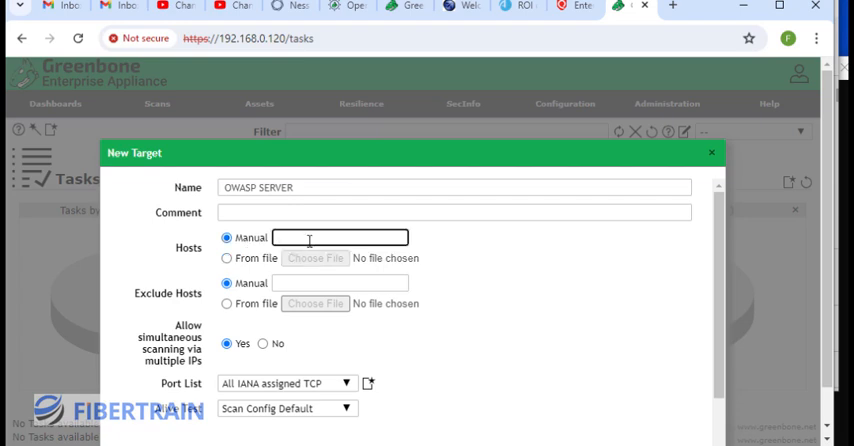
type("192.168.")
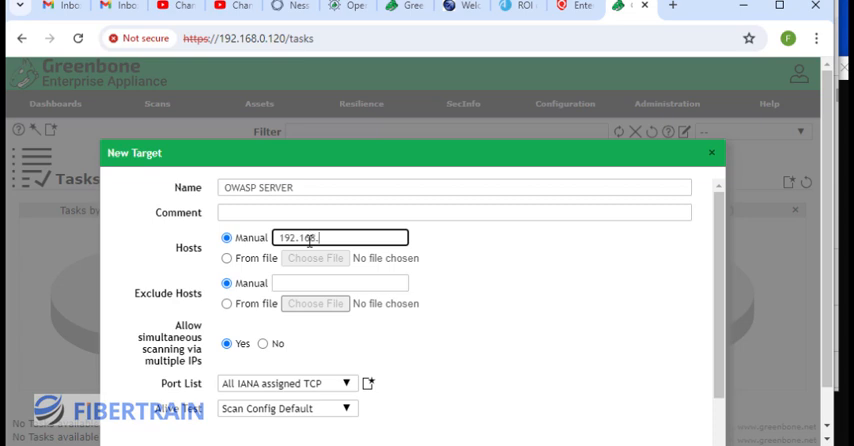
type("0.152")
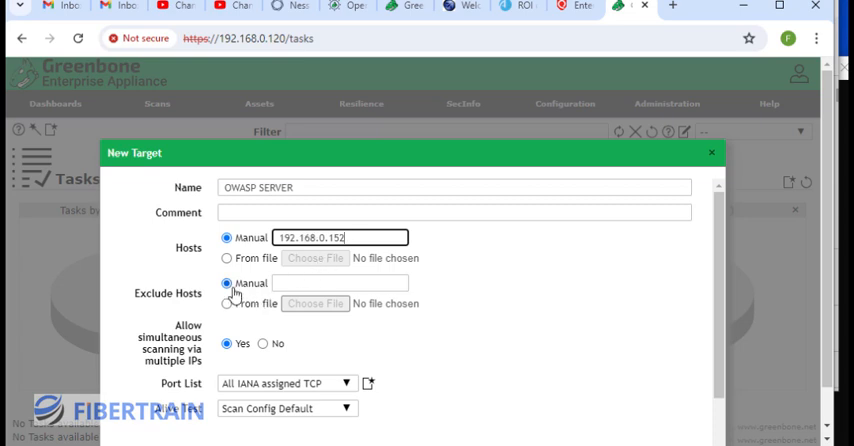
left_click(340, 284)
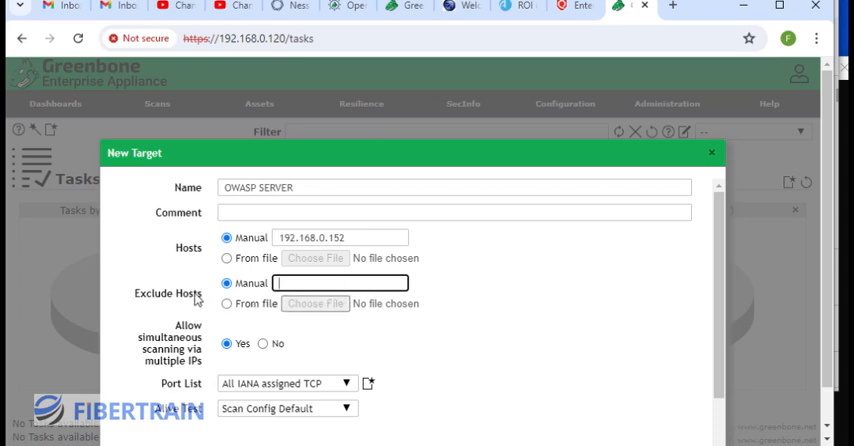
Step: Choose 'All IANA assigned TCP and UDP' as the target's port list
scroll("down", 3)
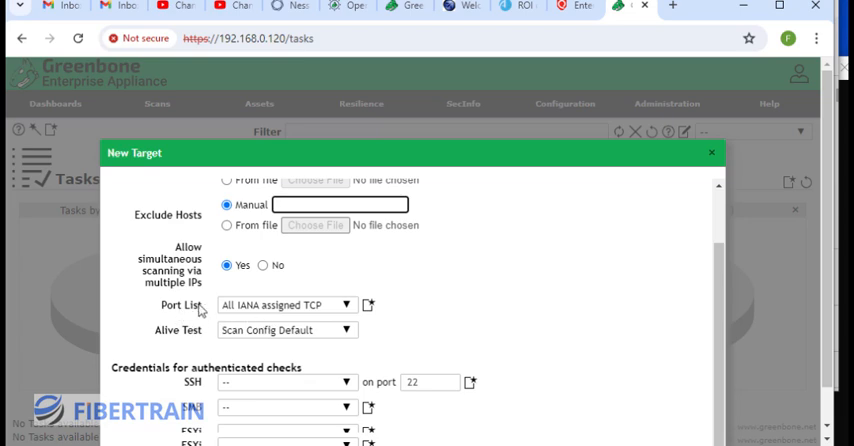
mouse_move(348, 308)
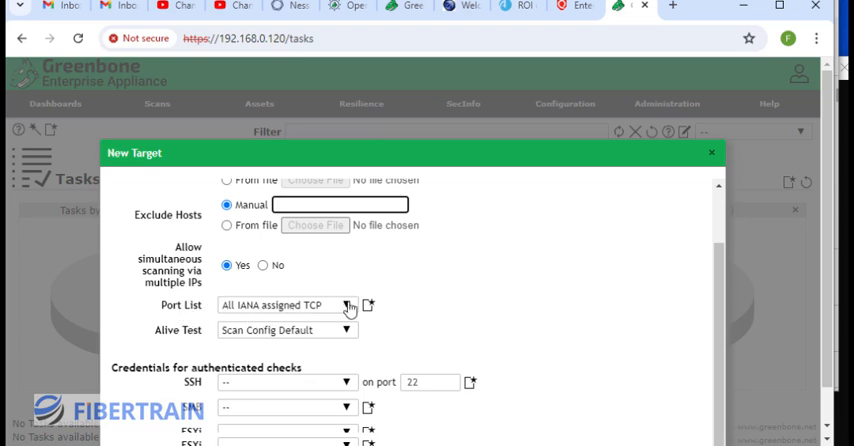
left_click(348, 304)
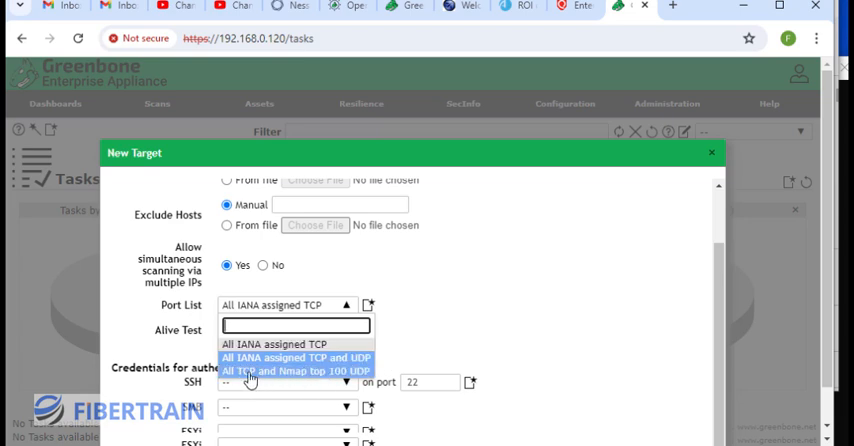
mouse_move(292, 376)
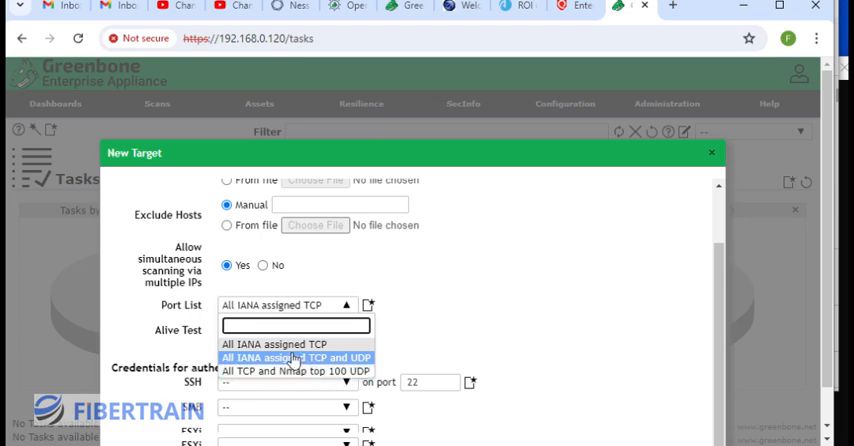
left_click(292, 356)
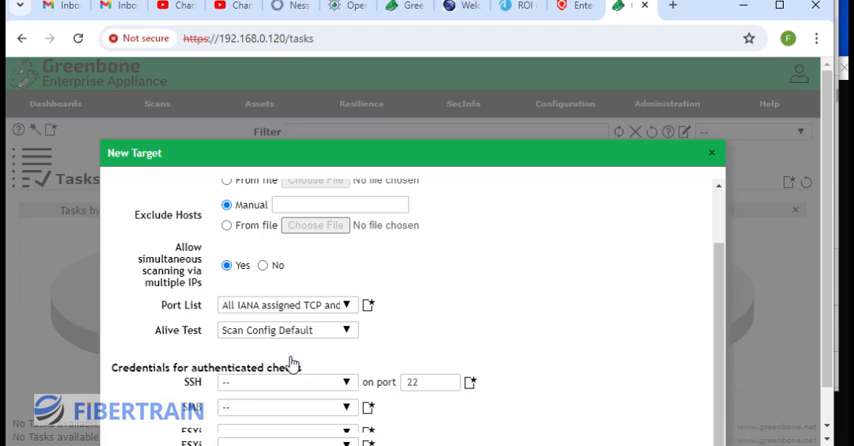
scroll("down", 3)
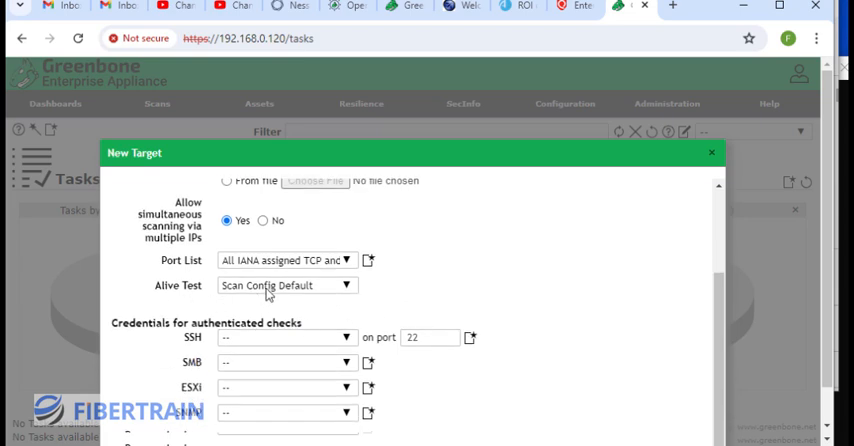
left_click(288, 284)
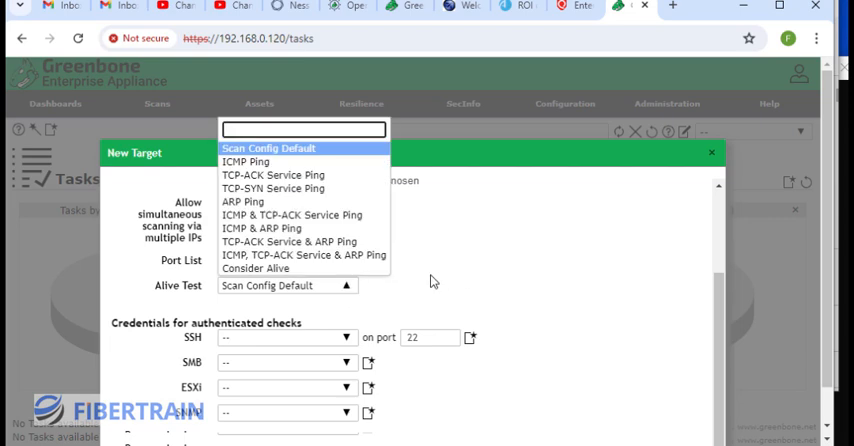
mouse_move(256, 268)
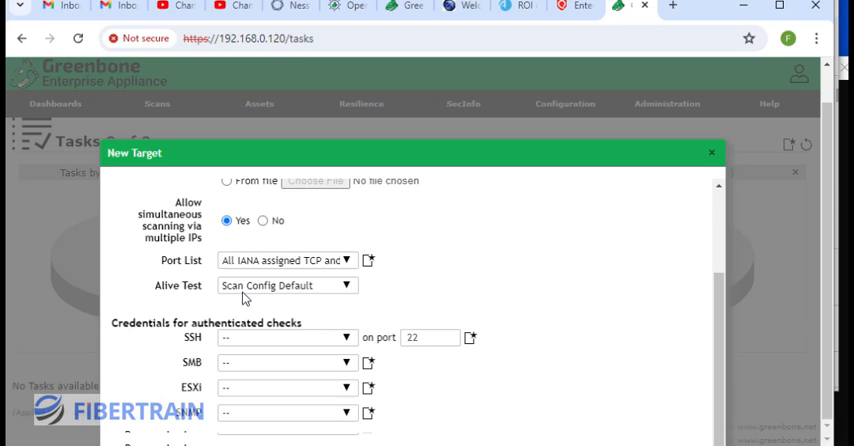
mouse_move(184, 322)
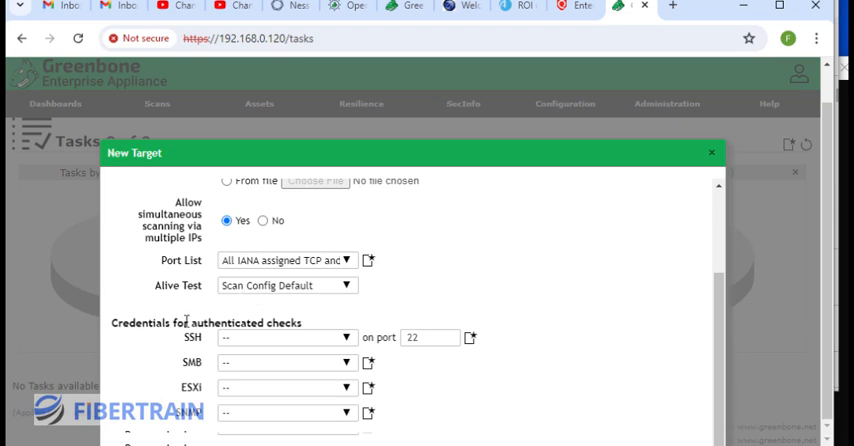
mouse_move(294, 342)
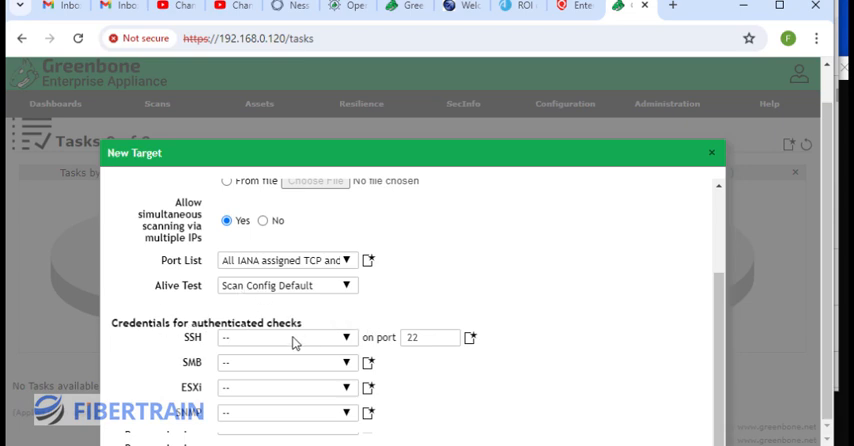
mouse_move(232, 344)
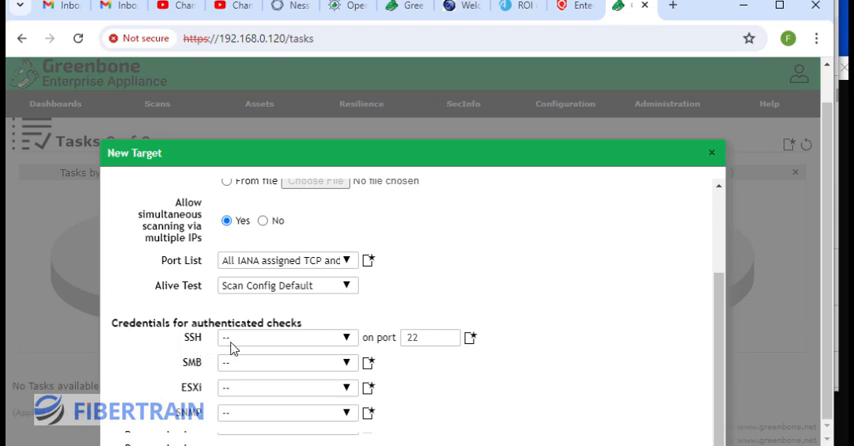
mouse_move(260, 340)
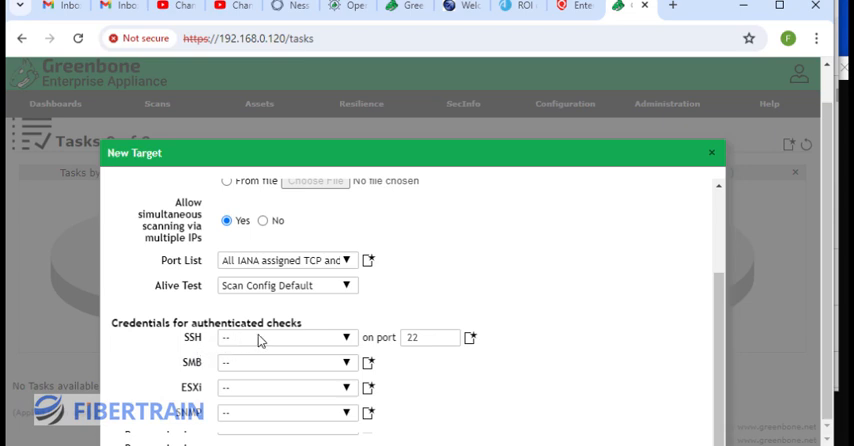
mouse_move(252, 344)
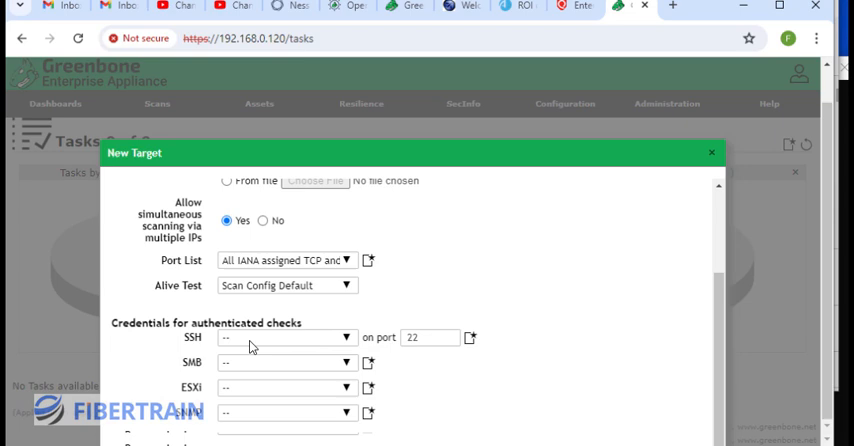
mouse_move(234, 360)
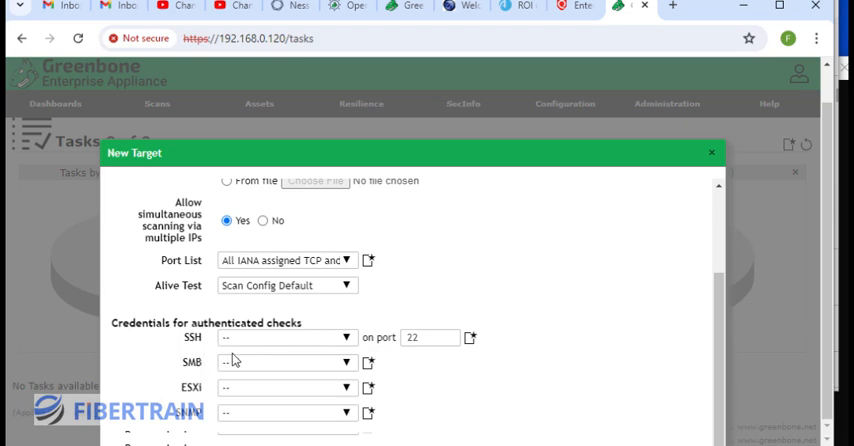
mouse_move(256, 374)
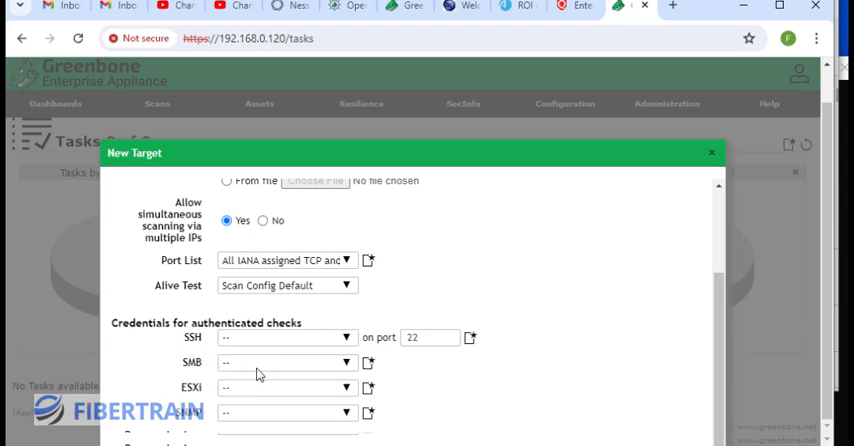
mouse_move(480, 296)
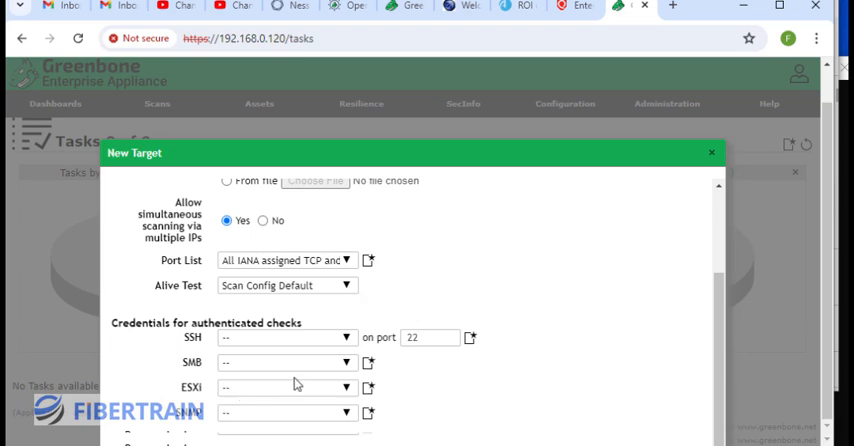
mouse_move(258, 388)
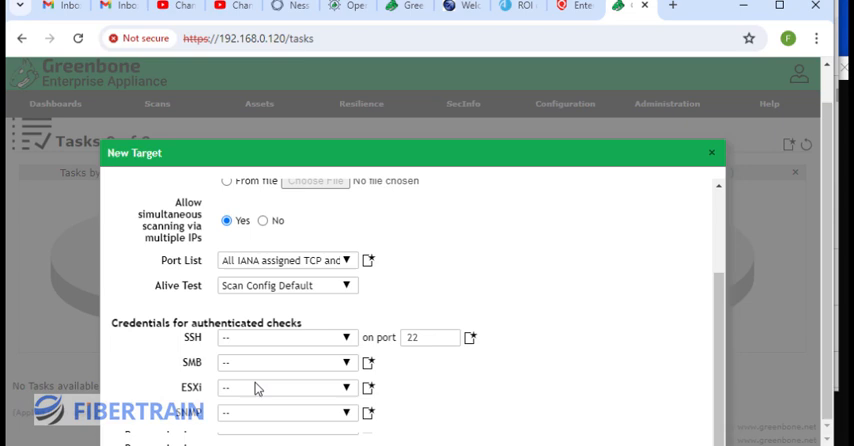
mouse_move(212, 392)
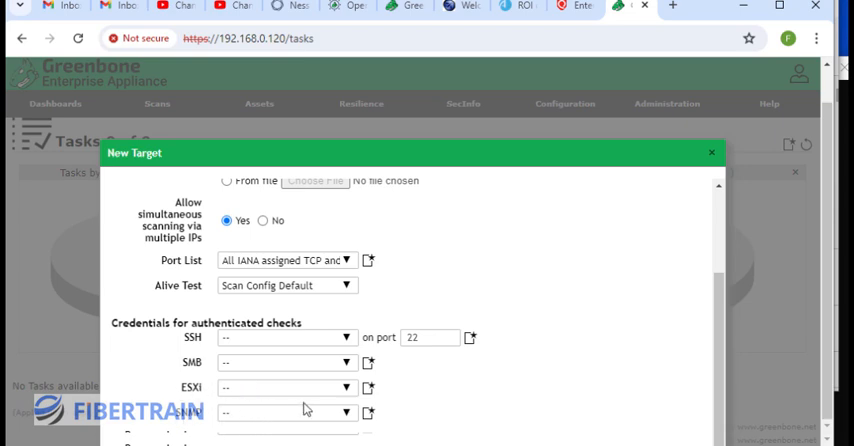
mouse_move(404, 312)
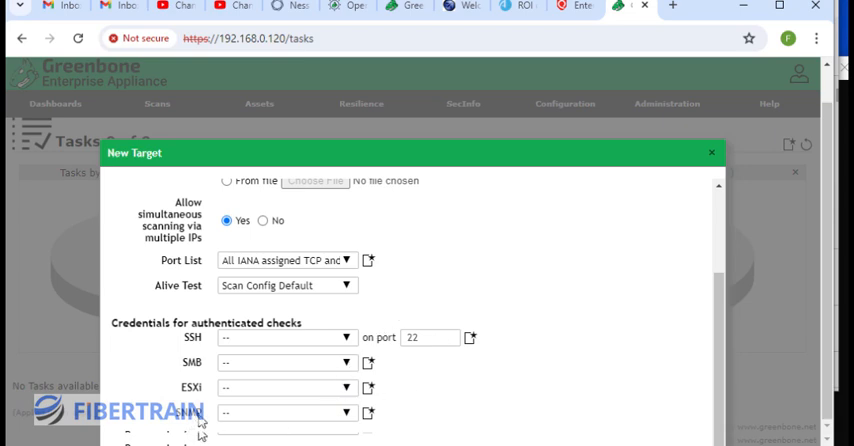
mouse_move(150, 330)
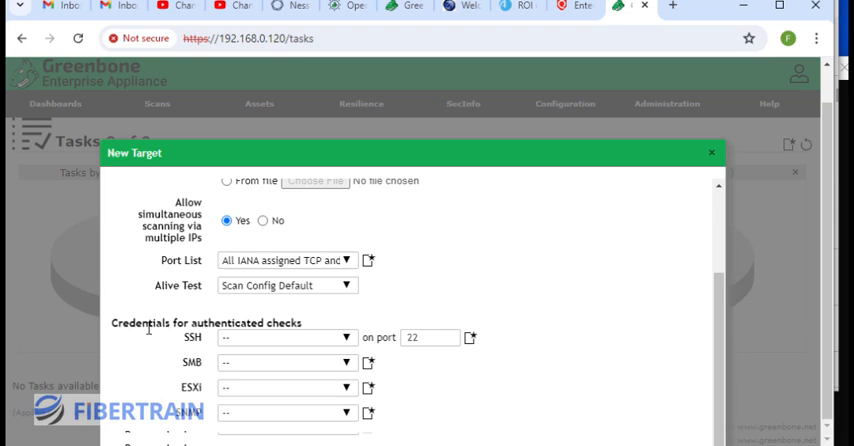
mouse_move(348, 340)
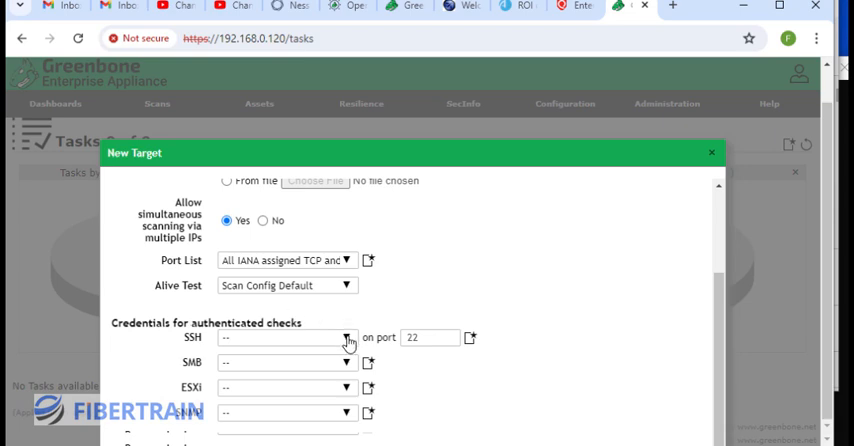
Step: Select the OWASP SERVER credential for SSH authentication on port 22
left_click(344, 284)
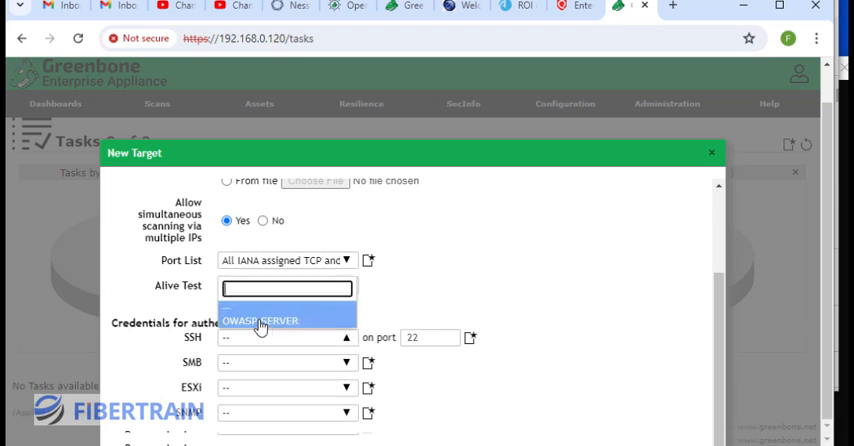
left_click(262, 320)
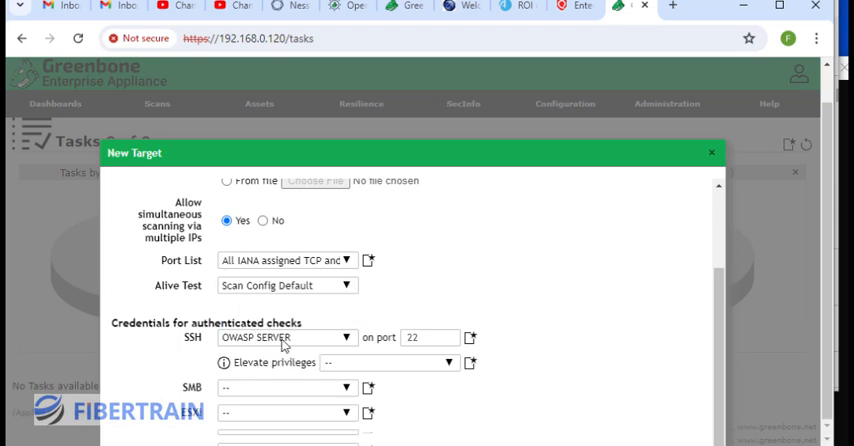
mouse_move(562, 130)
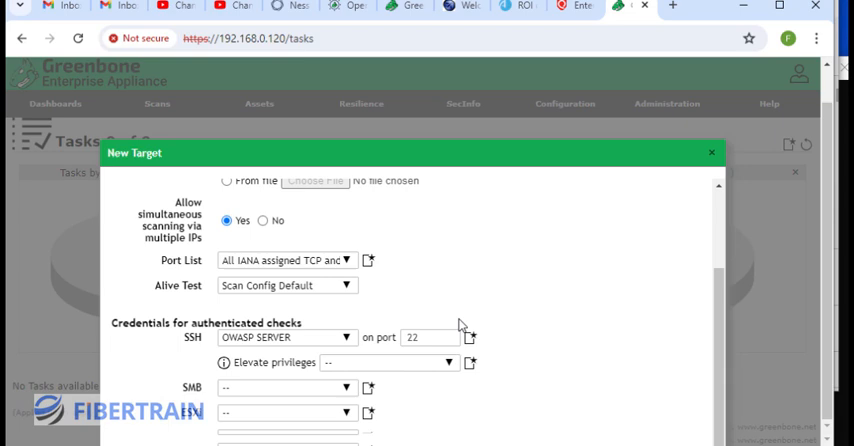
mouse_move(516, 322)
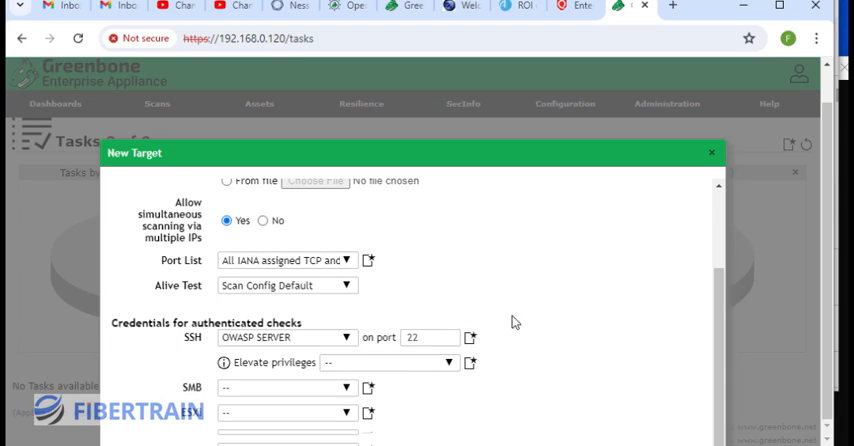
mouse_move(248, 356)
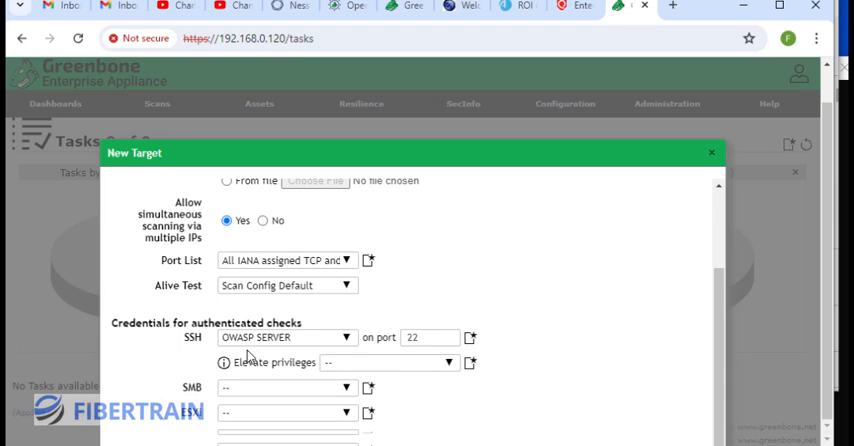
mouse_move(390, 320)
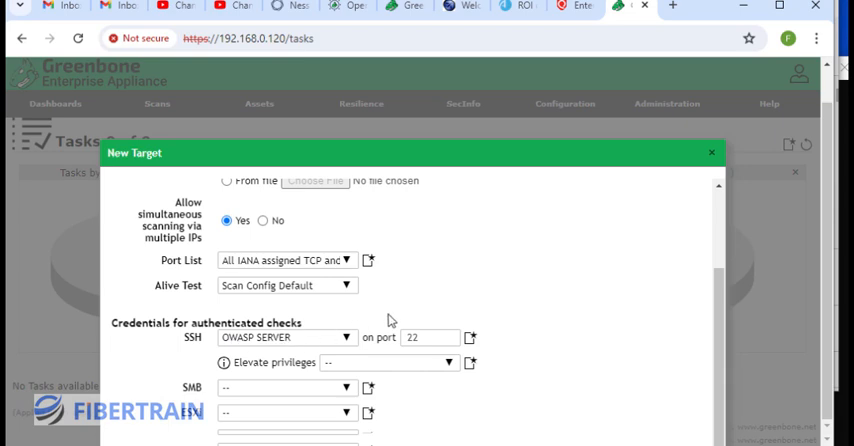
mouse_move(504, 228)
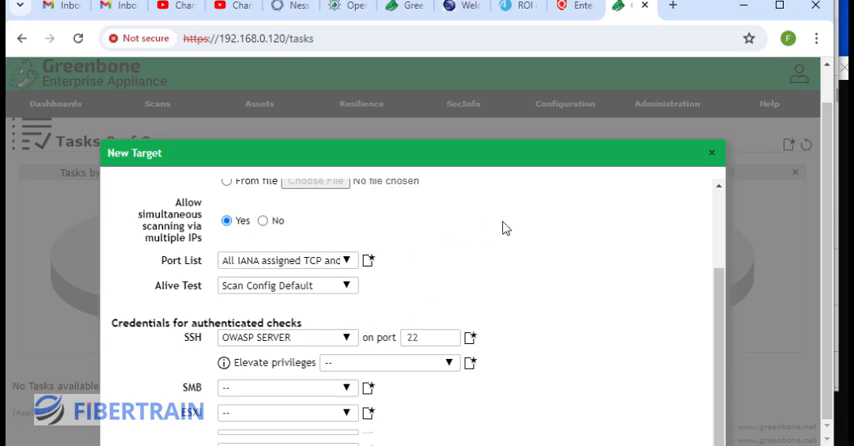
mouse_move(596, 260)
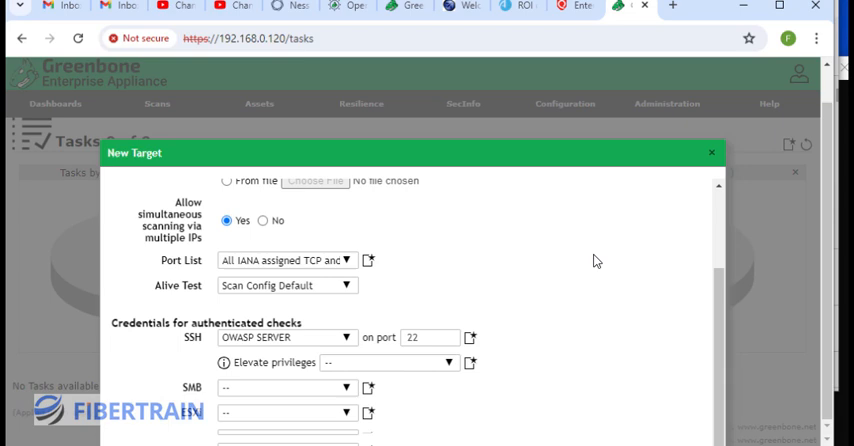
mouse_move(728, 308)
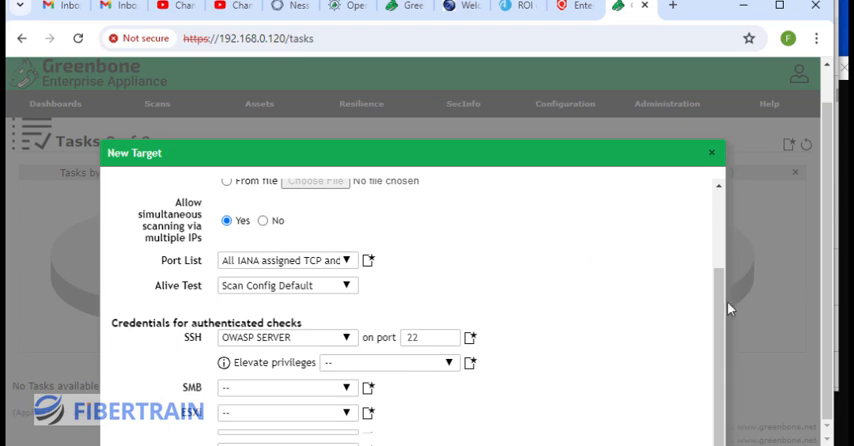
scroll("down", 3)
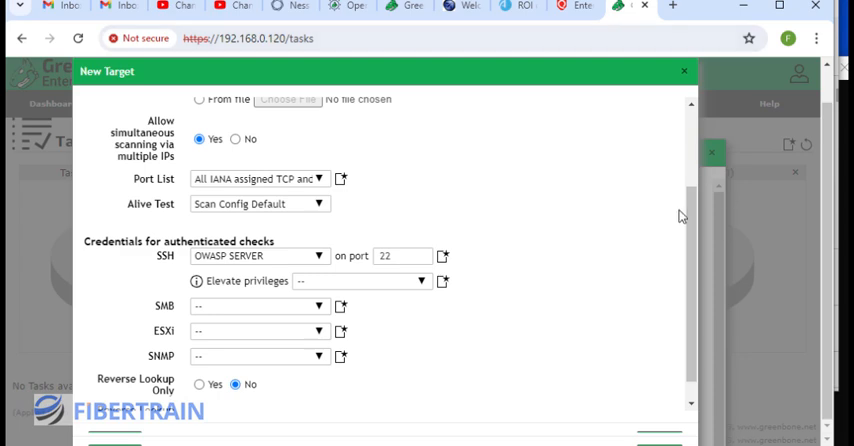
scroll("down", 3)
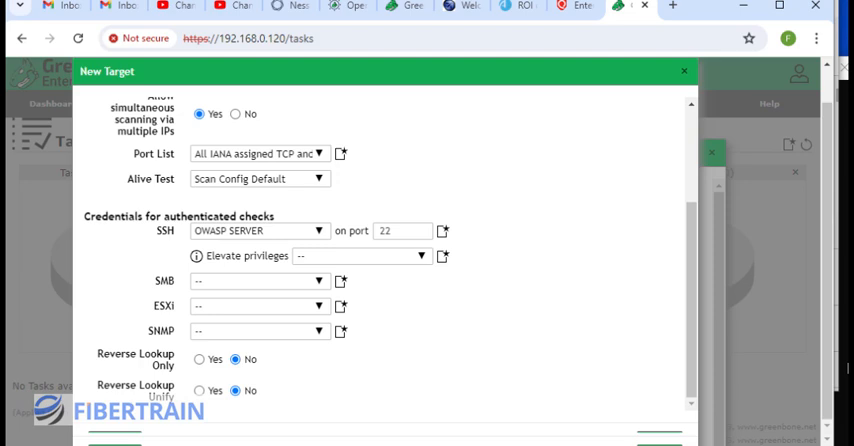
mouse_move(828, 144)
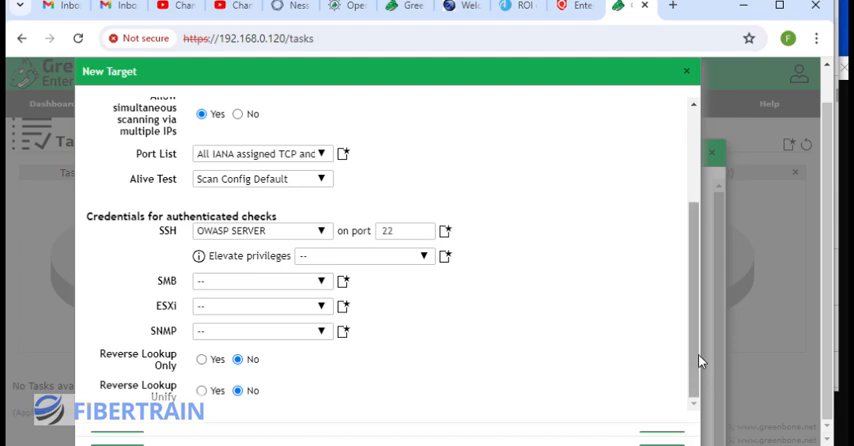
mouse_move(832, 332)
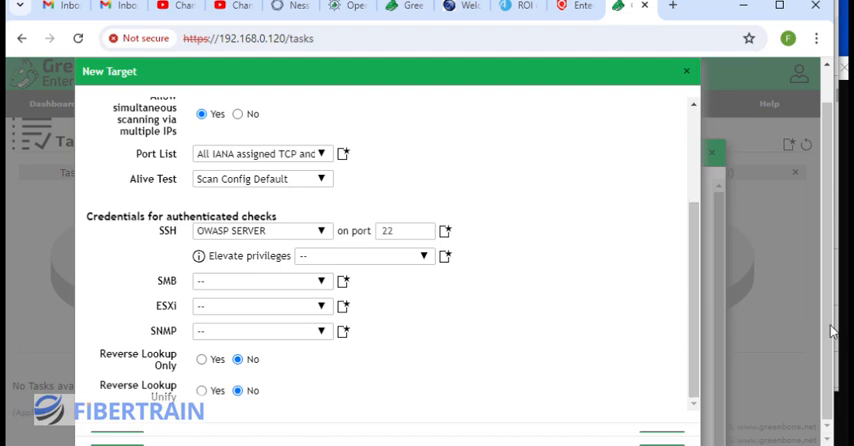
mouse_move(832, 332)
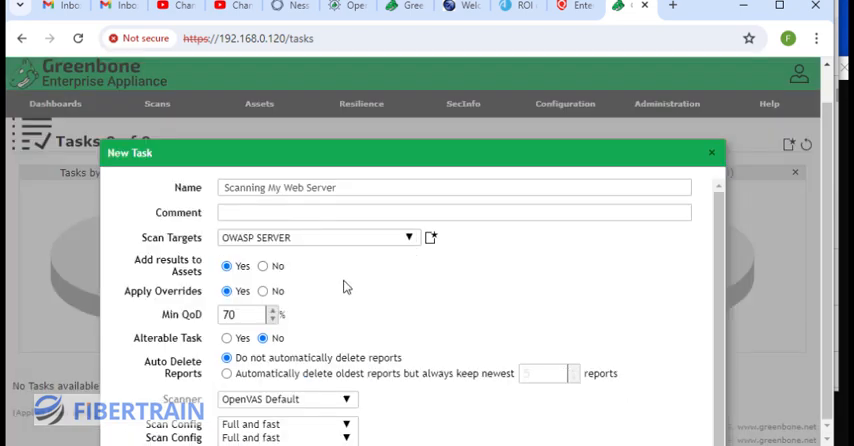
mouse_move(304, 238)
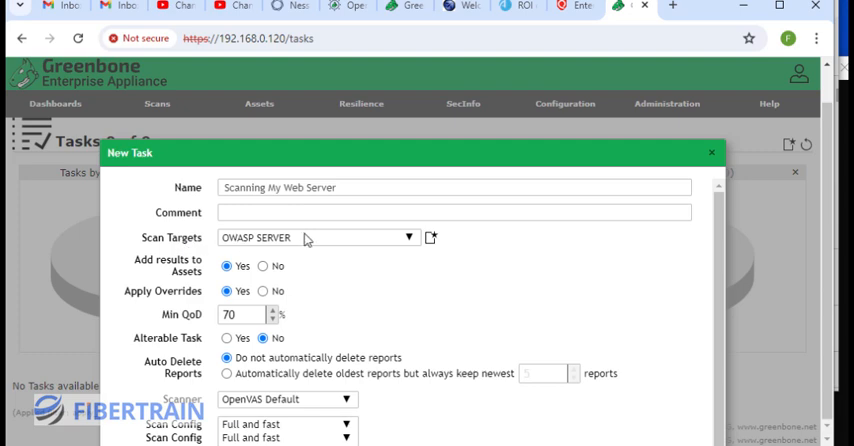
mouse_move(432, 244)
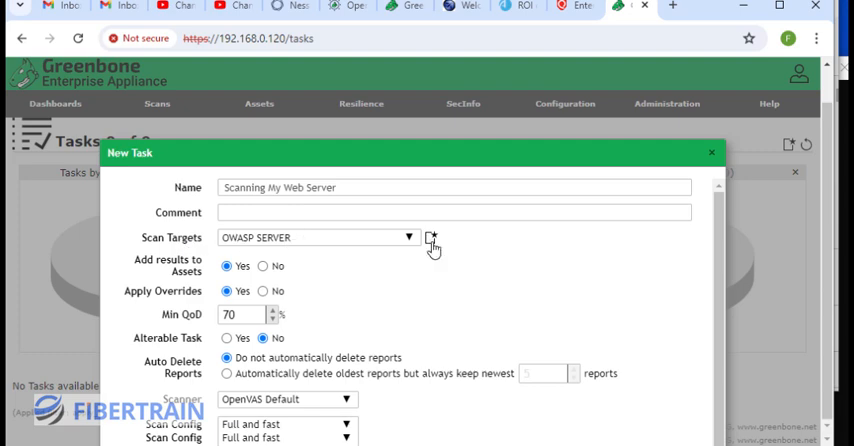
Step: Create the OWASP SERVER target so it becomes the task's scan target
left_click(430, 240)
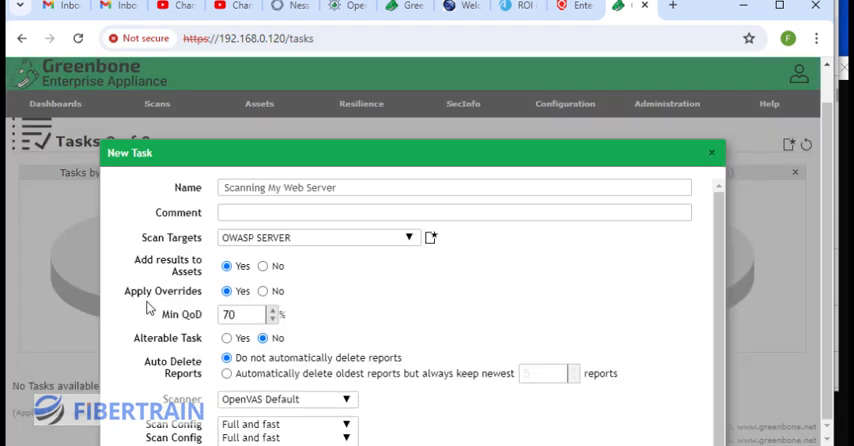
mouse_move(204, 260)
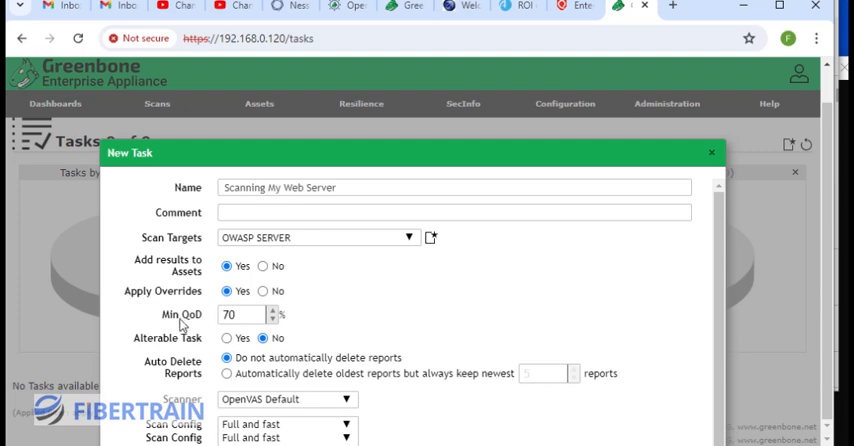
mouse_move(300, 316)
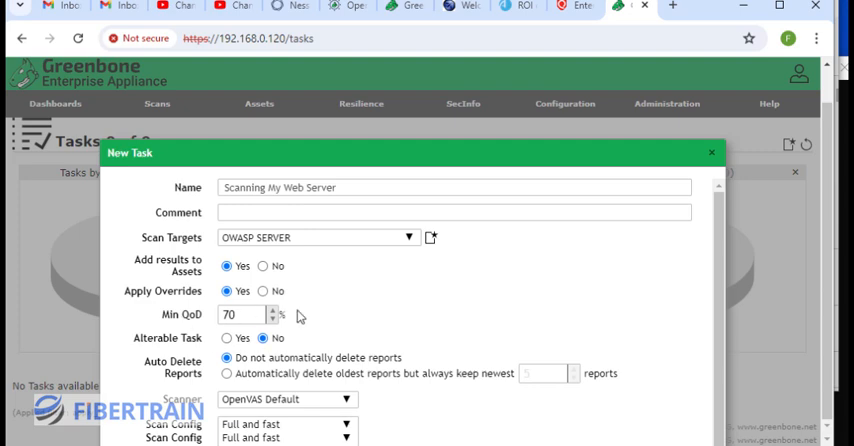
mouse_move(318, 298)
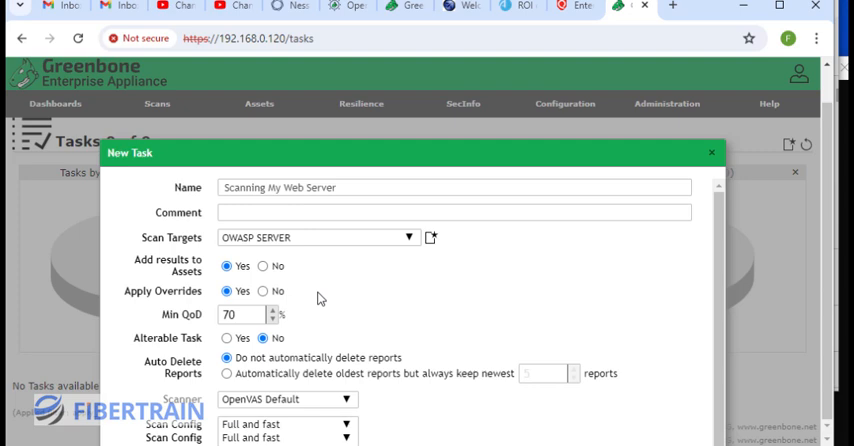
mouse_move(344, 312)
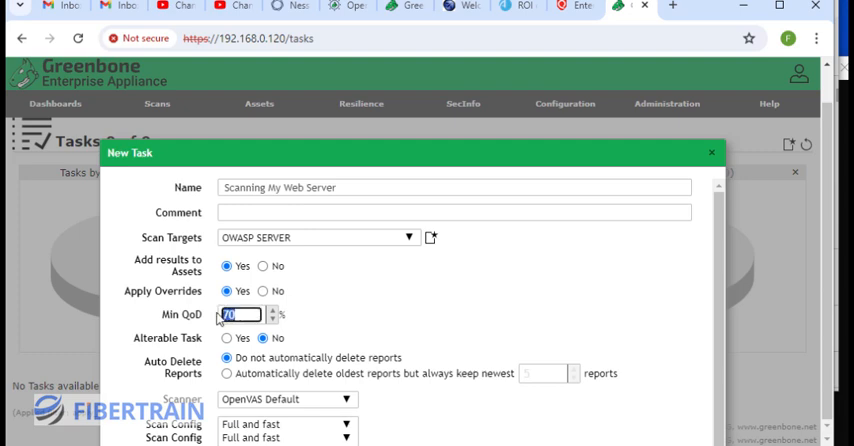
mouse_move(428, 304)
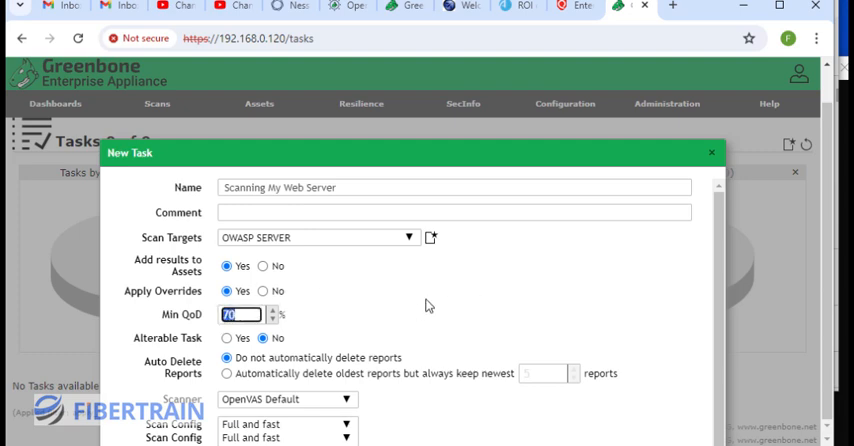
mouse_move(512, 396)
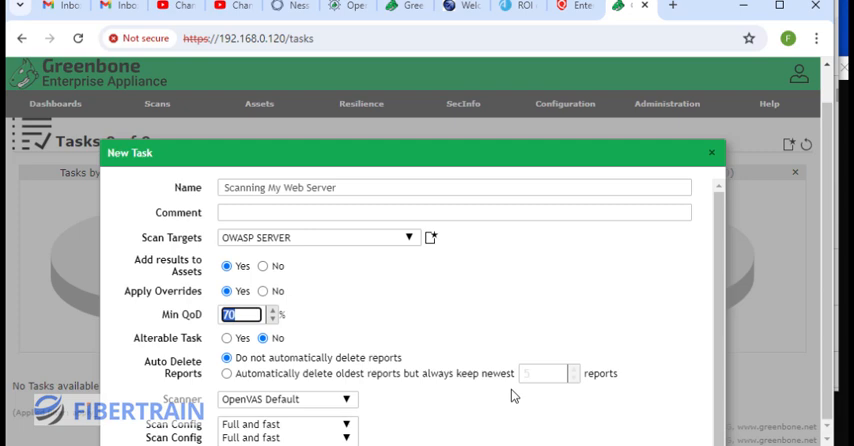
mouse_move(472, 312)
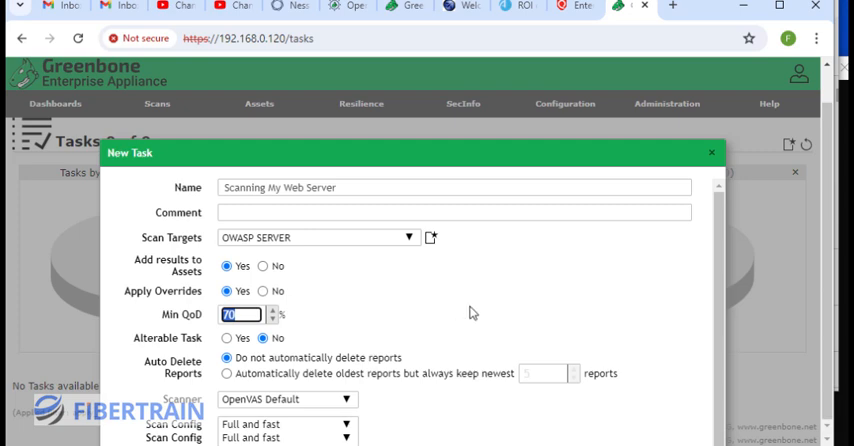
mouse_move(340, 336)
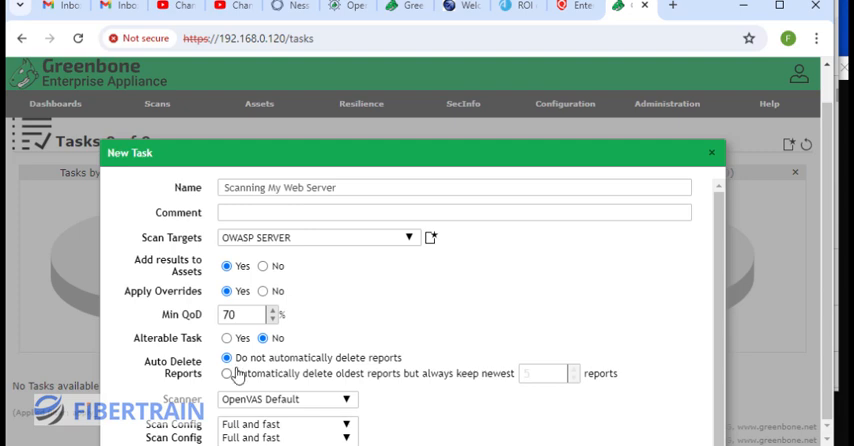
Step: Save the task with target OWASP SERVER and the Full and fast scan config; it lists with status New
scroll("down", 3)
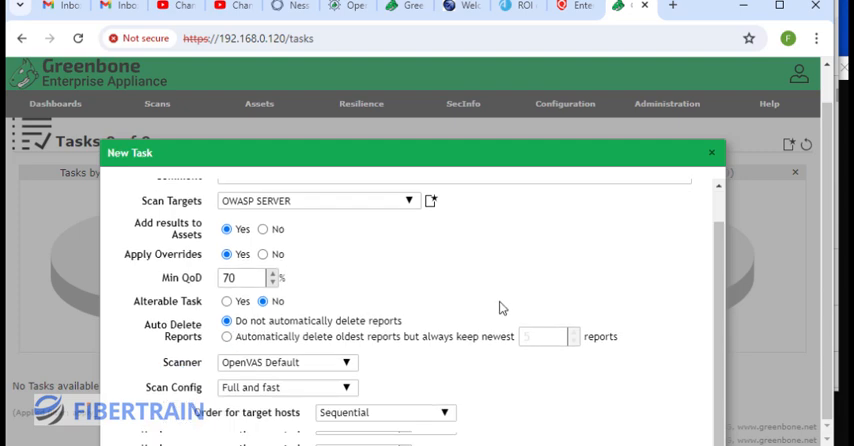
mouse_move(276, 372)
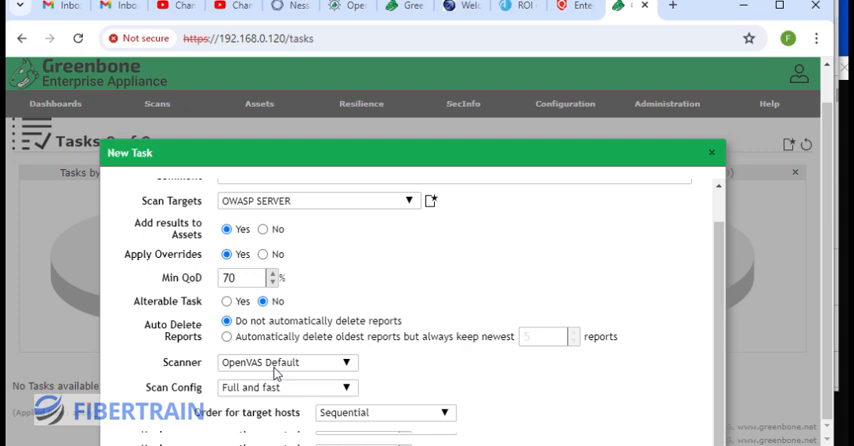
mouse_move(340, 378)
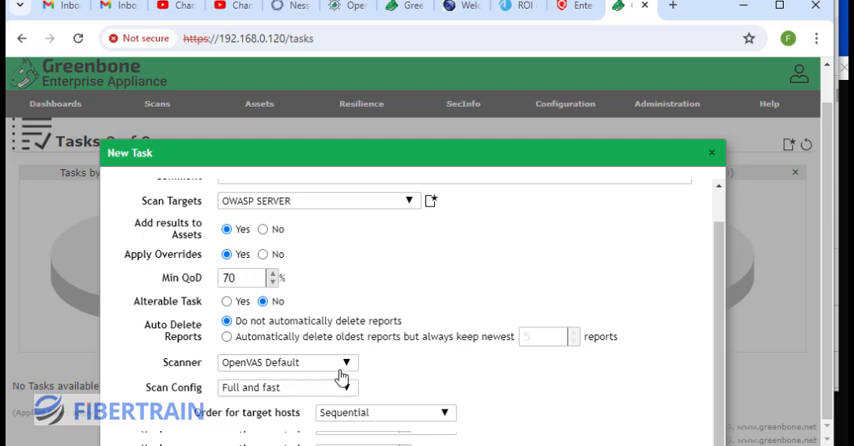
mouse_move(278, 396)
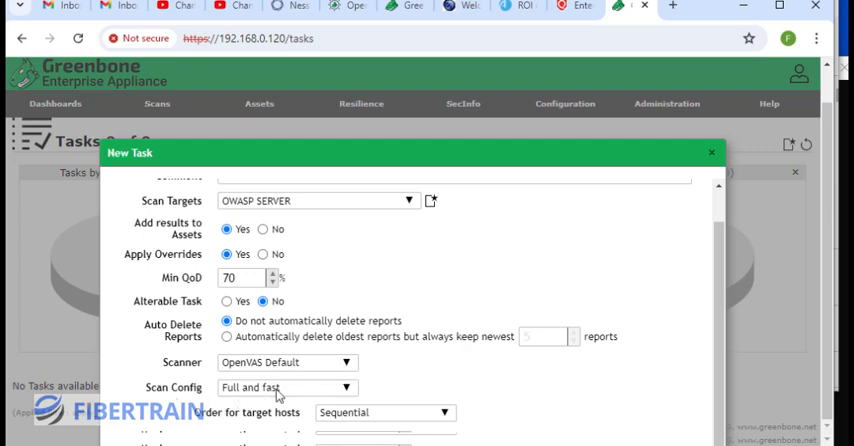
mouse_move(610, 152)
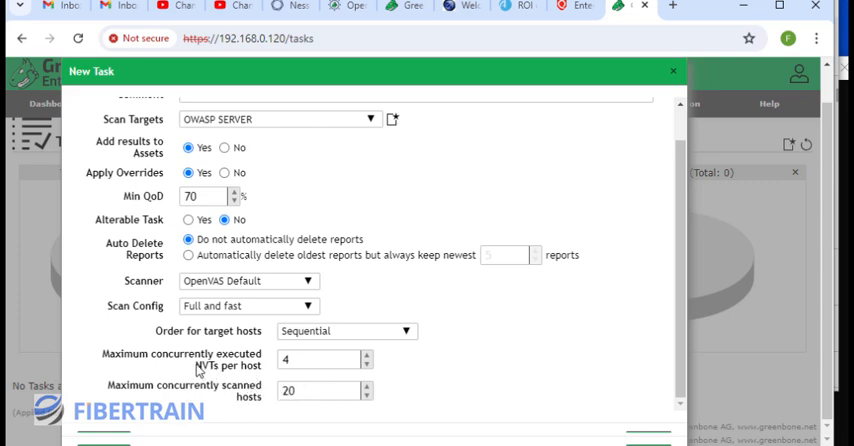
mouse_move(172, 364)
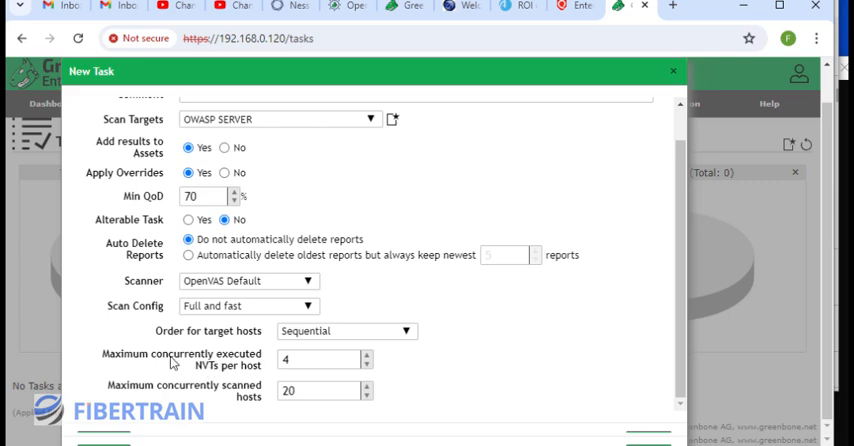
mouse_move(216, 372)
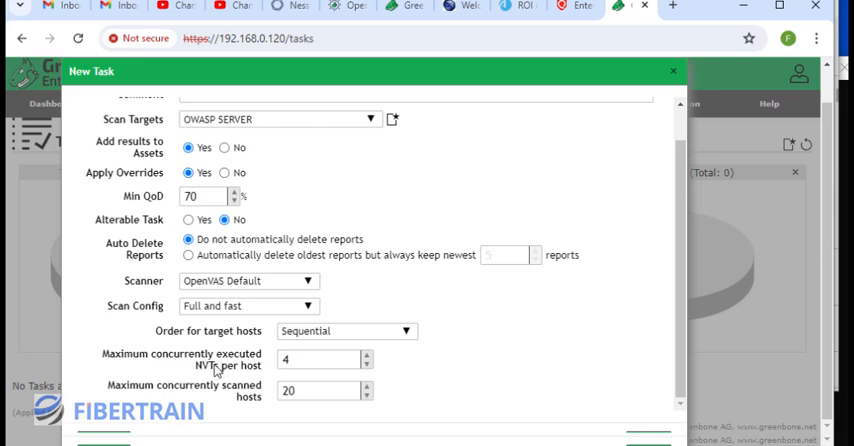
mouse_move(246, 376)
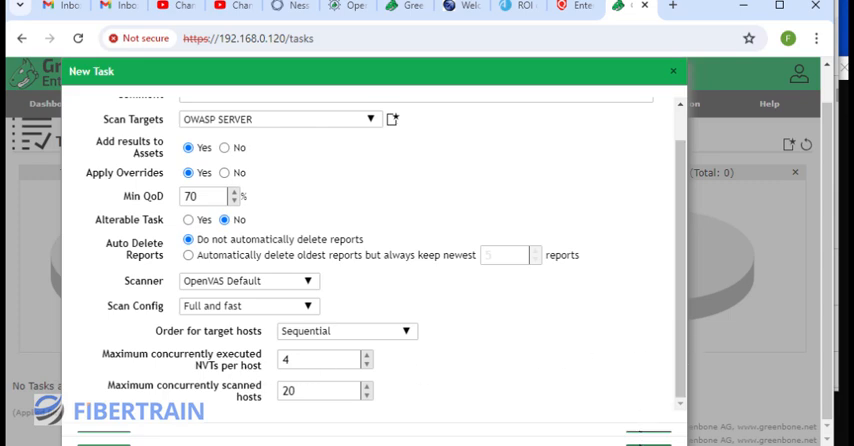
left_click(672, 72)
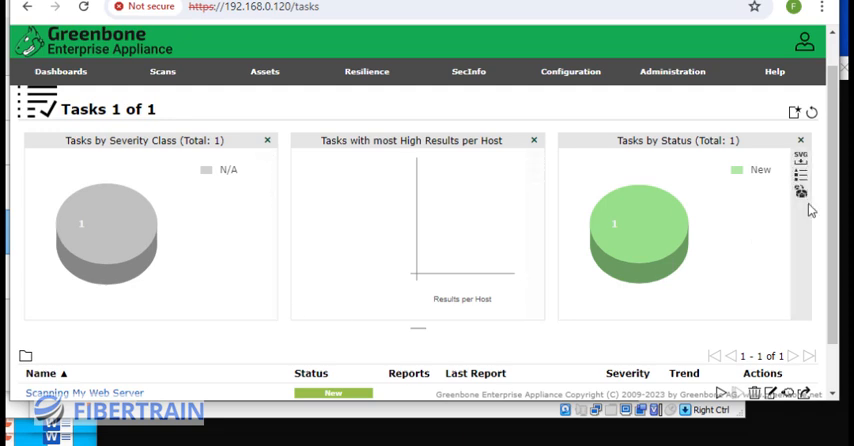
scroll("down", 3)
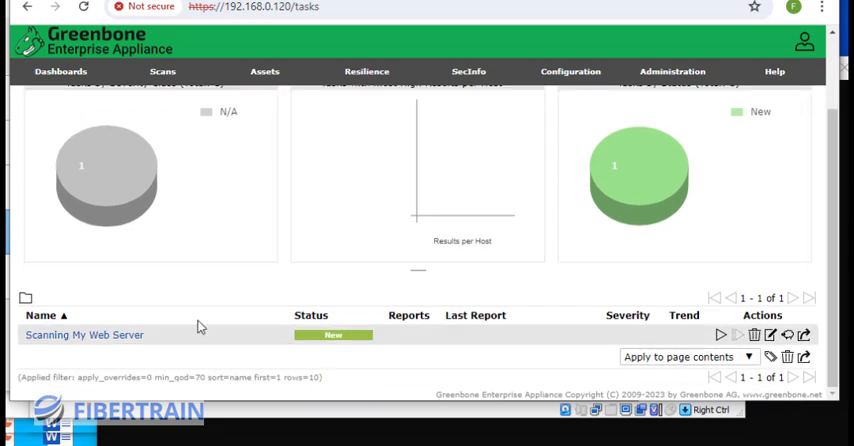
mouse_move(50, 336)
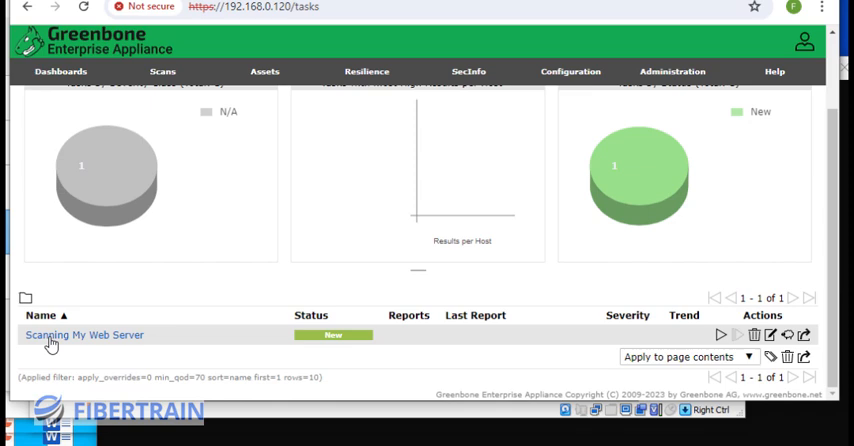
mouse_move(586, 334)
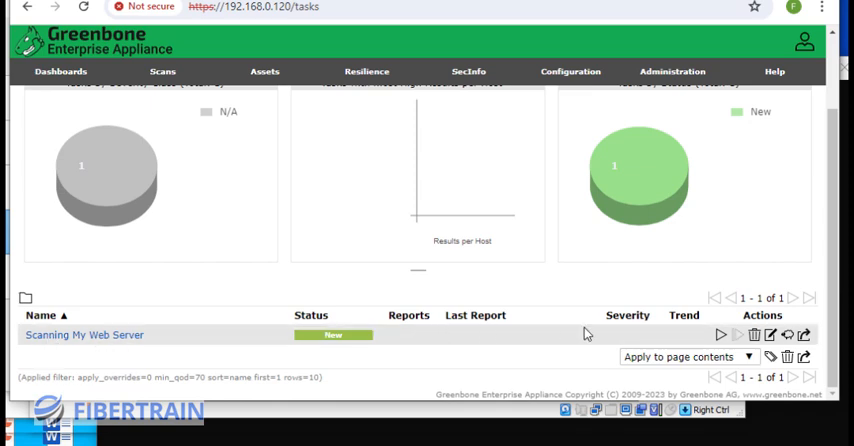
mouse_move(720, 336)
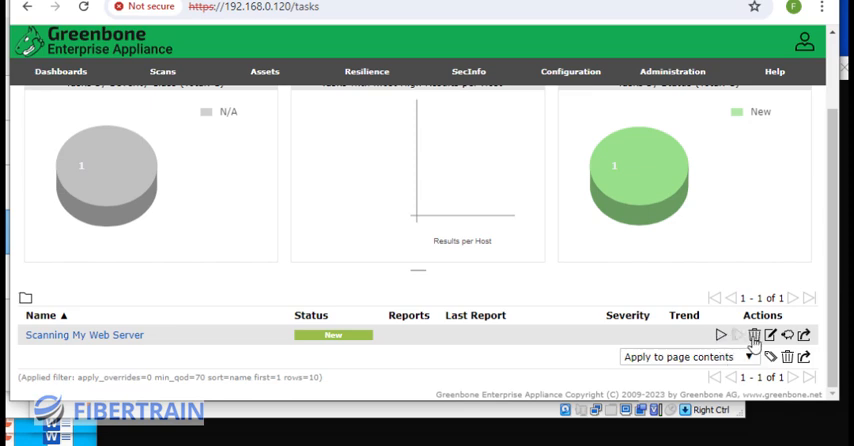
mouse_move(770, 338)
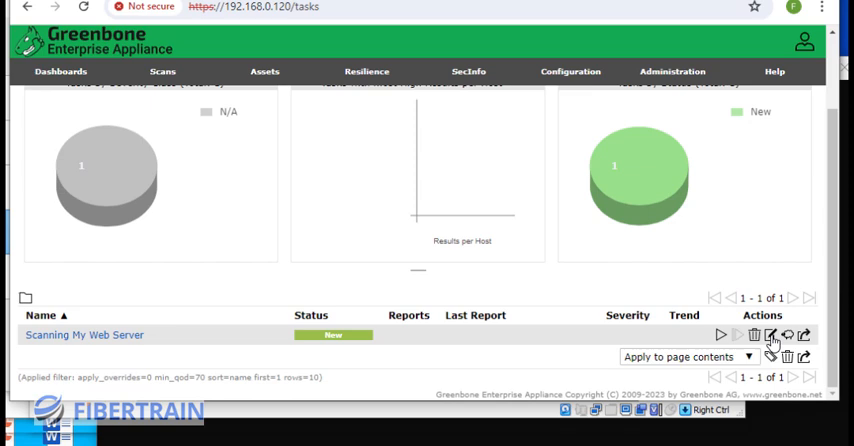
mouse_move(772, 336)
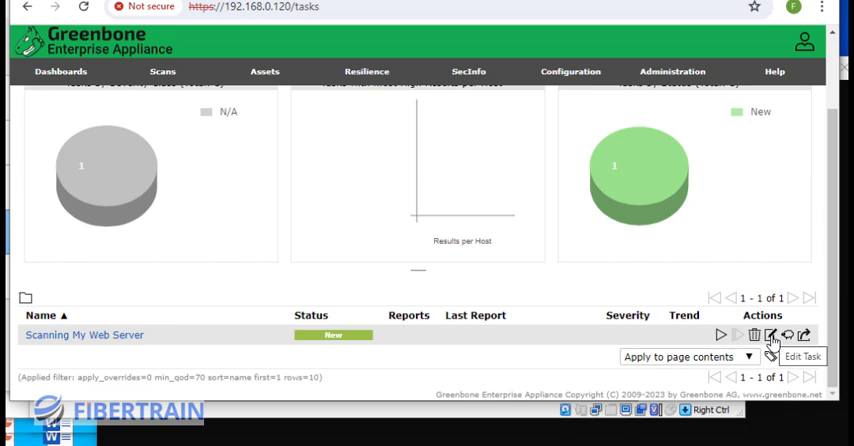
mouse_move(720, 336)
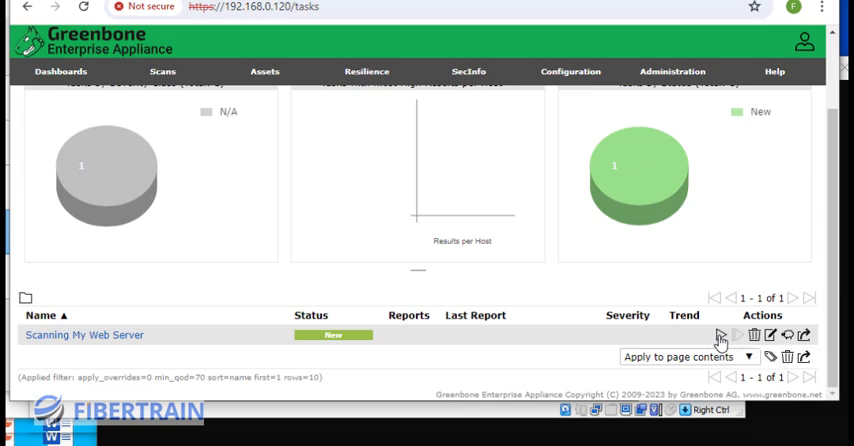
Step: Start the 'Scanning My Web Server' task so its status shows Requested with one report
left_click(736, 336)
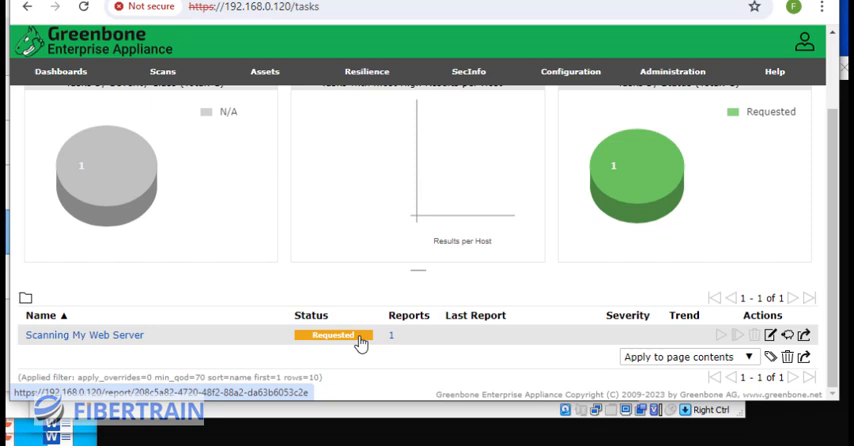
mouse_move(362, 340)
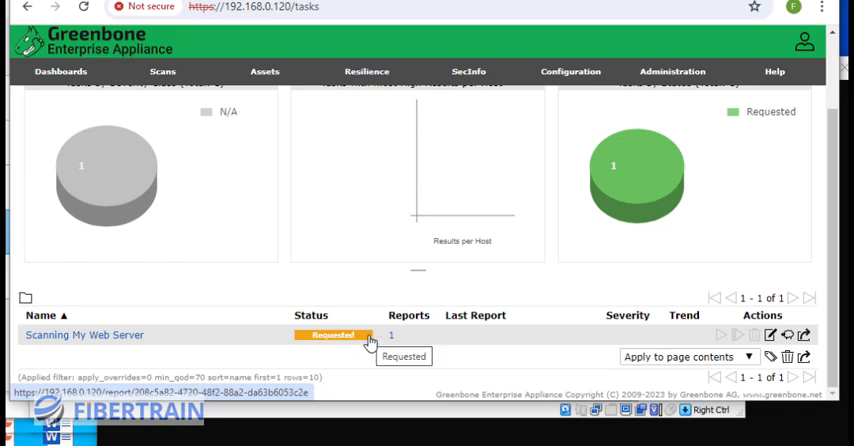
mouse_move(366, 336)
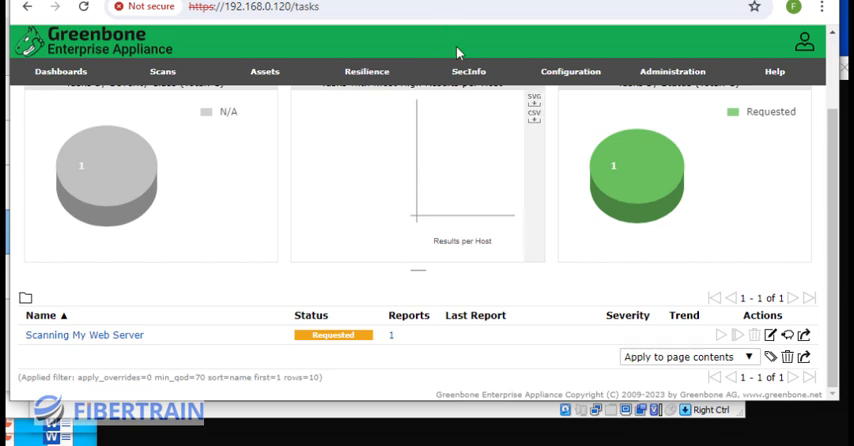
left_click(468, 72)
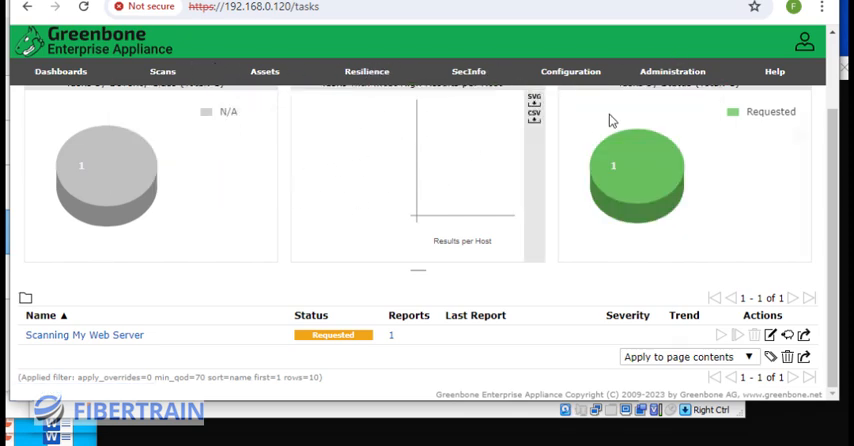
mouse_move(304, 184)
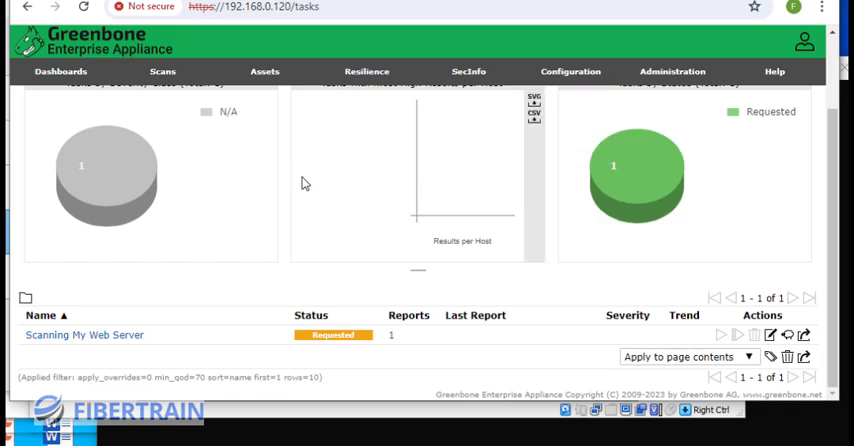
mouse_move(368, 168)
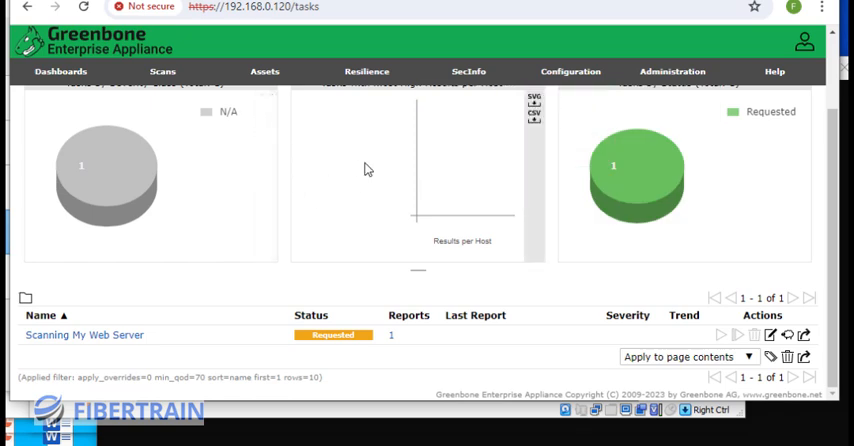
mouse_move(344, 156)
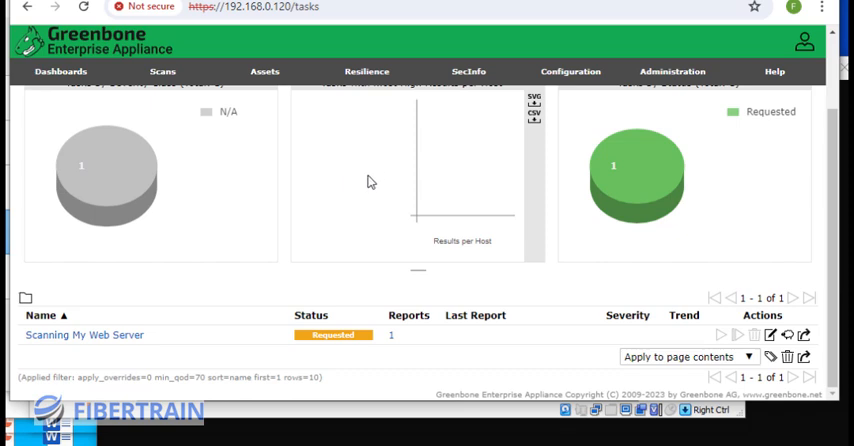
mouse_move(368, 338)
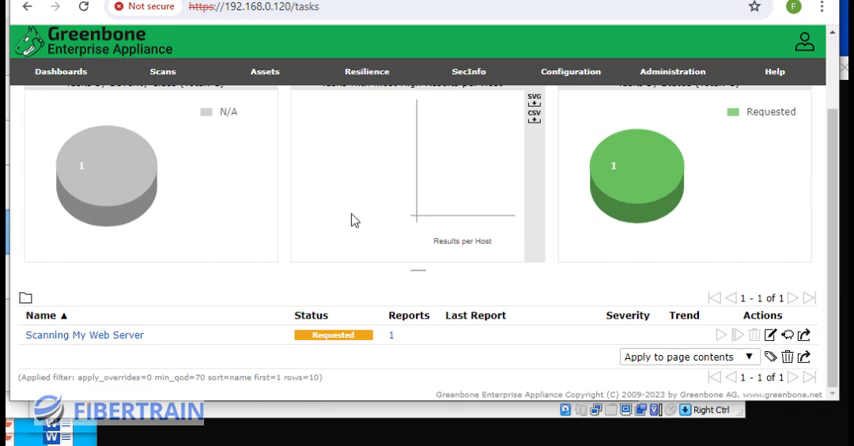
mouse_move(366, 168)
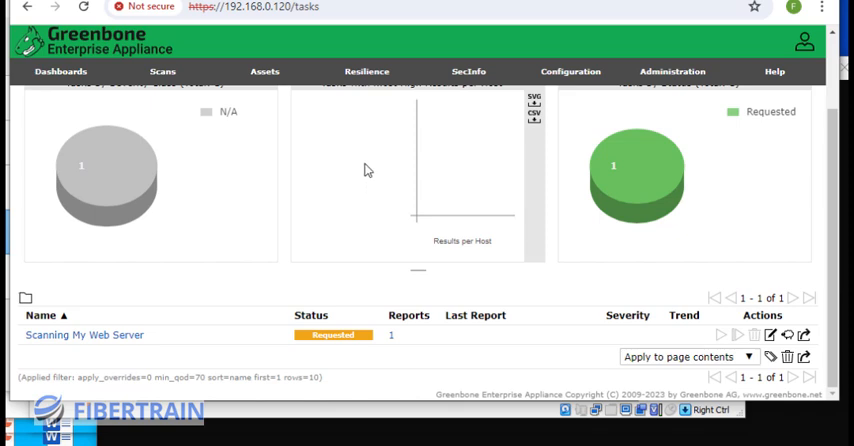
mouse_move(382, 210)
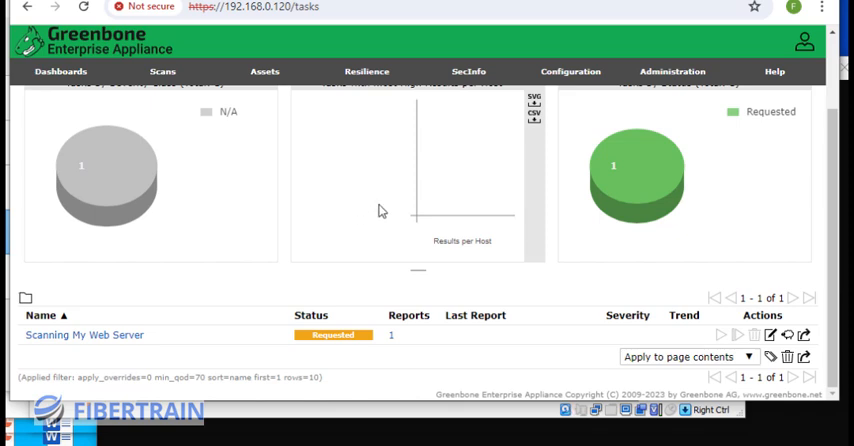